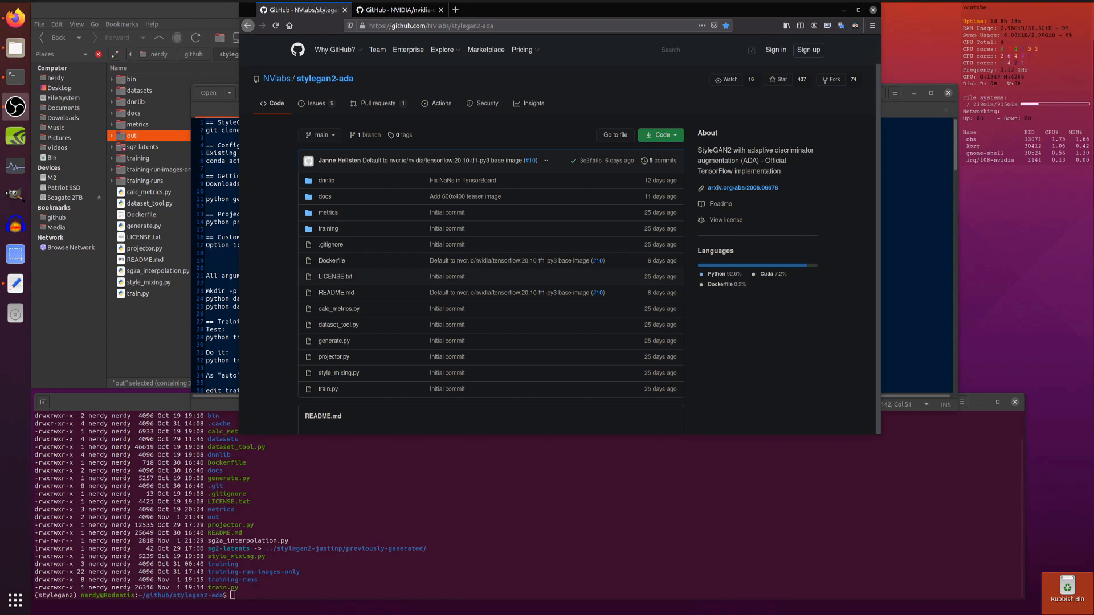
mouse_move(837, 234)
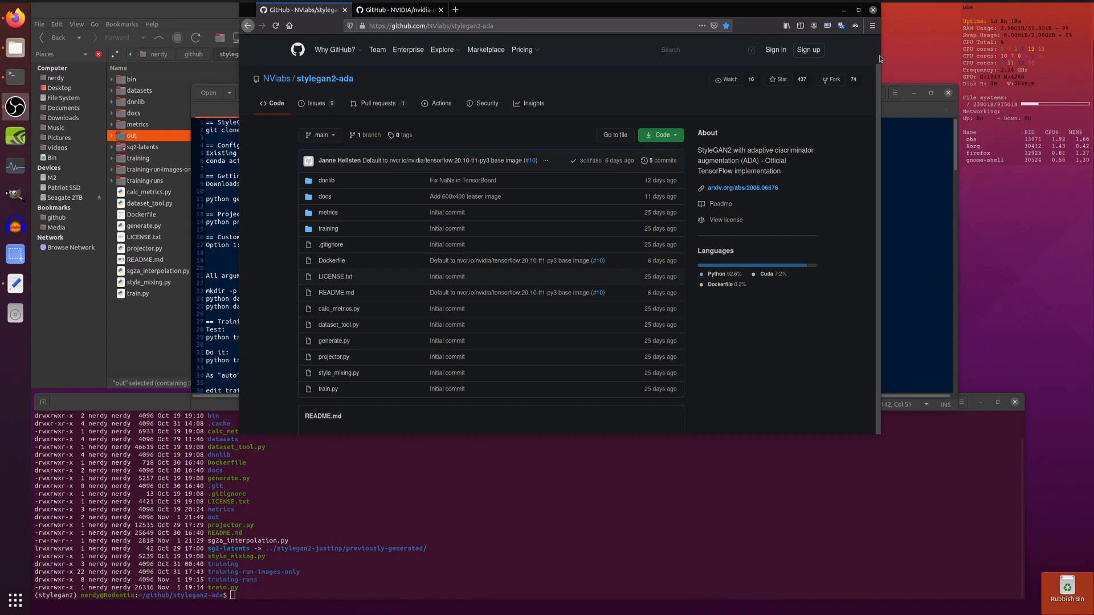
- Scroll the NVlabs/stylegan2-ada README down to the external data repository's pretrained network table
scroll(down, 3)
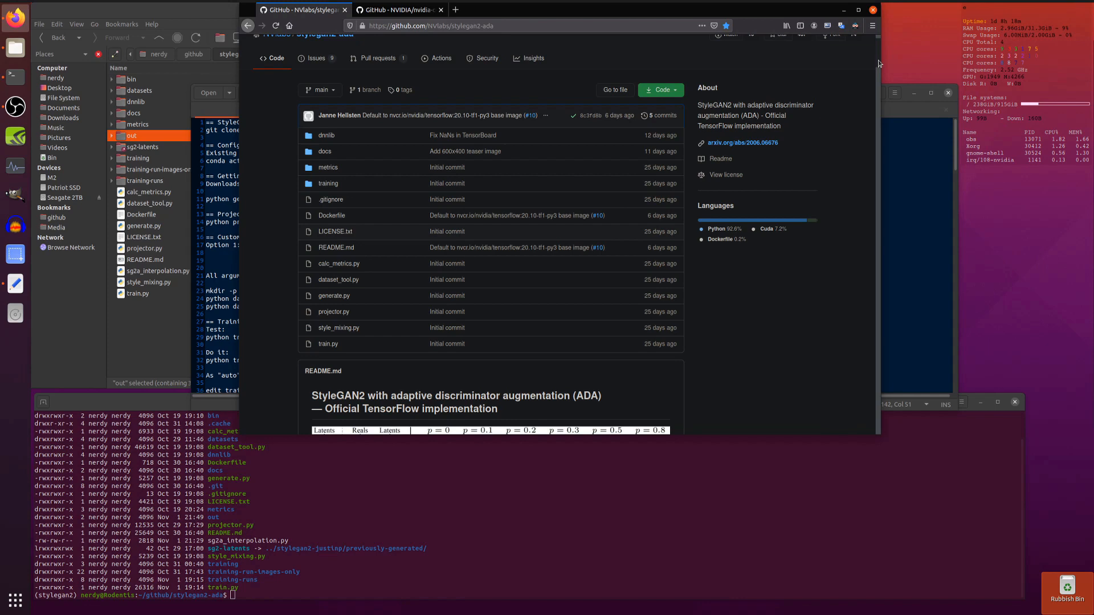
scroll(down, 3)
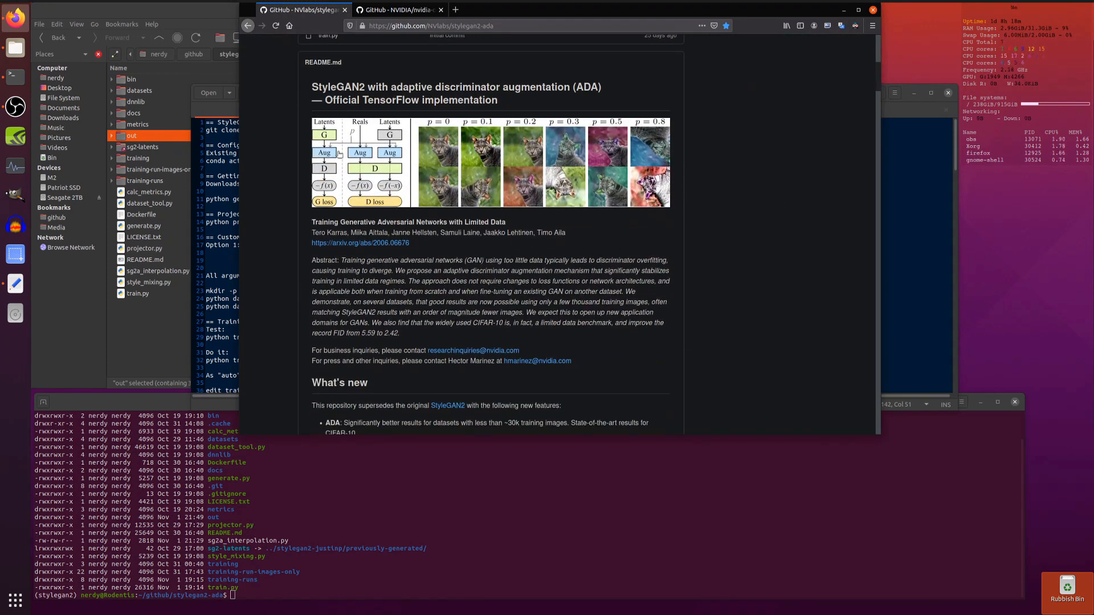
mouse_move(357, 152)
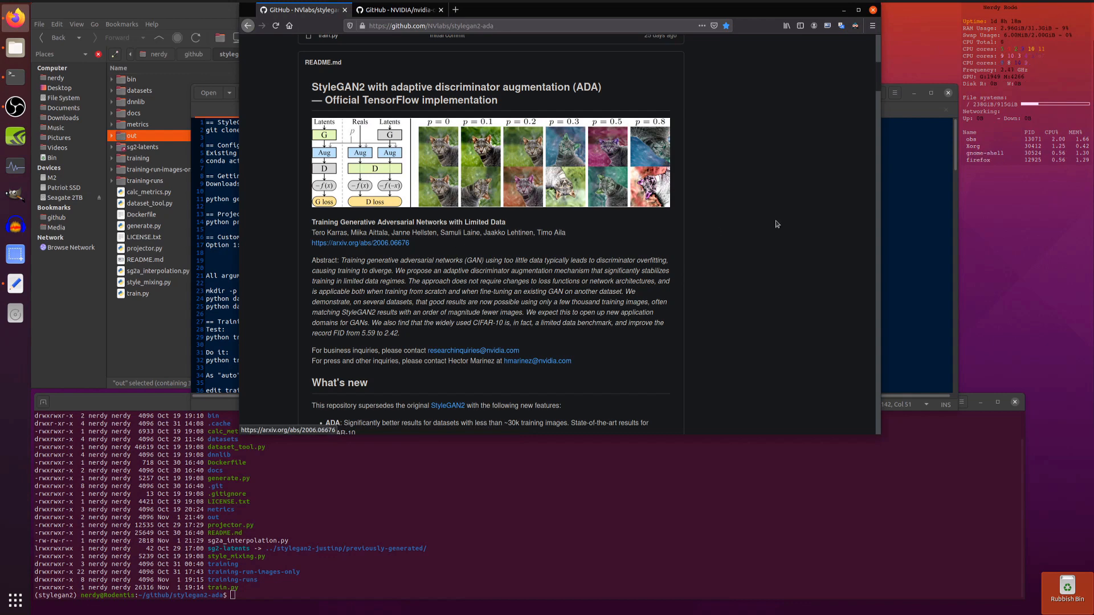
scroll(down, 3)
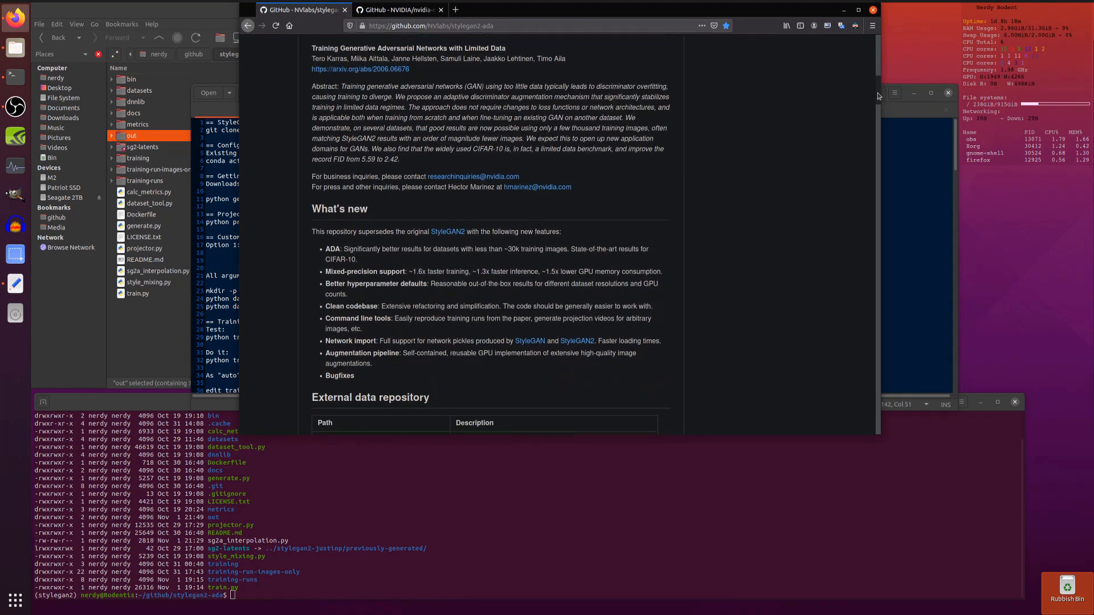
scroll(down, 3)
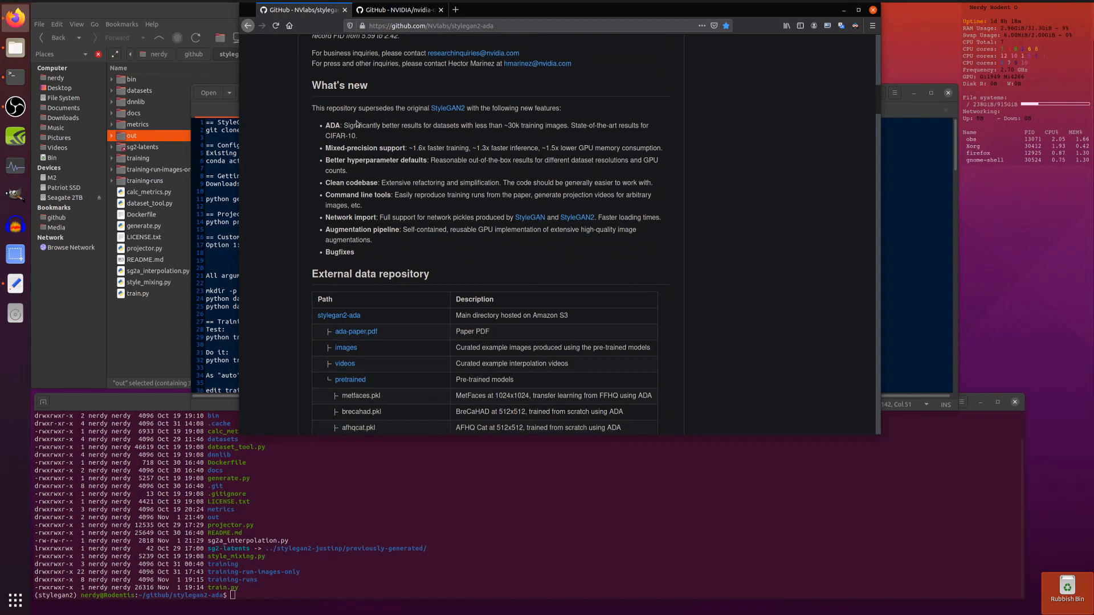
mouse_move(369, 136)
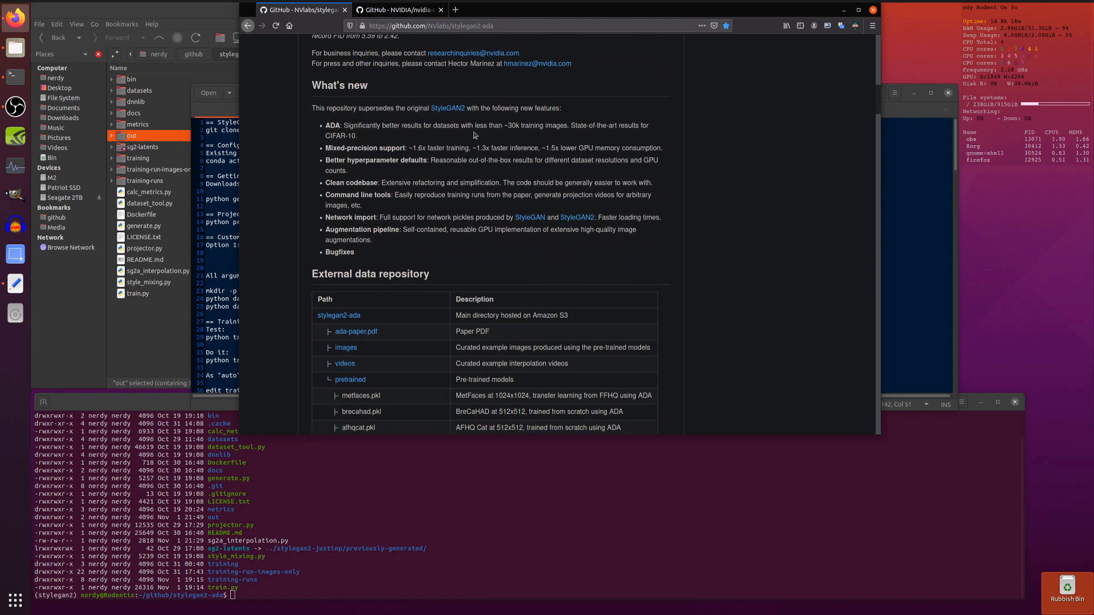
mouse_move(760, 164)
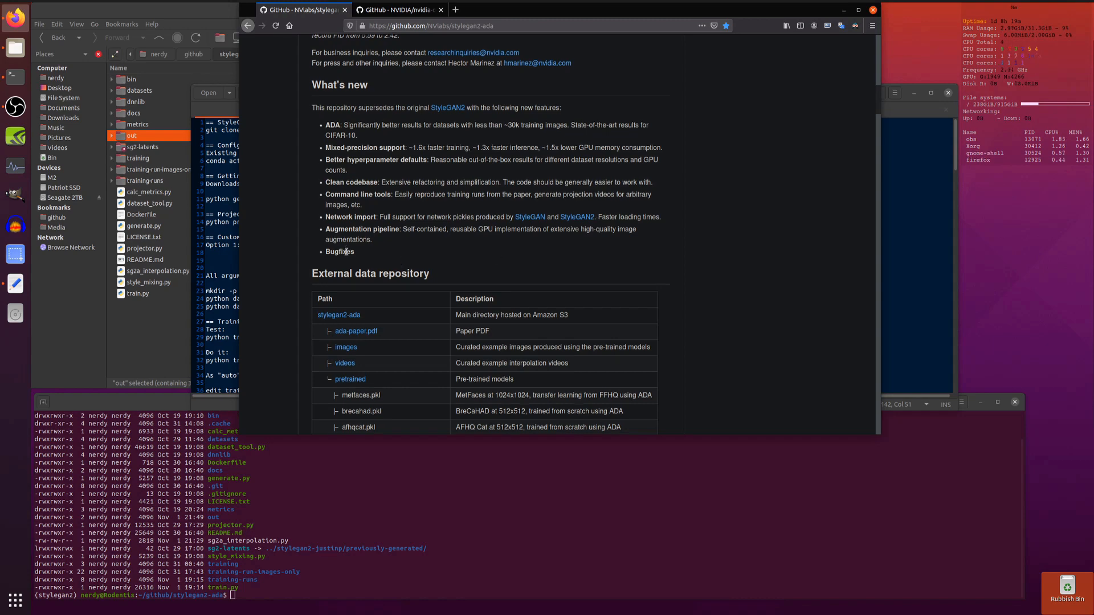
scroll(down, 3)
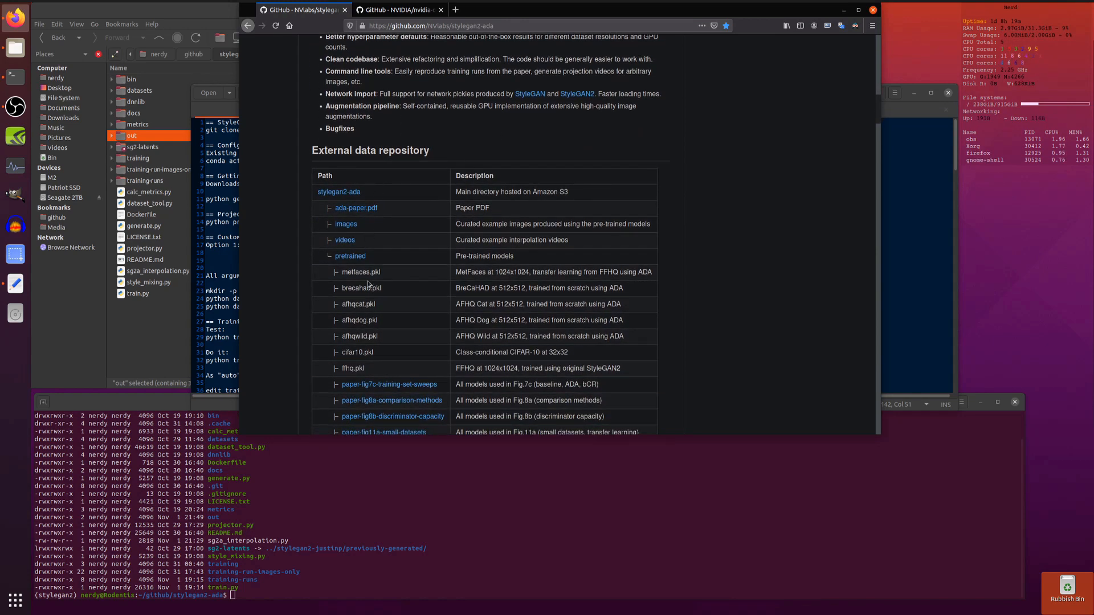
- Scroll to Requirements and highlight the 12 GB GPU memory requirement, then deselect it
scroll(down, 3)
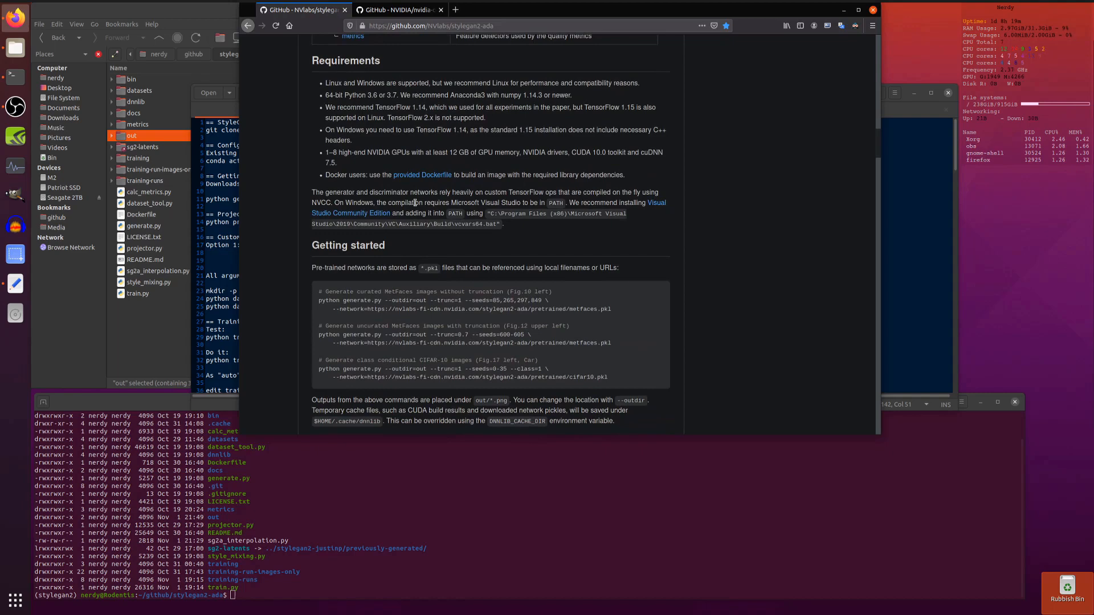
scroll(down, 3)
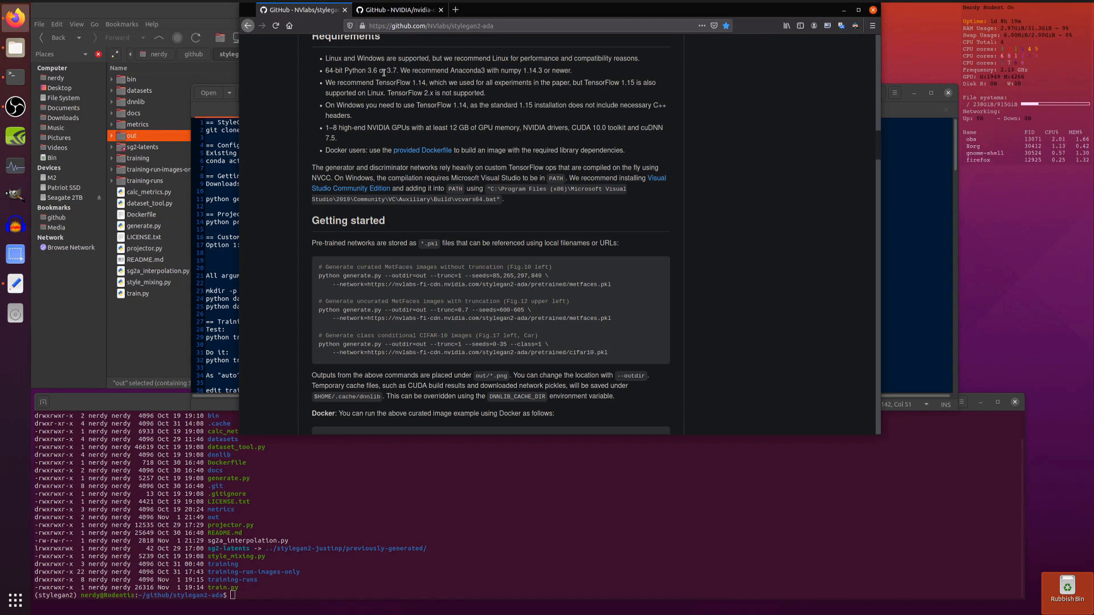
mouse_move(711, 166)
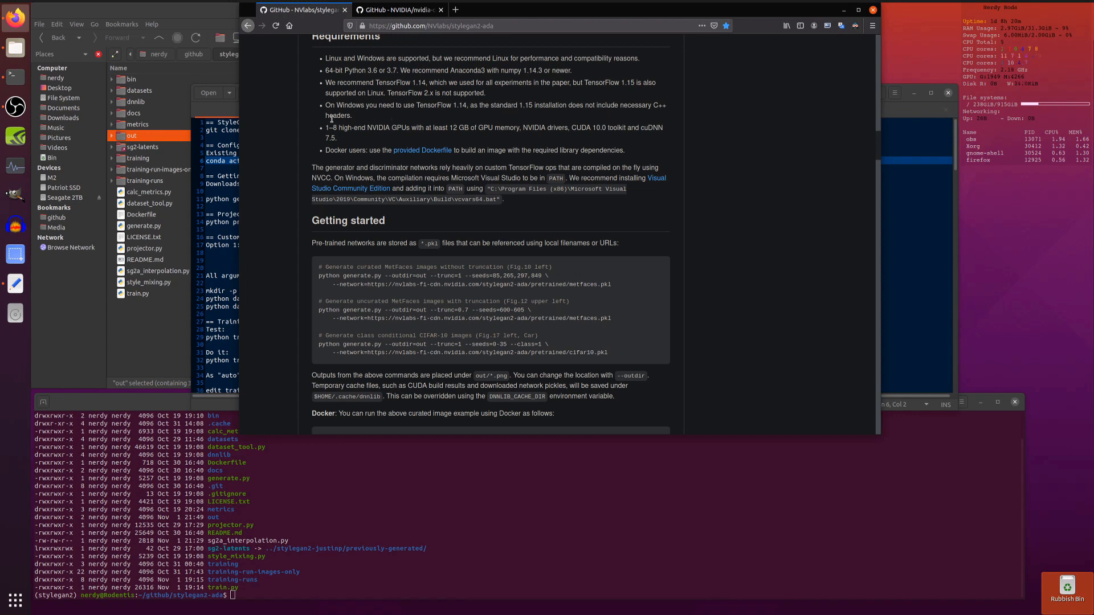
mouse_move(413, 142)
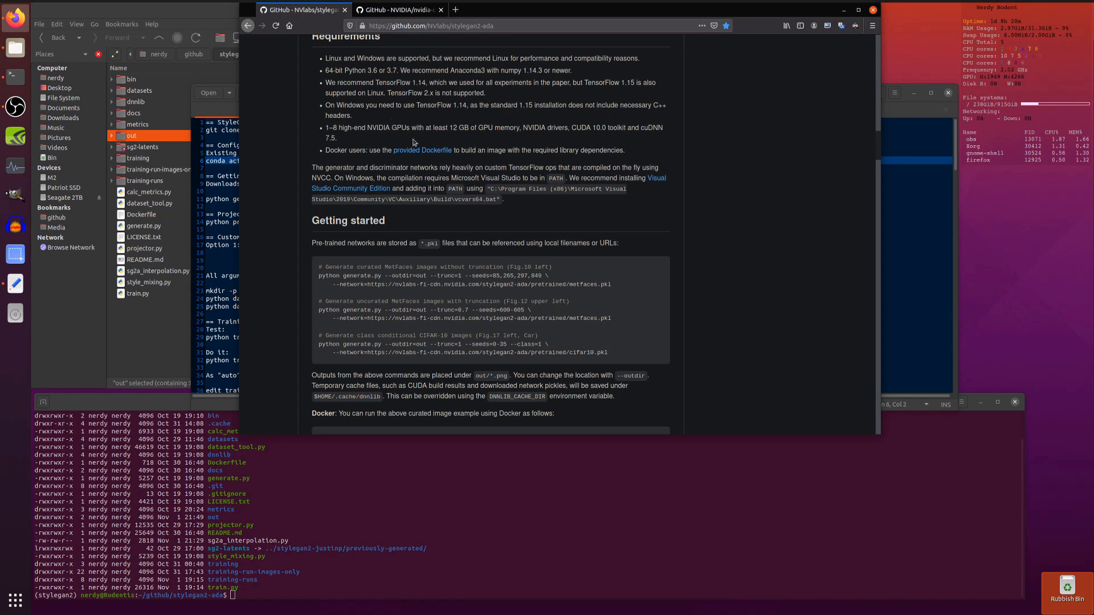
mouse_move(466, 137)
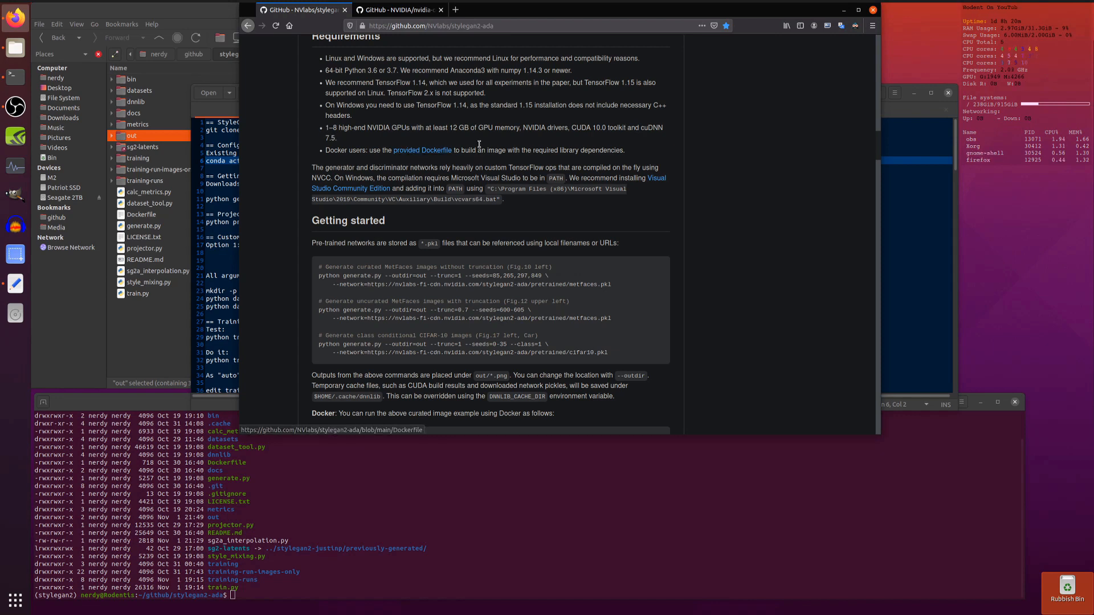
drag(354, 128, 470, 127)
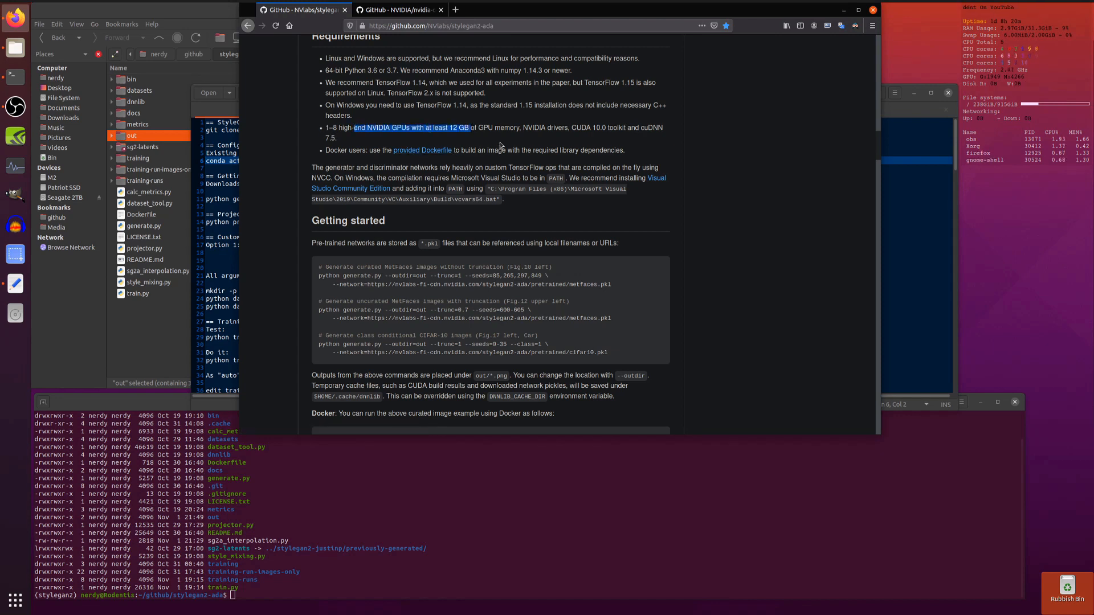
click(499, 147)
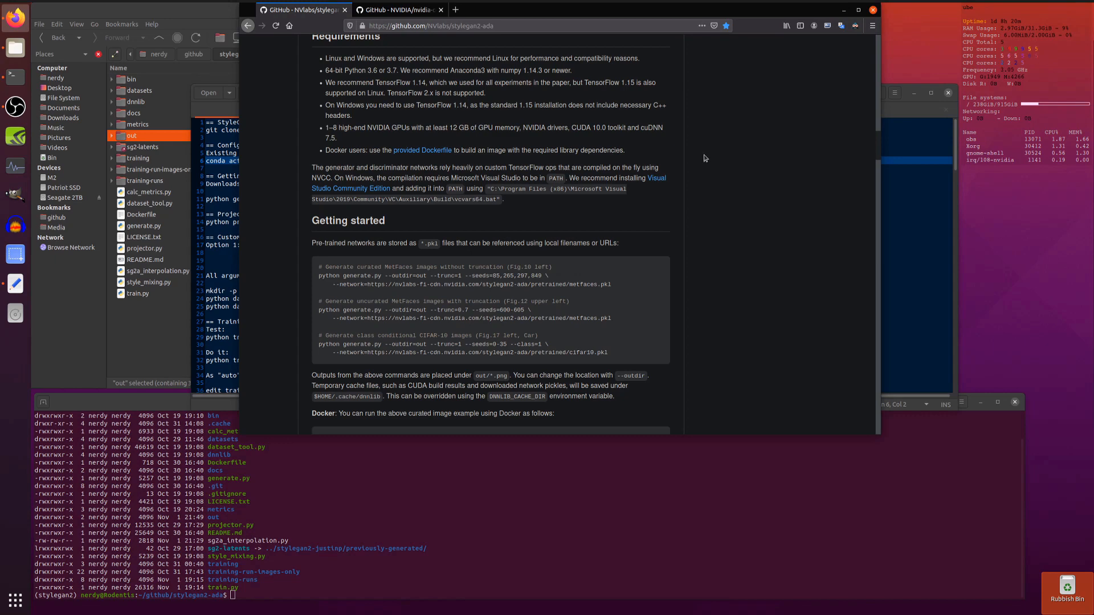
- Scroll to the Docker usage section and double-click inside the docker command block
scroll(down, 3)
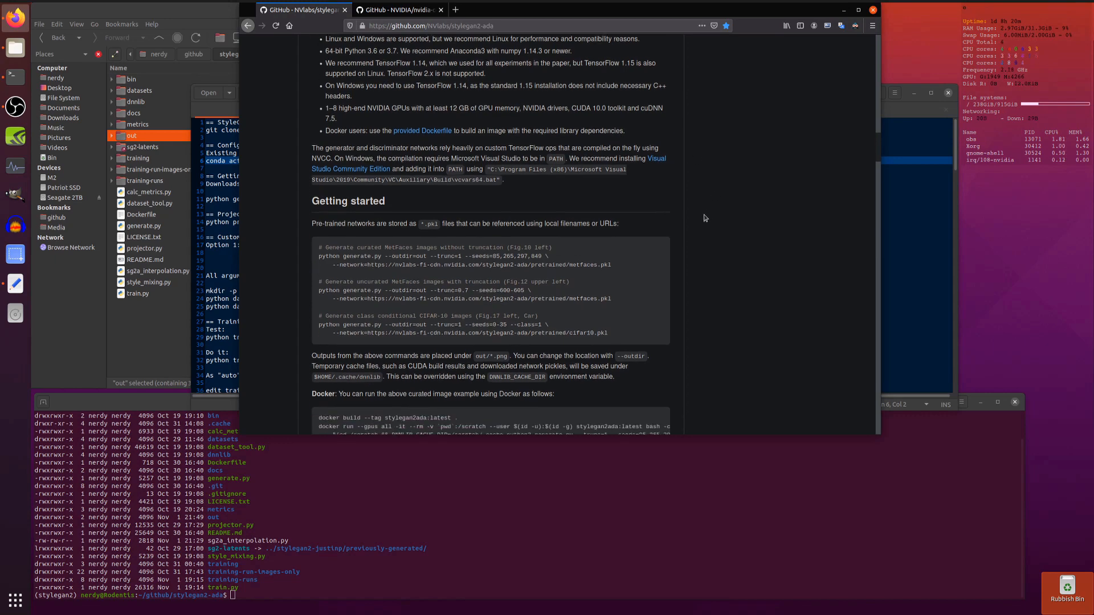
scroll(down, 3)
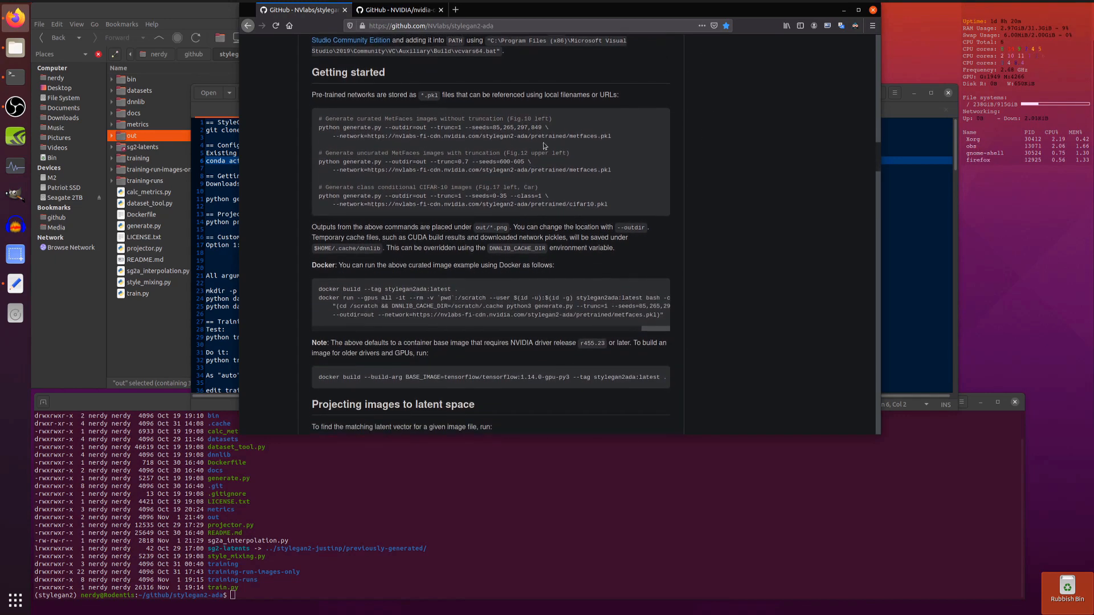
double_click(327, 127)
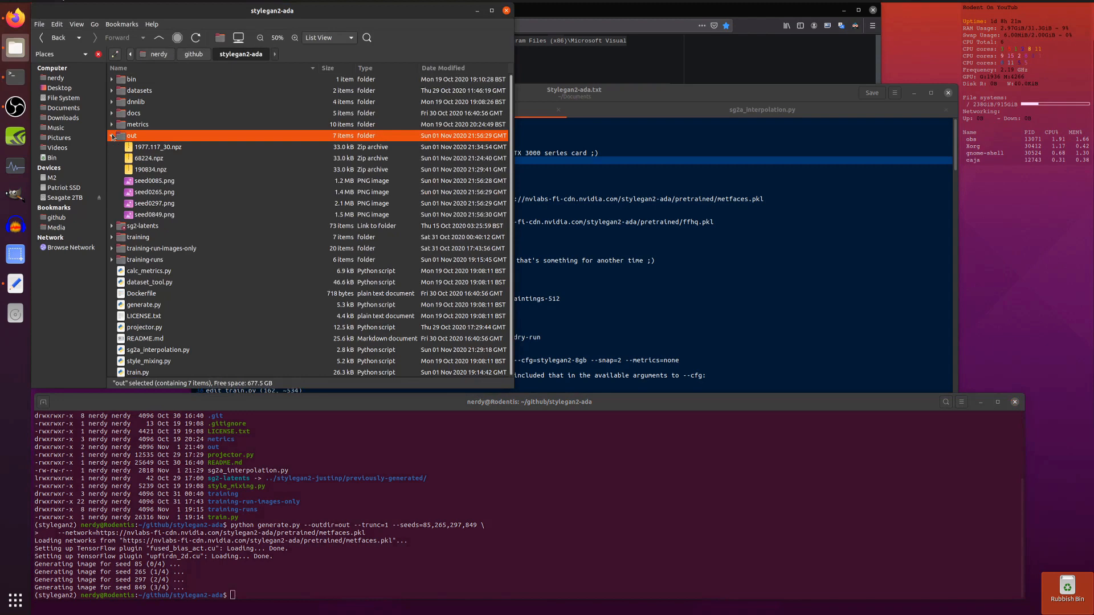
- Expand the out folder in Caja to view the generated seed images and npz files
double_click(154, 180)
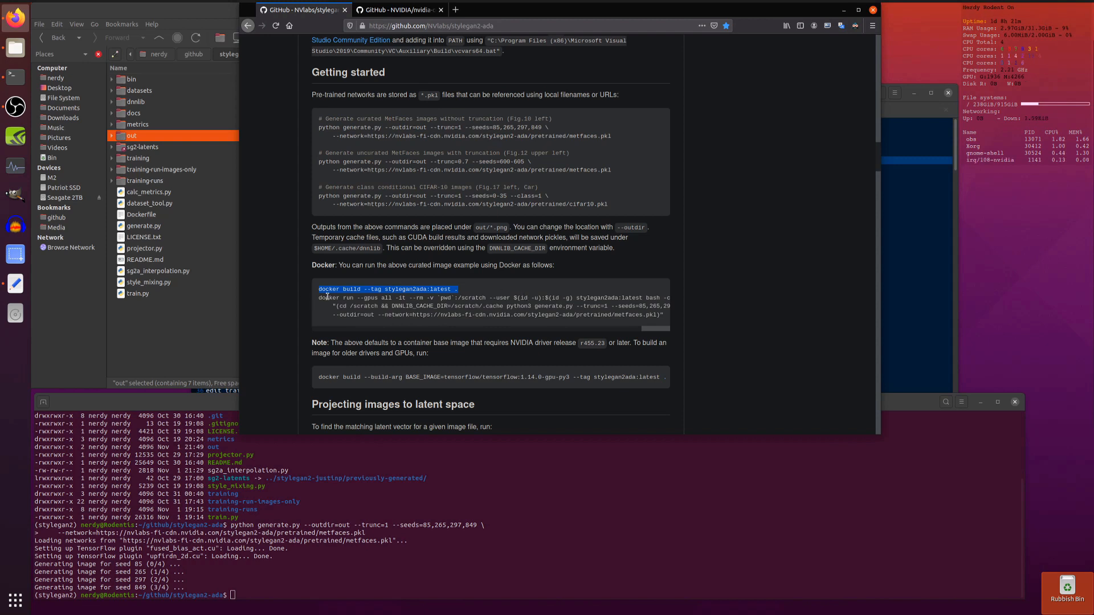
- Mark the docker build command, then scroll Stylegan2-ada.txt to the RTX 3070/3080/3090 Docker section
drag(318, 288, 666, 319)
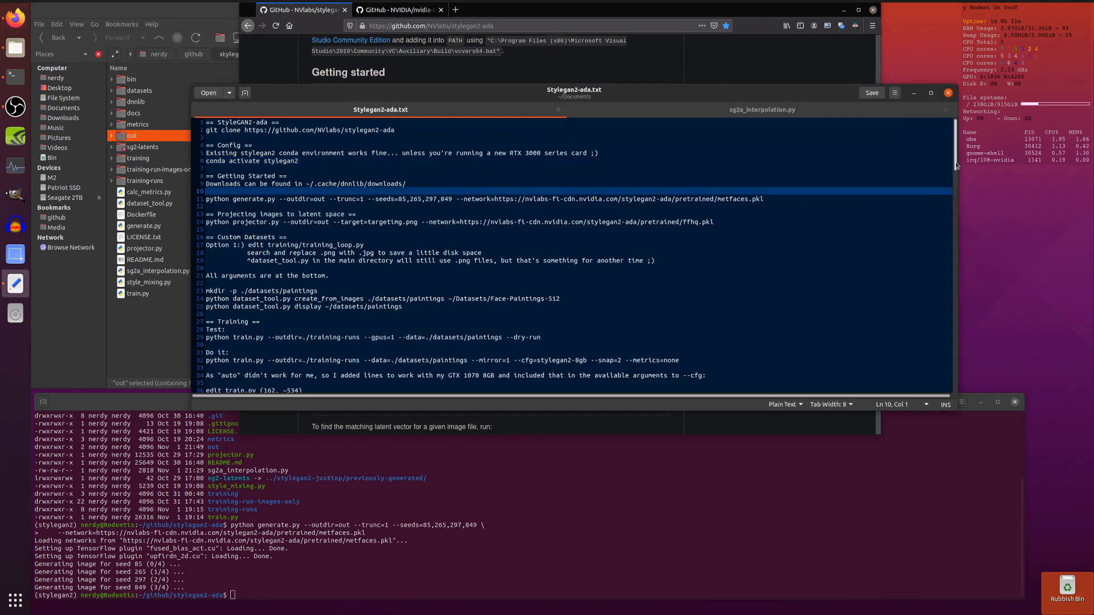
scroll(down, 3)
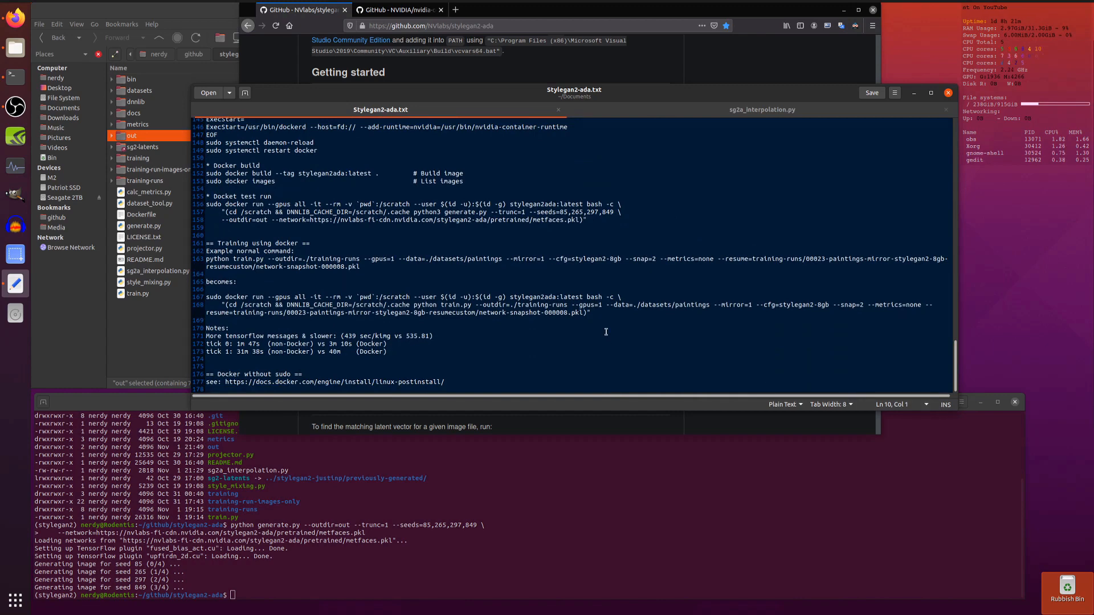
scroll(up, 3)
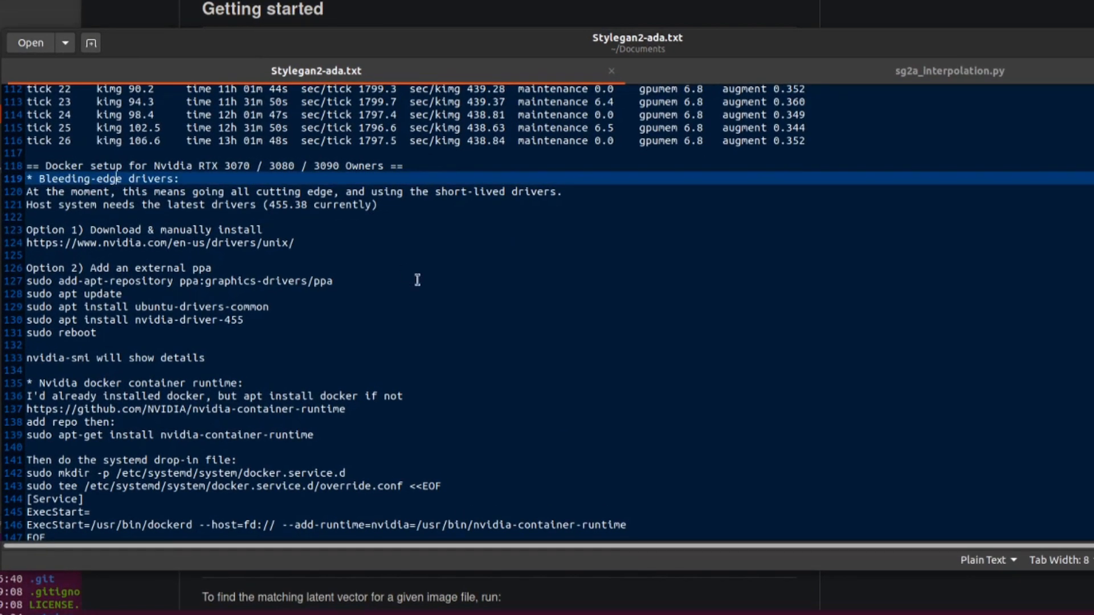
mouse_move(326, 210)
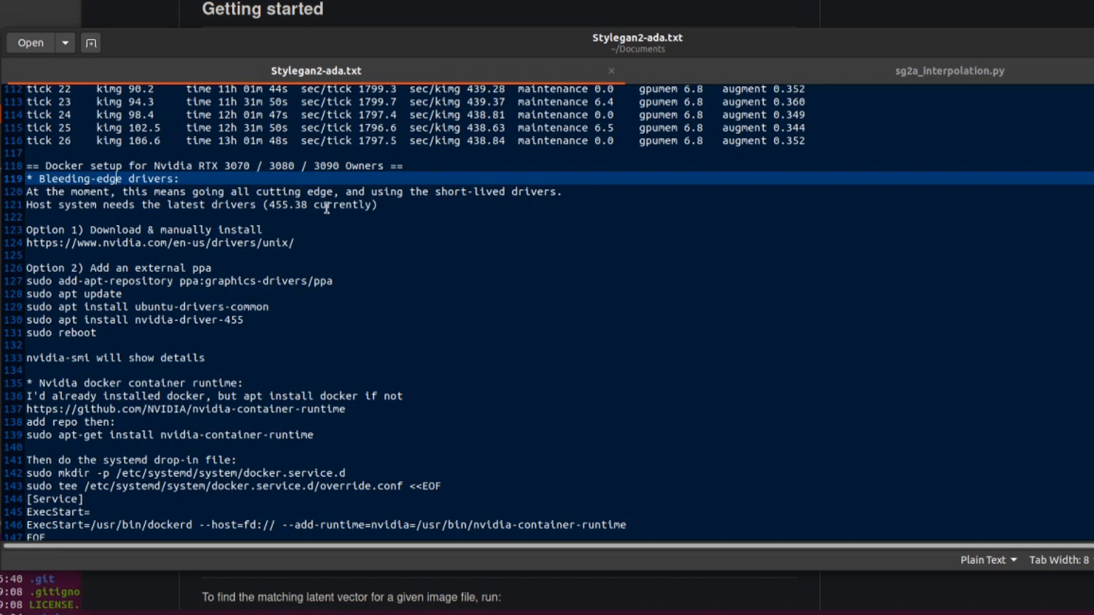
click(159, 243)
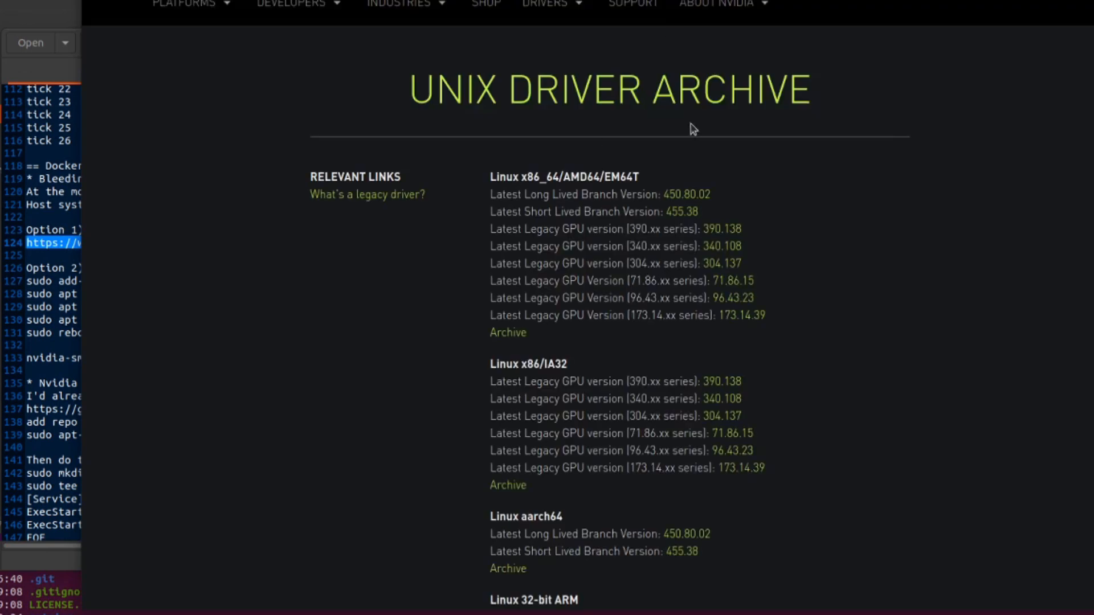
mouse_move(671, 224)
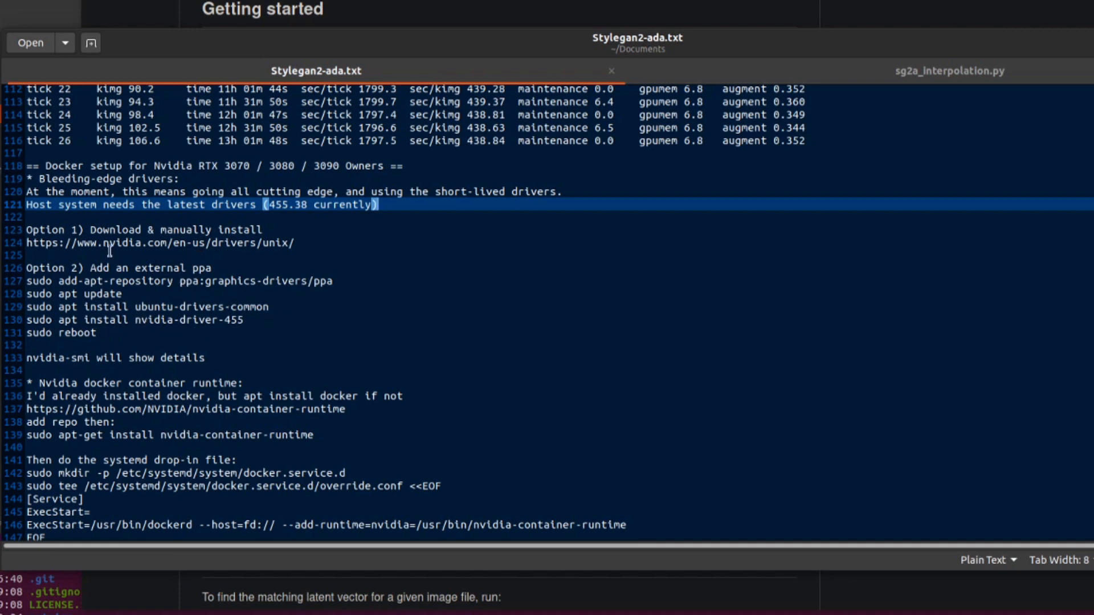
mouse_move(450, 344)
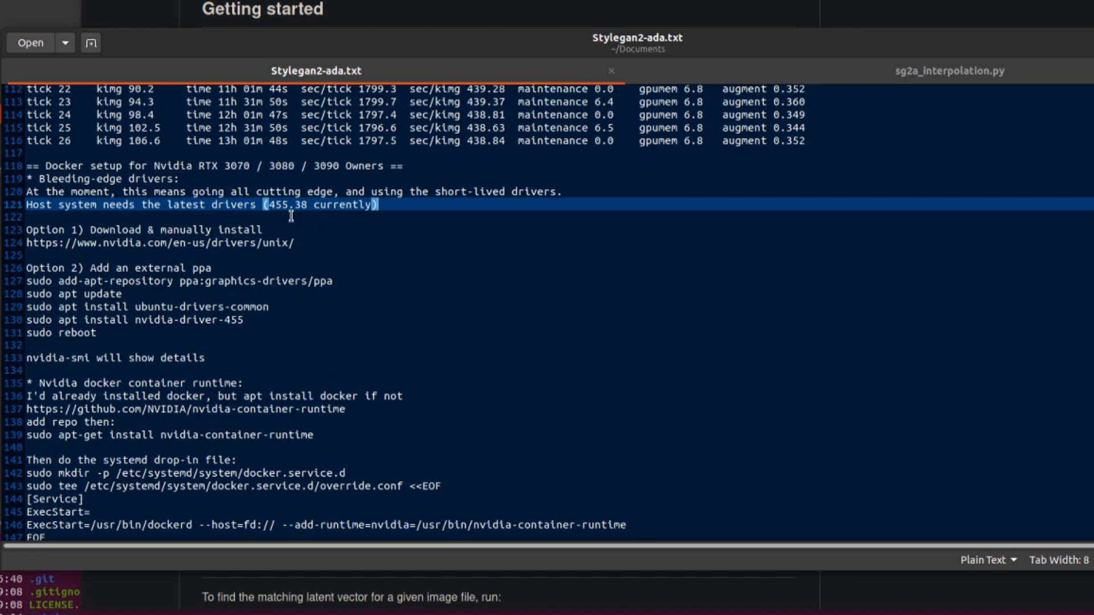
mouse_move(92, 363)
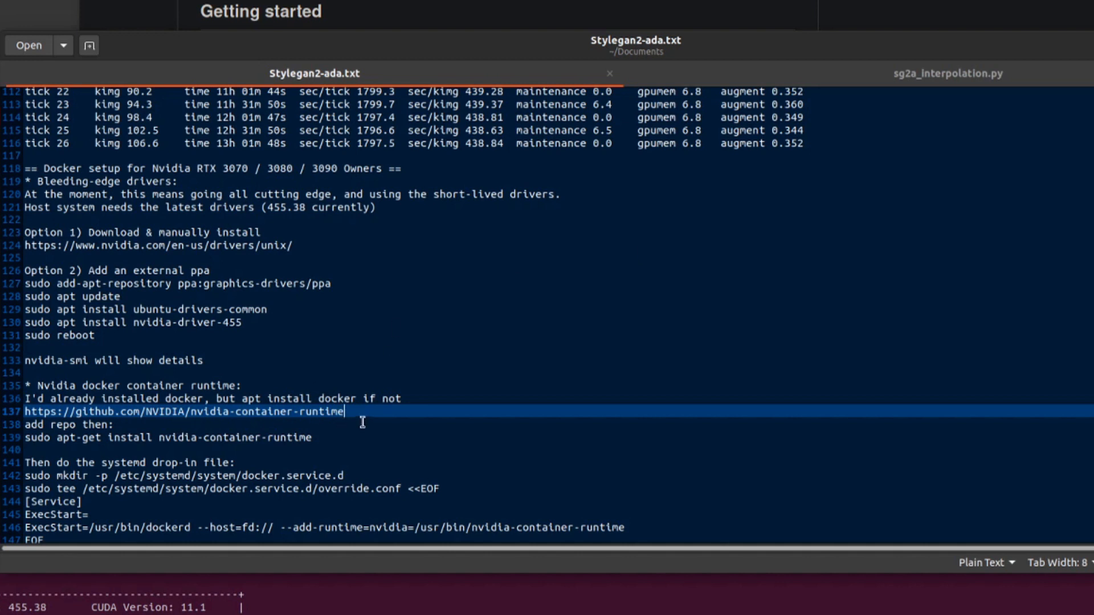
mouse_move(307, 396)
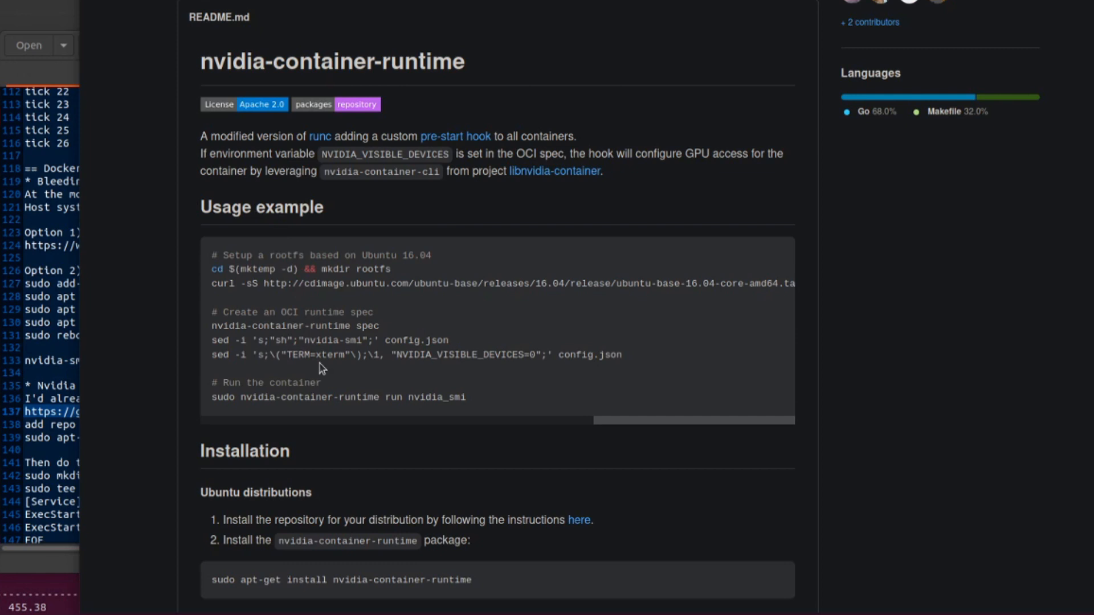
- Scroll through the nvidia-container-runtime install steps and the Docker Engine setup instructions
scroll(down, 3)
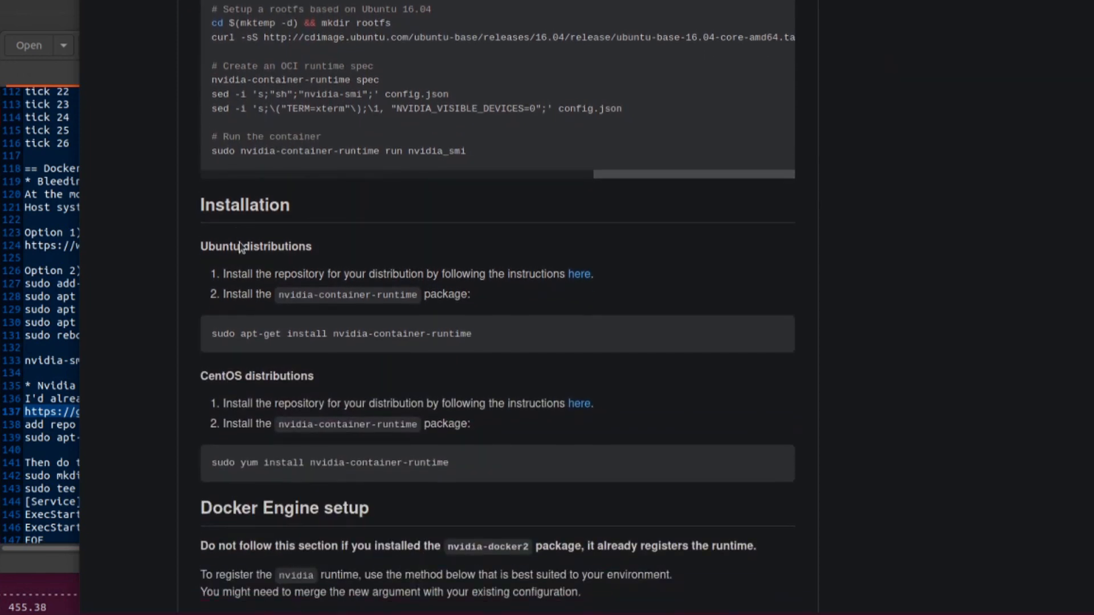
mouse_move(580, 286)
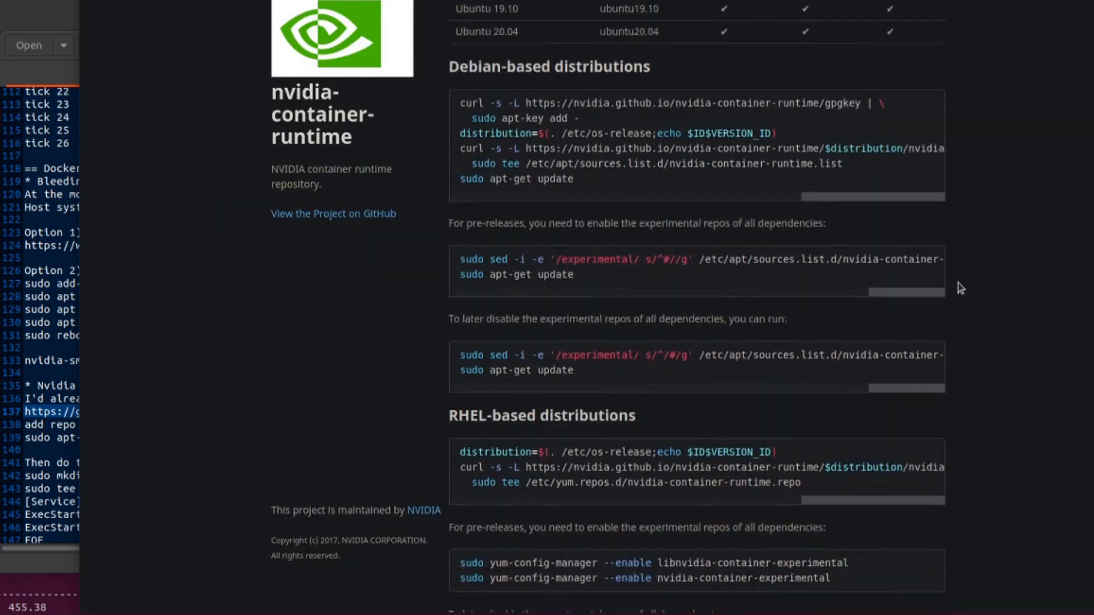
scroll(down, 3)
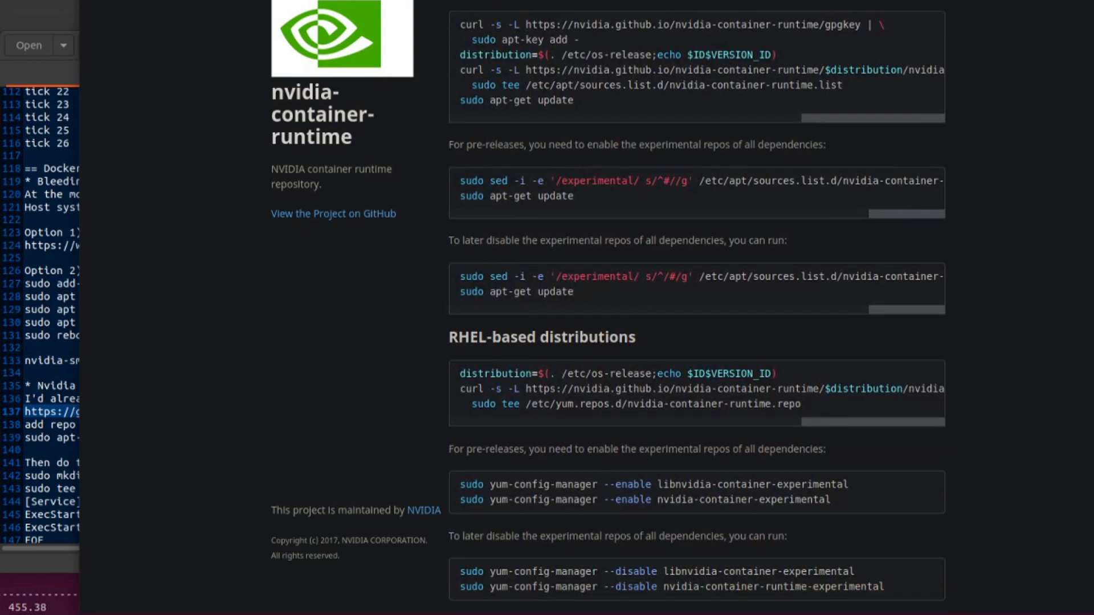
scroll(down, 3)
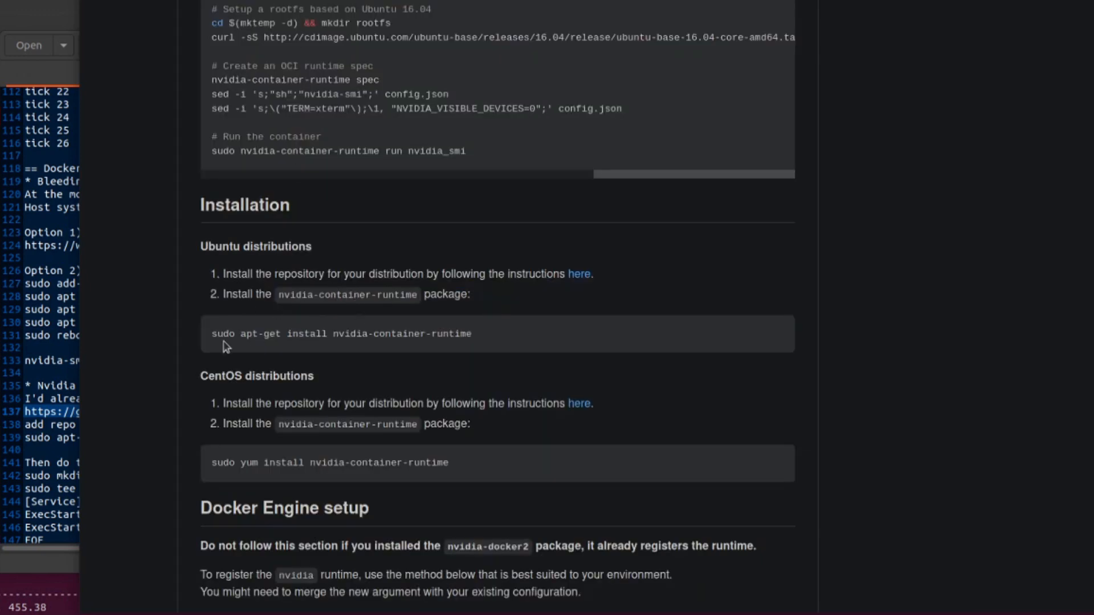
mouse_move(733, 344)
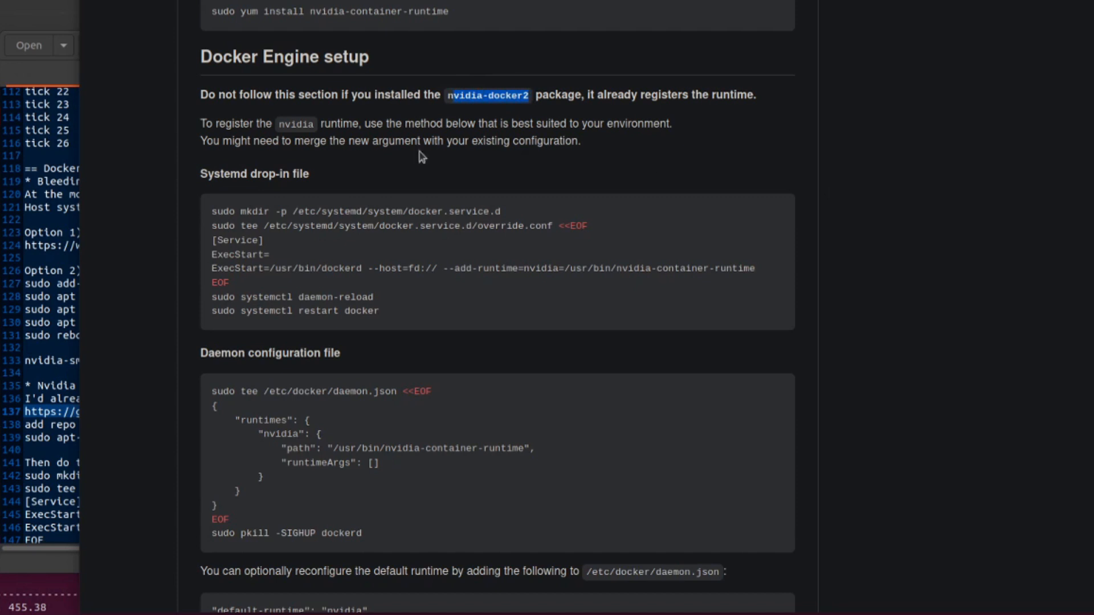
mouse_move(247, 174)
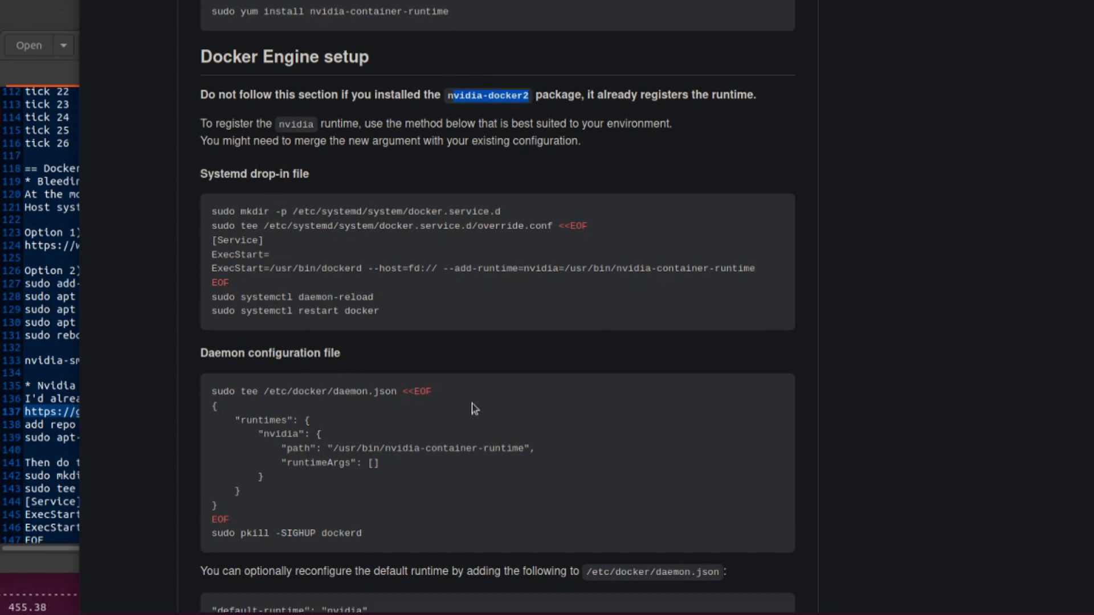
scroll(down, 3)
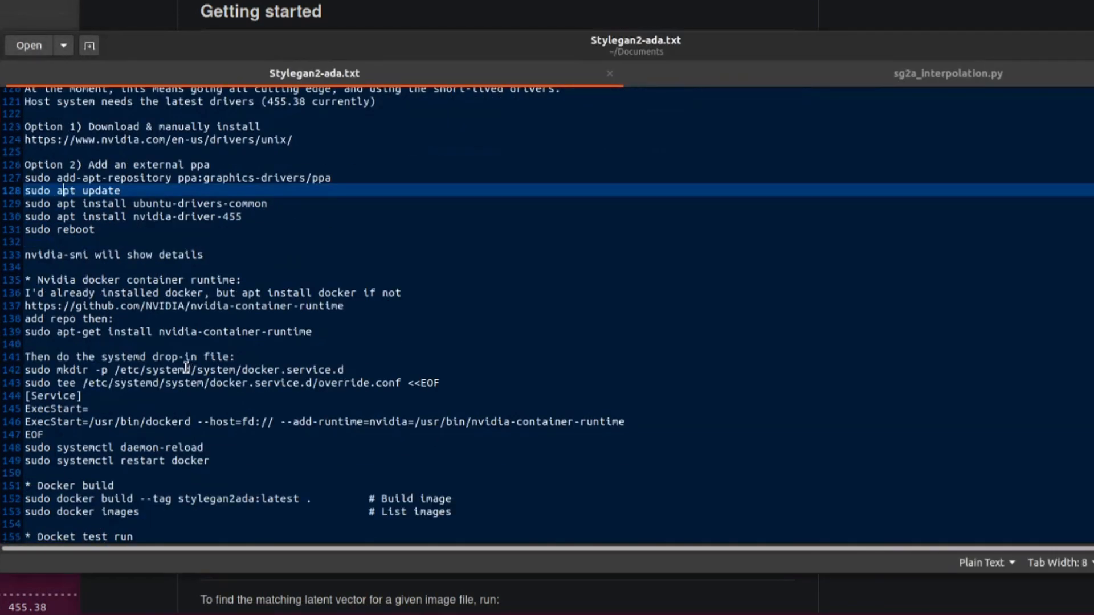
scroll(down, 3)
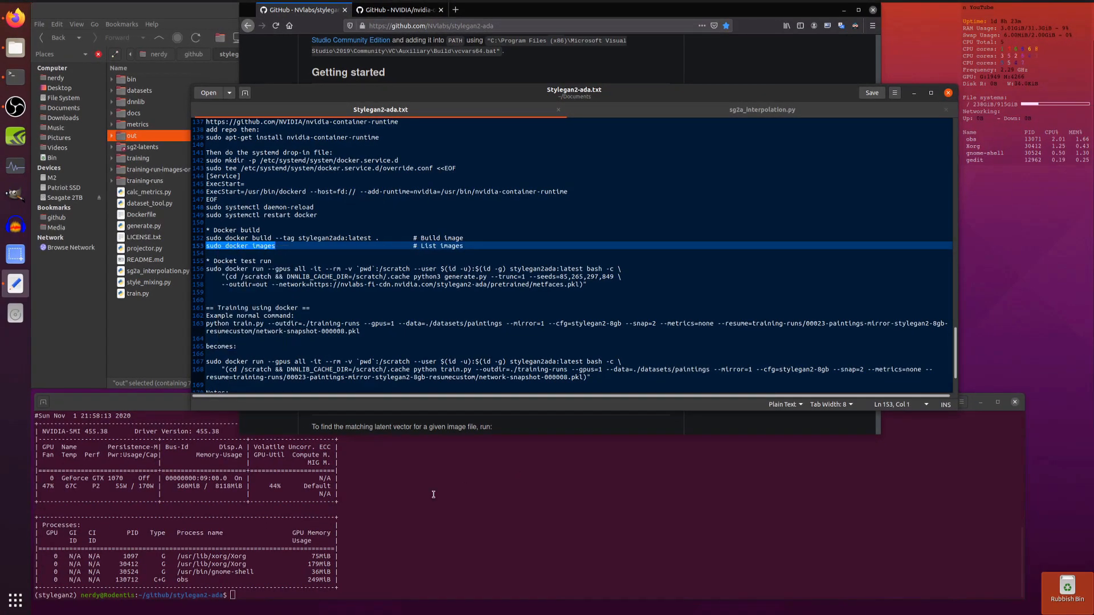
text(sudo docker images)
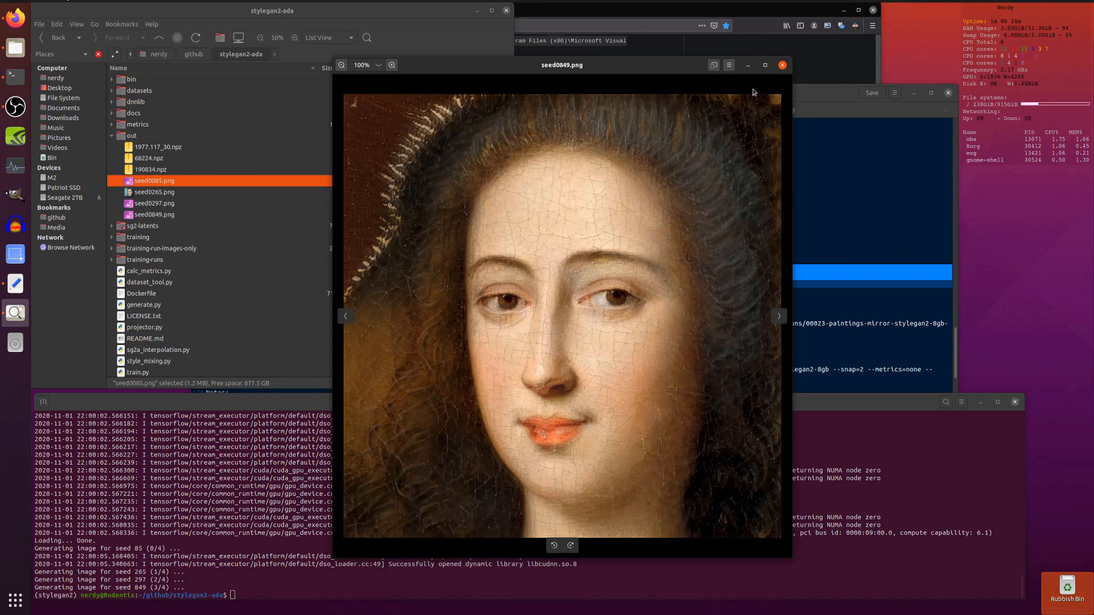
- Close the seed0849.png painting preview in Image Viewer
click(782, 64)
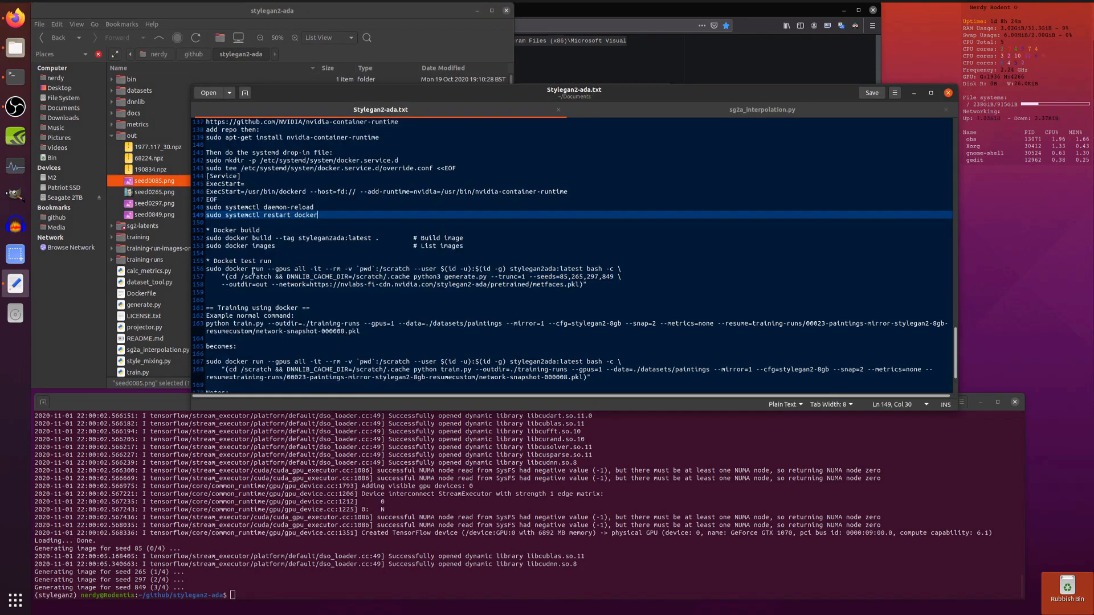
mouse_move(608, 271)
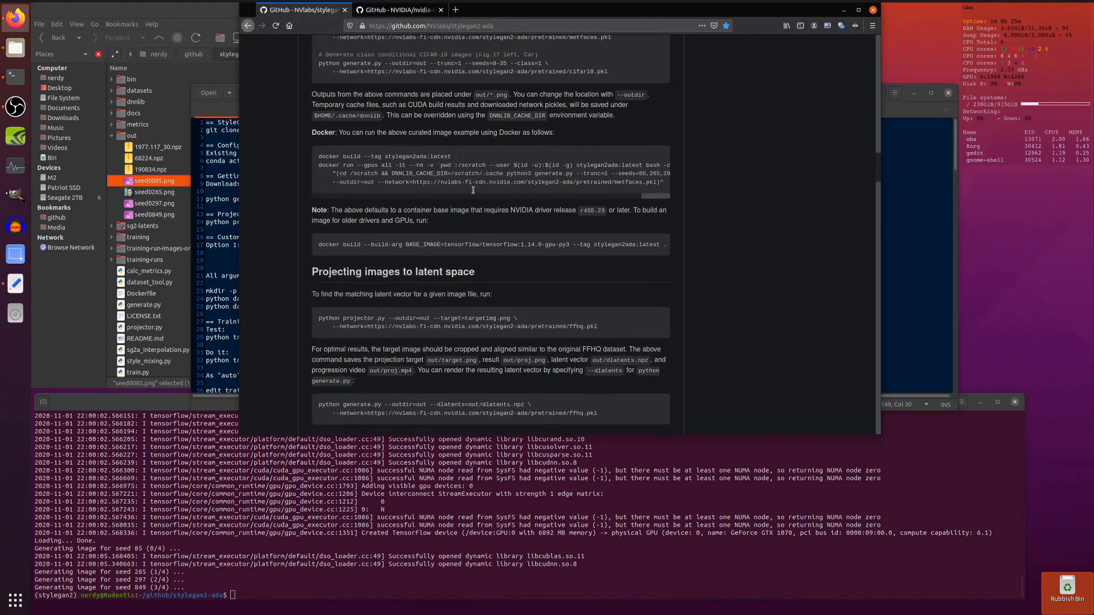
- Paste the notes' projector.py command into the terminal and set --target to /home/nerdy/Datasets/Face-Paintings-512/
scroll(down, 3)
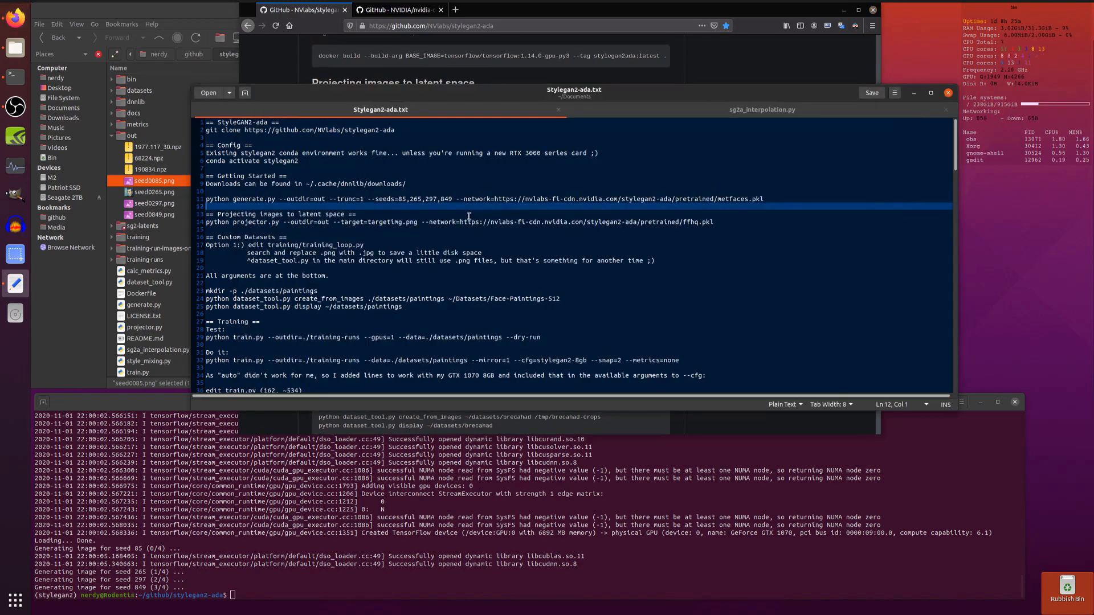
triple_click(458, 222)
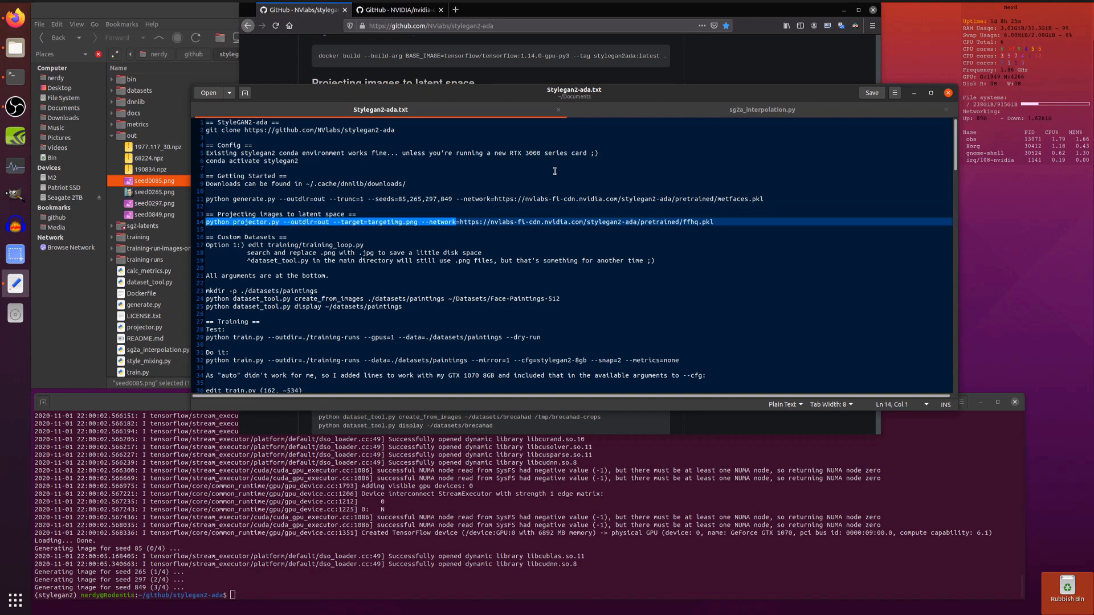
right_click(712, 482)
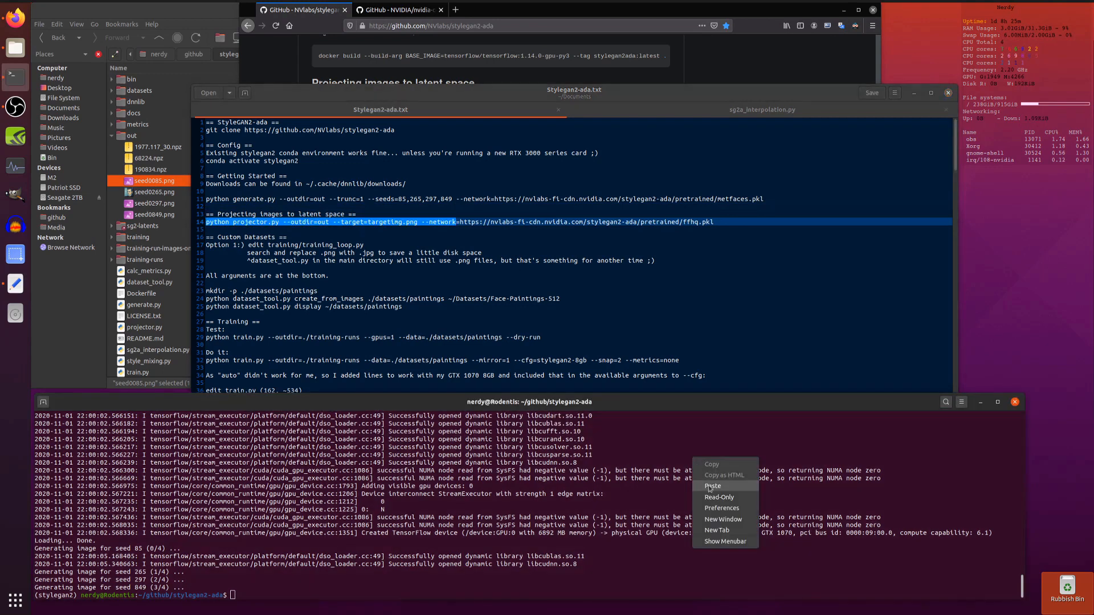
click(712, 486)
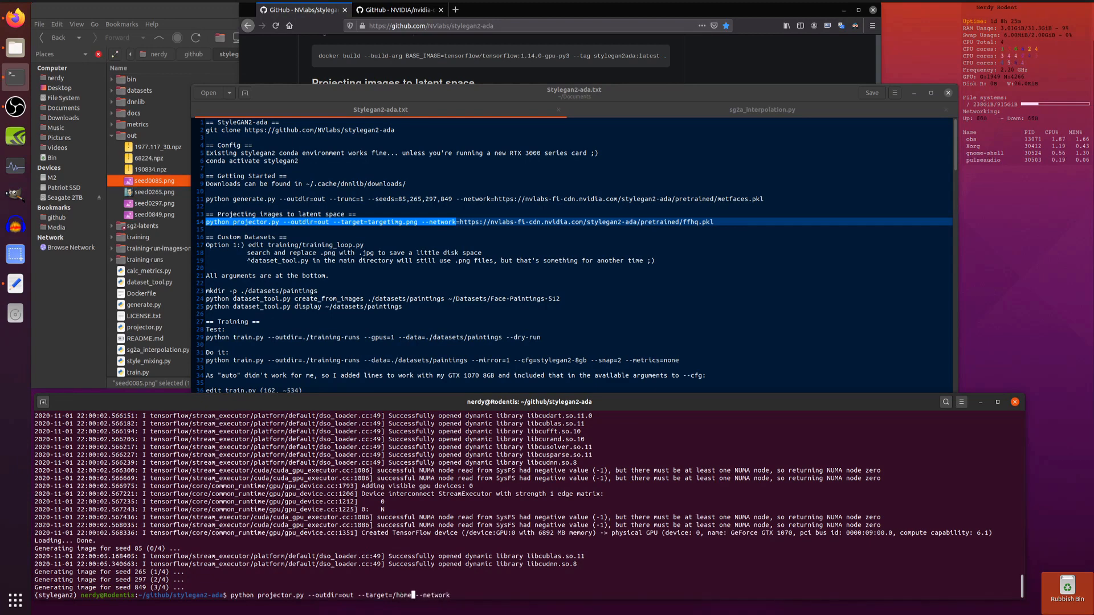
text(/nerdy/)
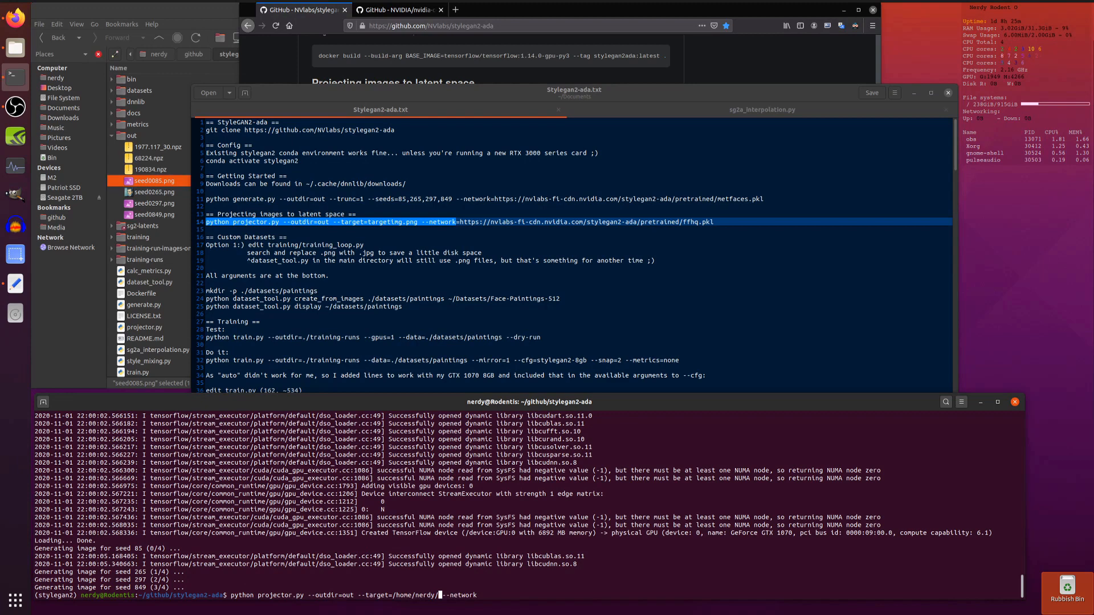
text(Datasets/)
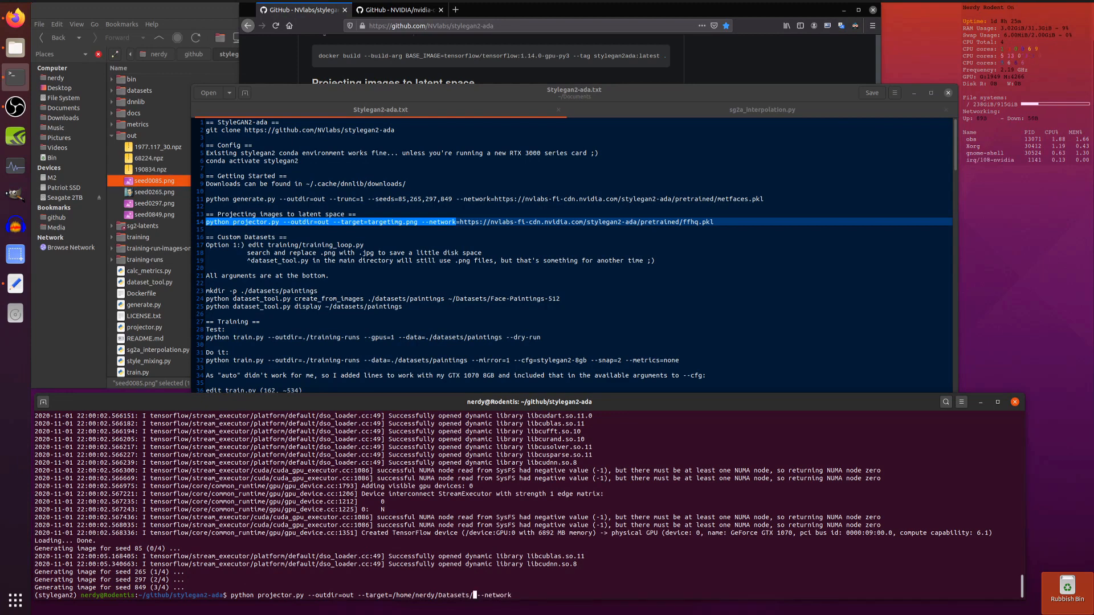
text(Face-Paintings-512/2)
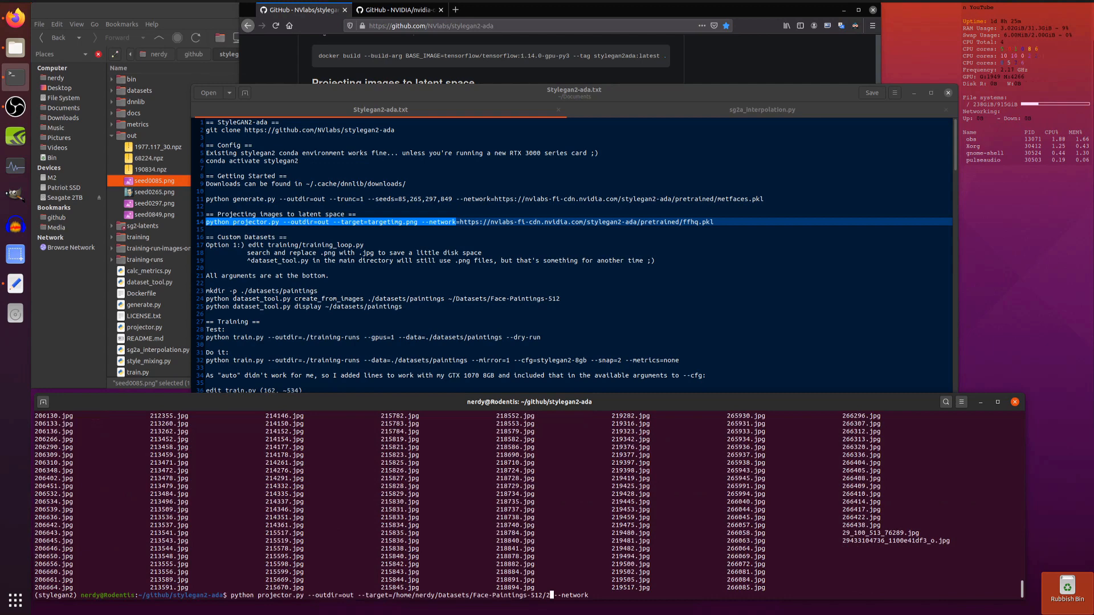
- Complete the 206668.jpg target, find run 00028 in training-runs, and set --network to network-snapshot-000016.pkl
text(06668.jpg)
key(Return)
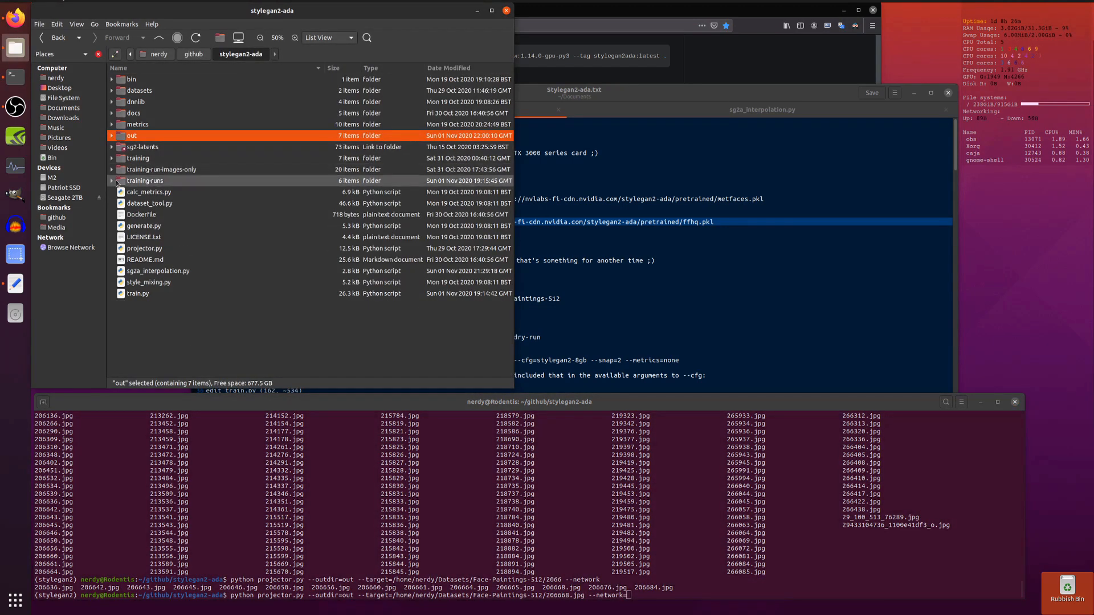
click(112, 181)
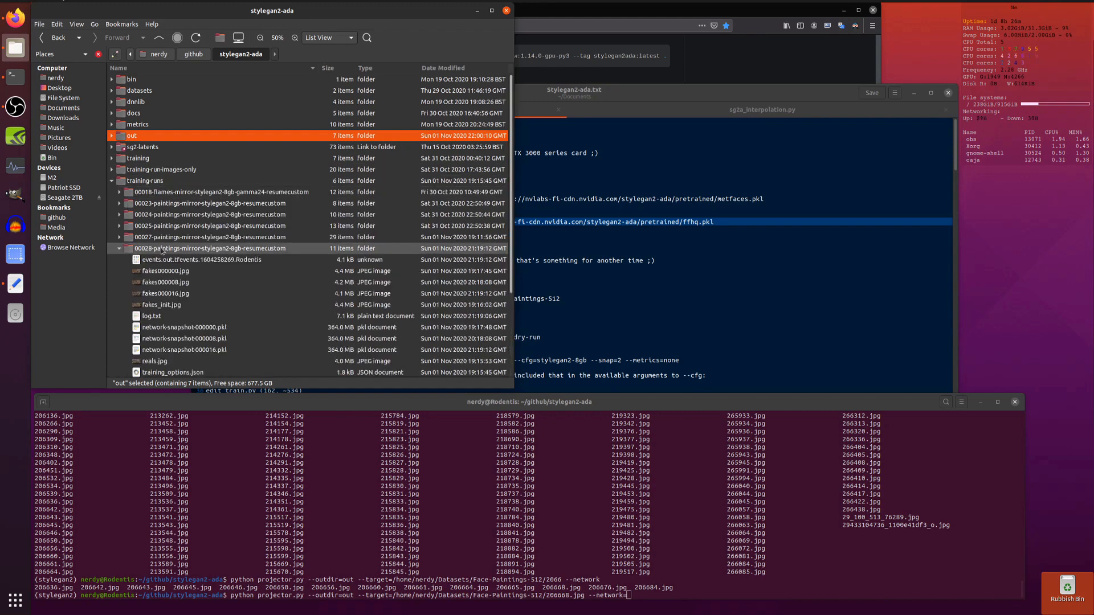
click(210, 248)
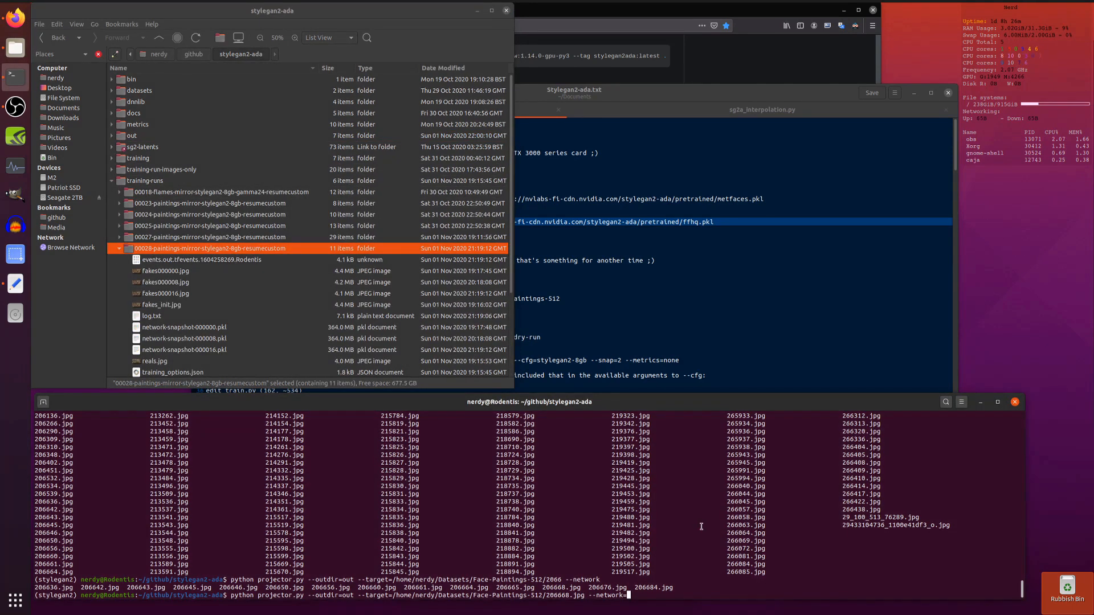
text(=tra)
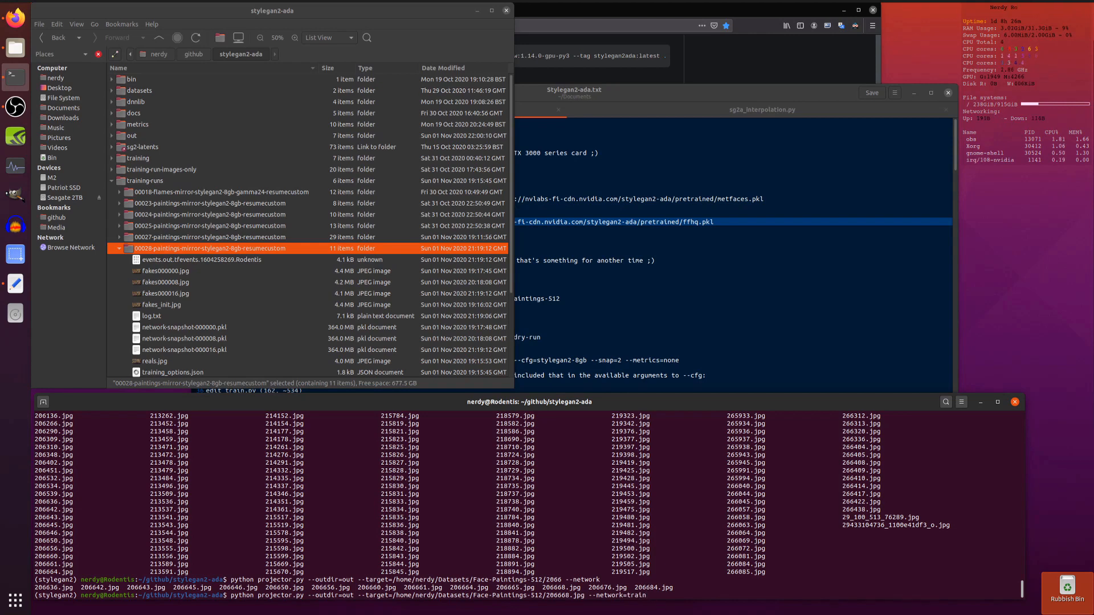
text(ing-runs/)
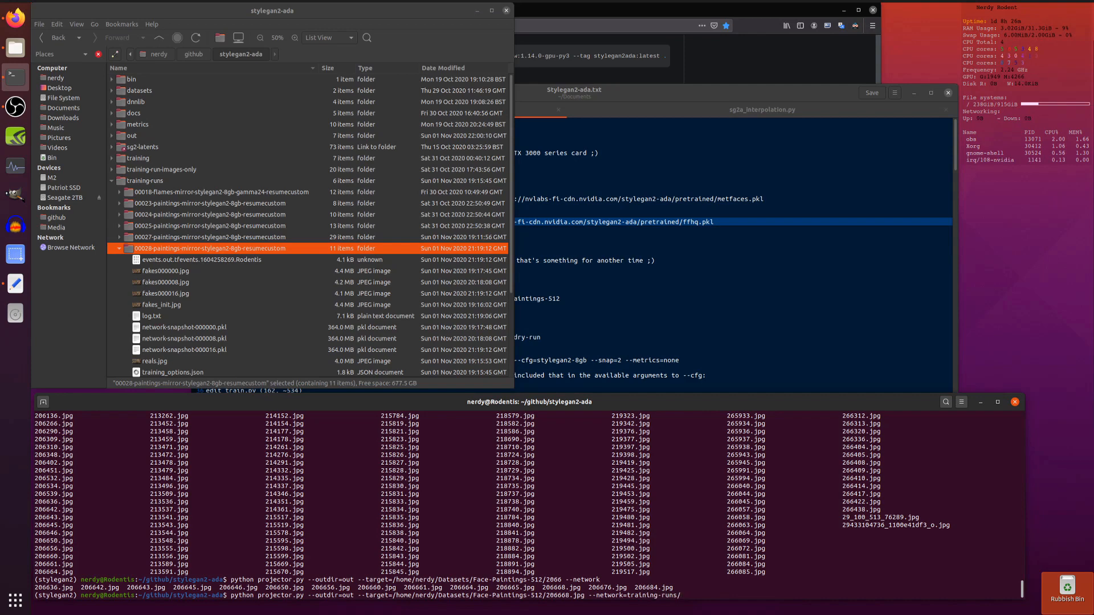
text(00028-paintings-mirror-stylegan2-8gb-resumecustom/network-snapshot-000016.pkl)
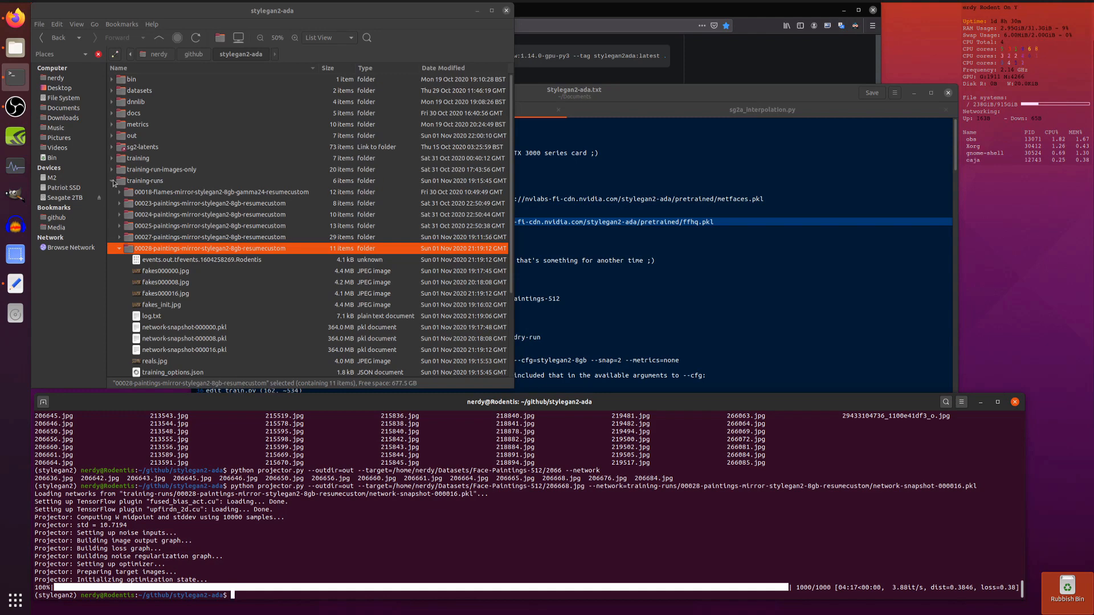
- View the target.png and proj.png portraits from out, then play and close proj.mp4
click(111, 135)
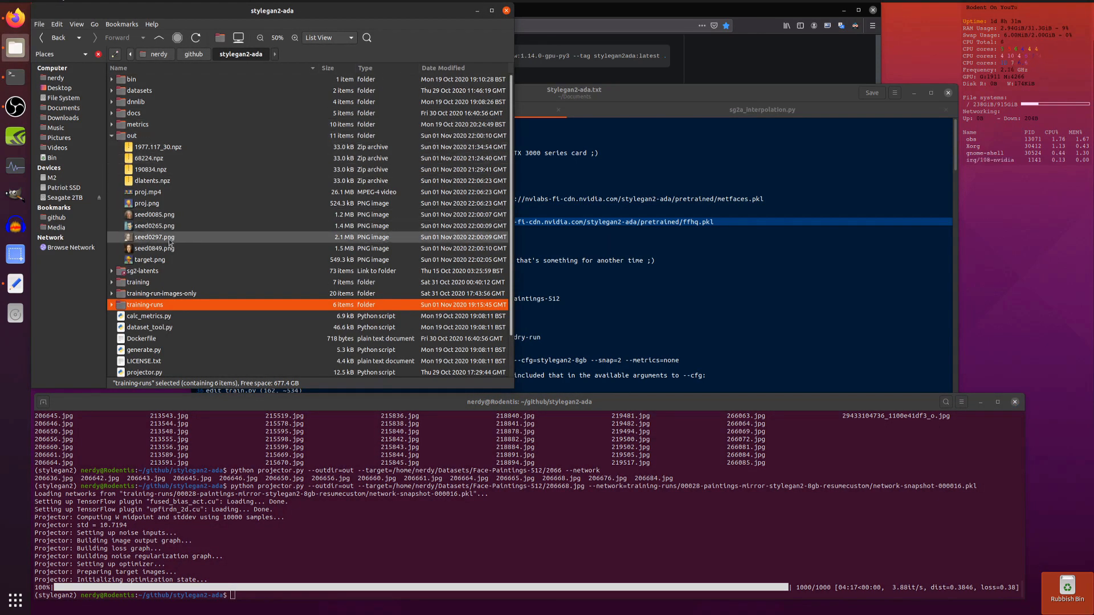
double_click(150, 260)
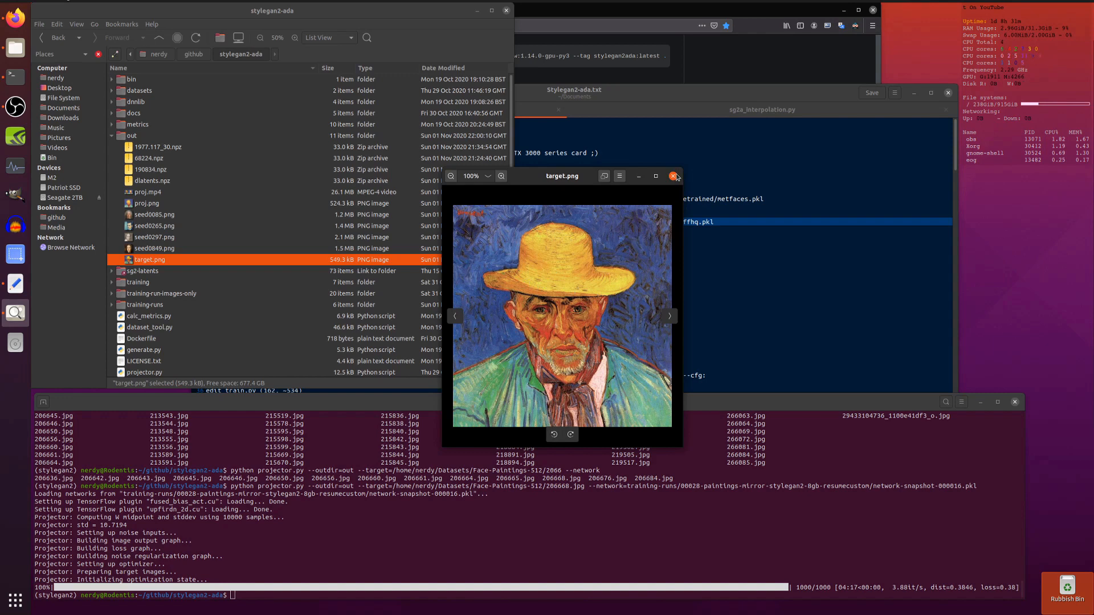
click(147, 203)
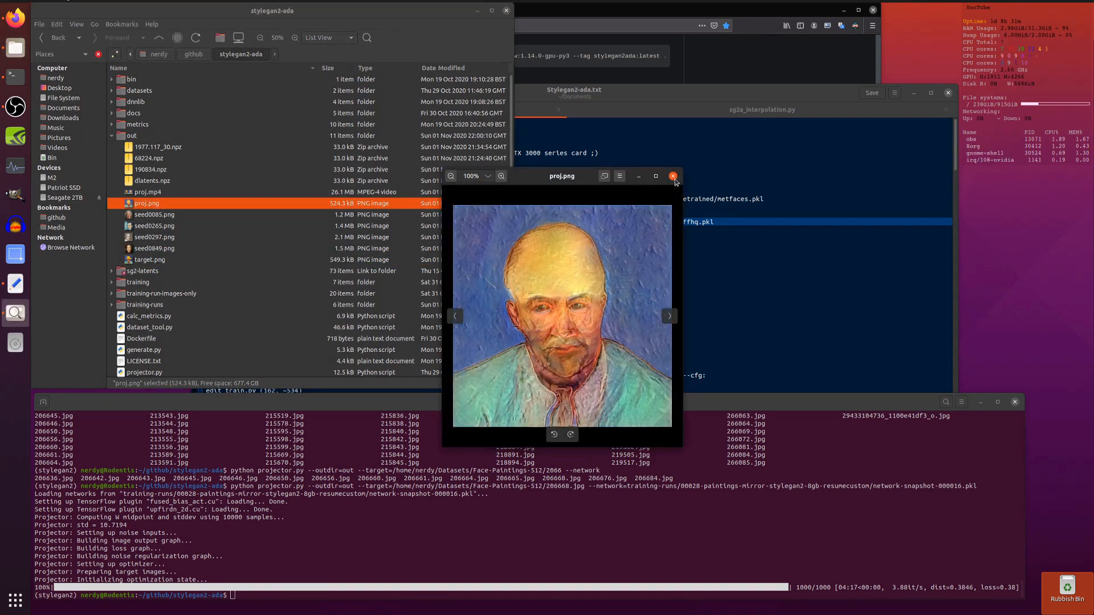
click(672, 176)
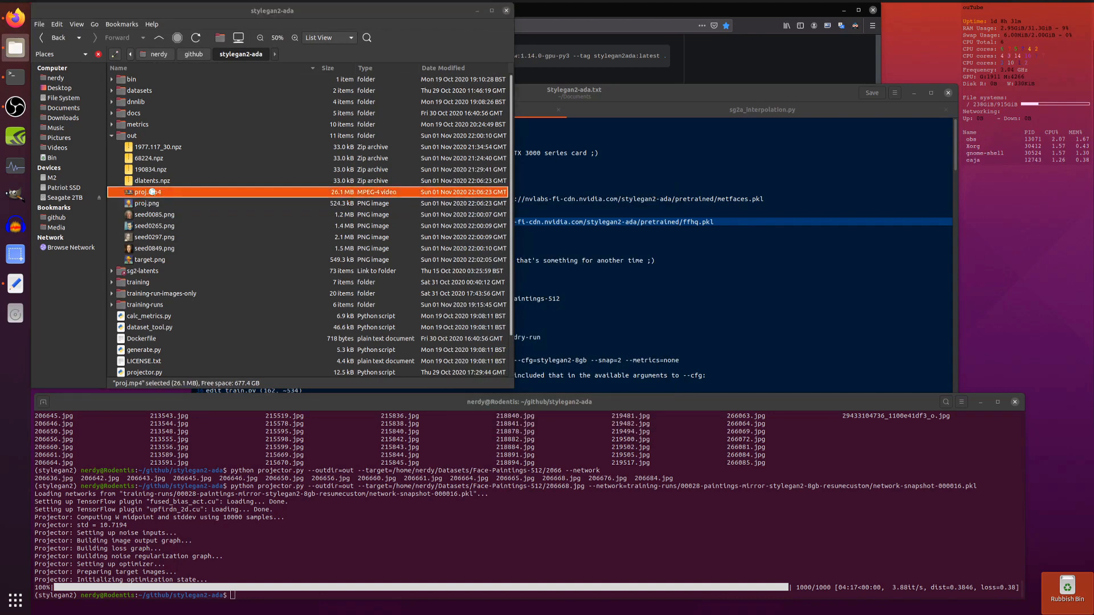
double_click(142, 191)
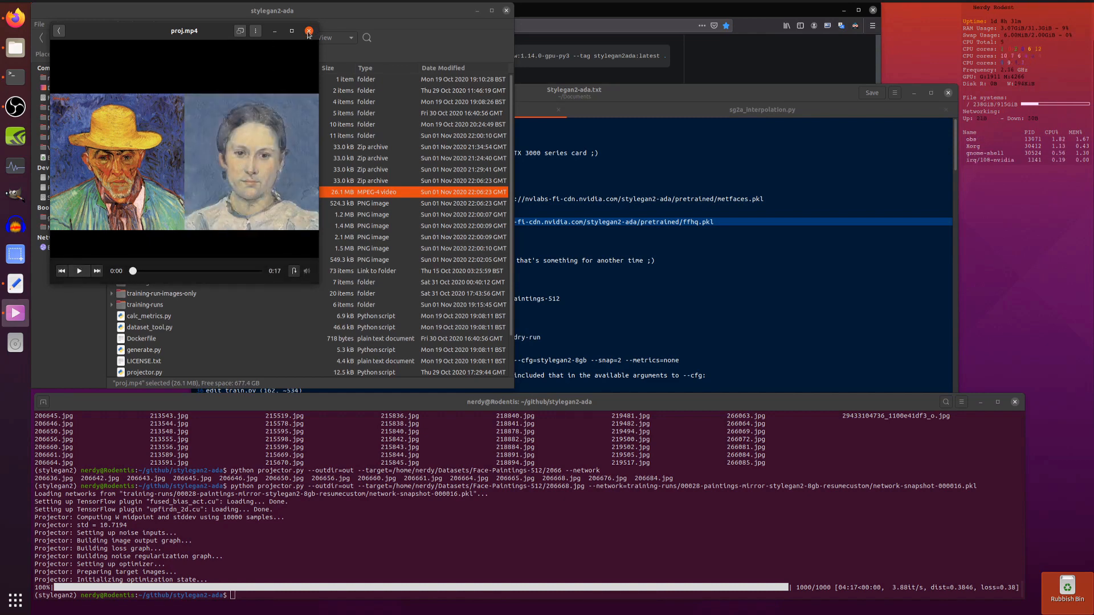
click(308, 30)
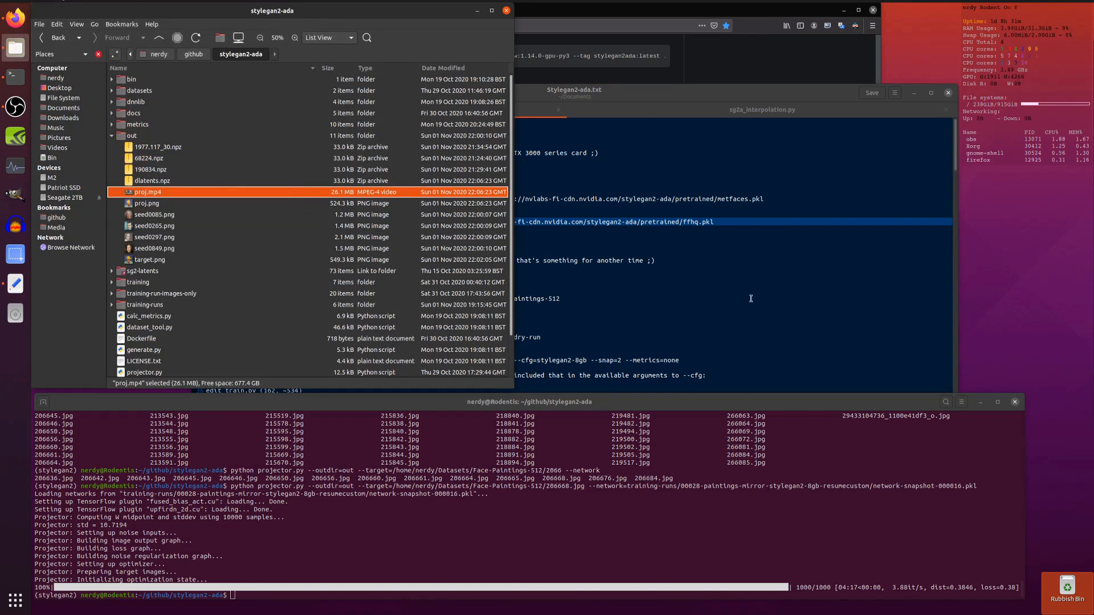
- Collapse the out folder in the Files list view
click(150, 181)
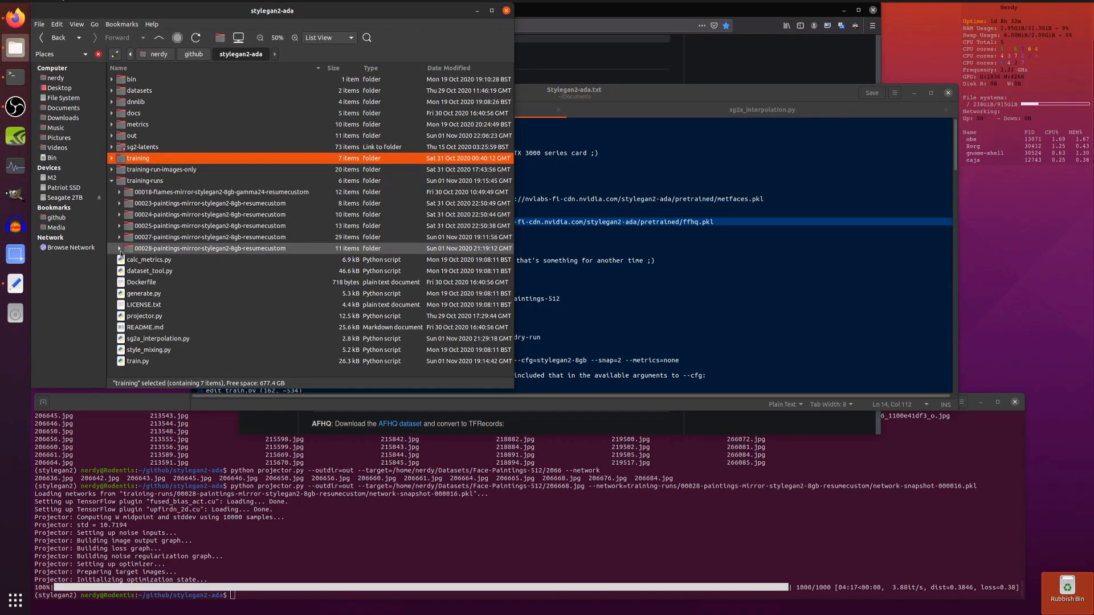
- In Stylegan2-ada.txt, select the dataset_tool.py create_from_images line under Custom Datasets
click(119, 248)
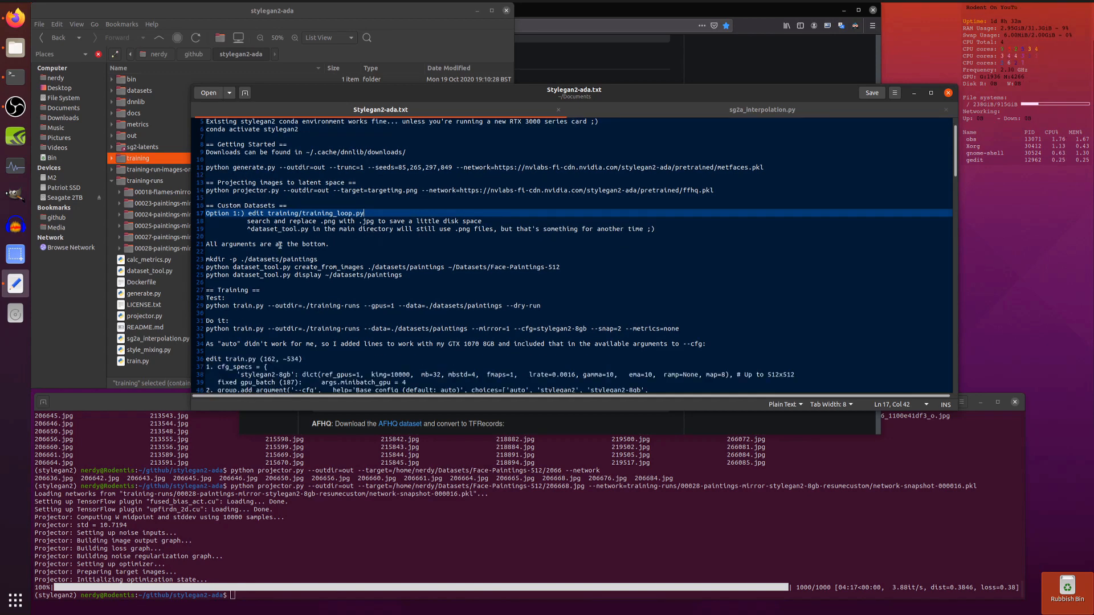
scroll(down, 3)
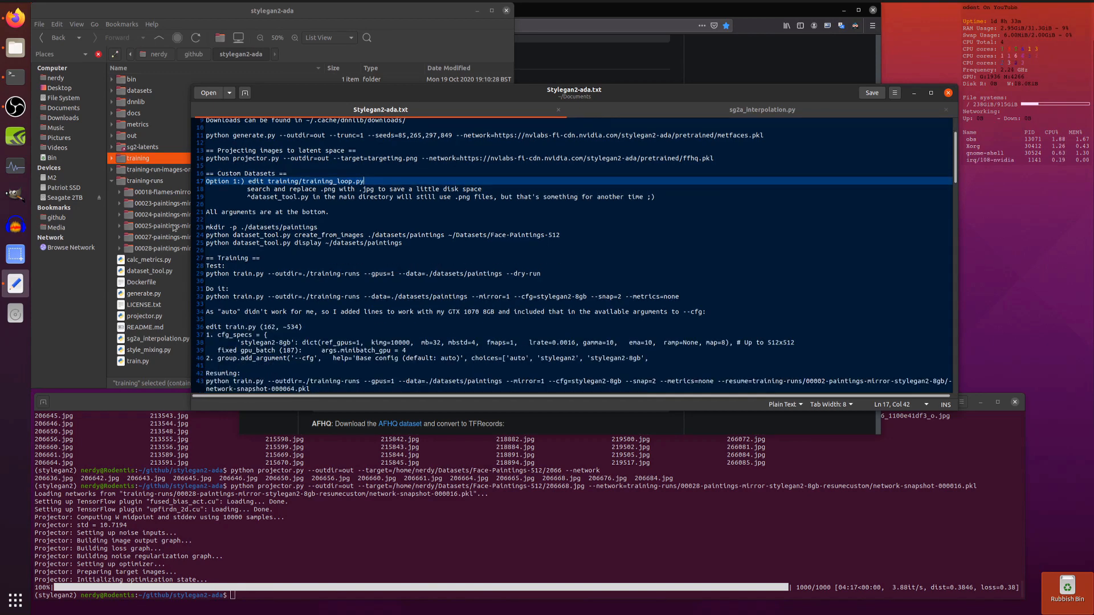
click(313, 219)
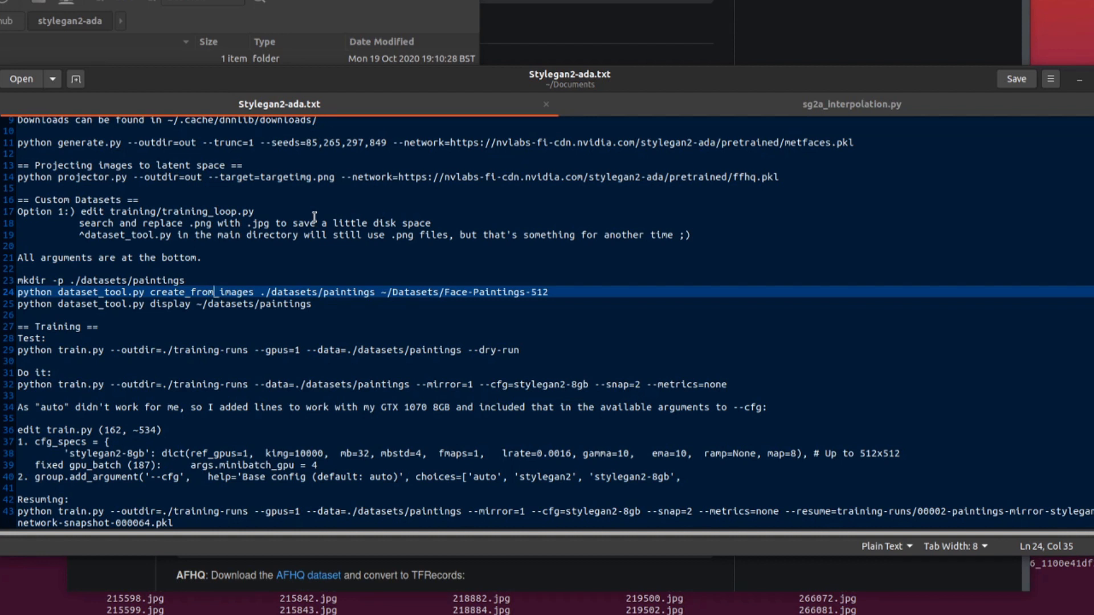
mouse_move(138, 278)
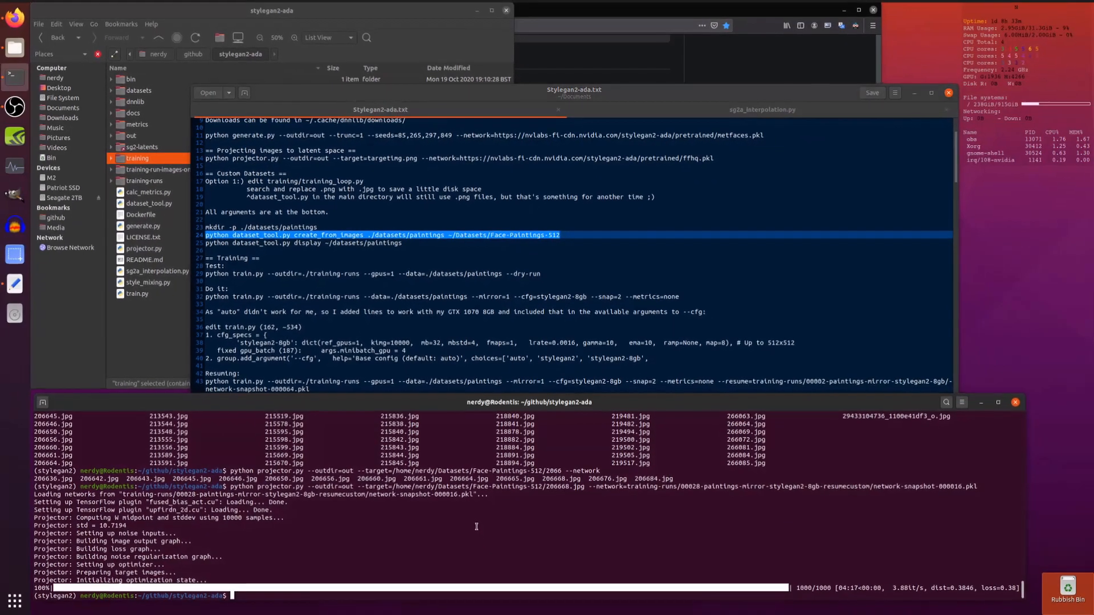
- Run dataset_tool.py create_from_images into ./datasets/paintings from ~/Datasets/Face-Paintings-512
text(python dataset_tool.py create_from_images ./datasets/paintings ~/Datasets/Face-Paintings-512)
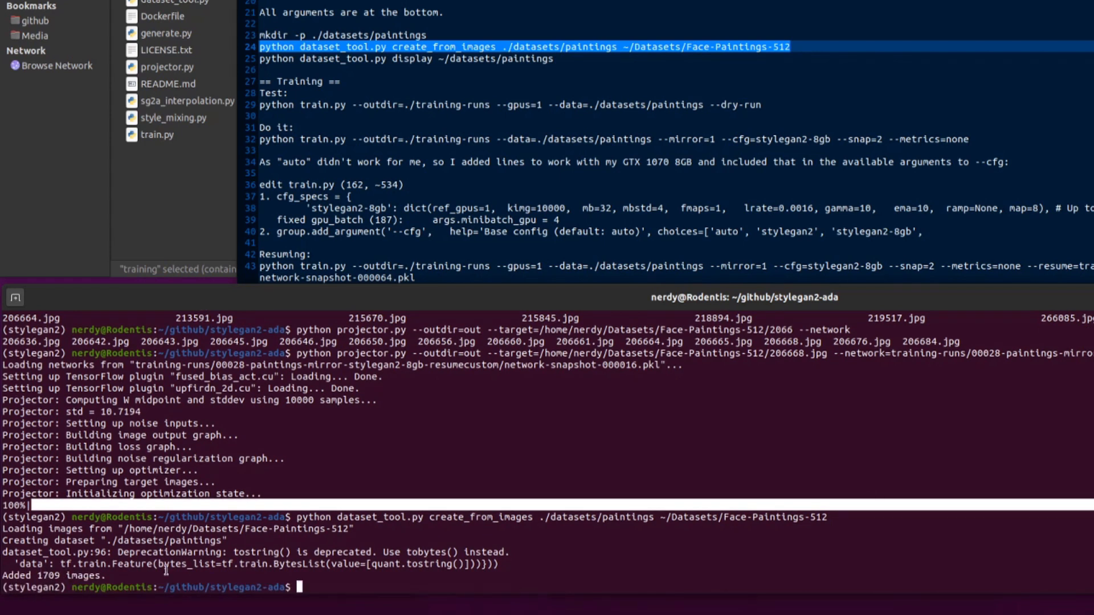
mouse_move(154, 22)
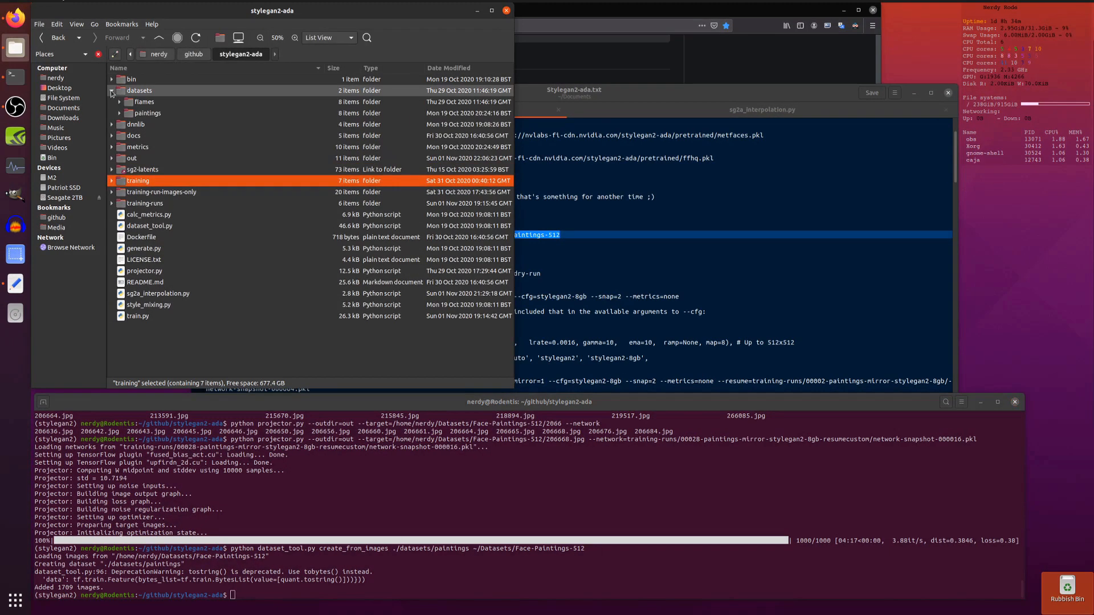
- Enter python train.py --outdir=./training-runs --gpus=1 --data=./datasets/paintings --dry-run
click(120, 113)
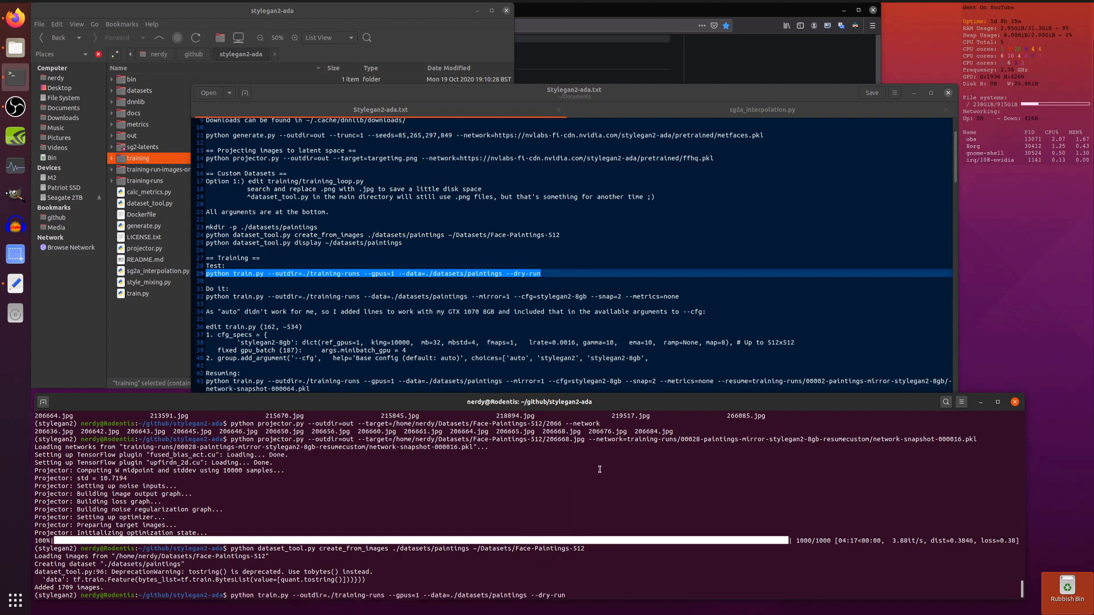
key(Return)
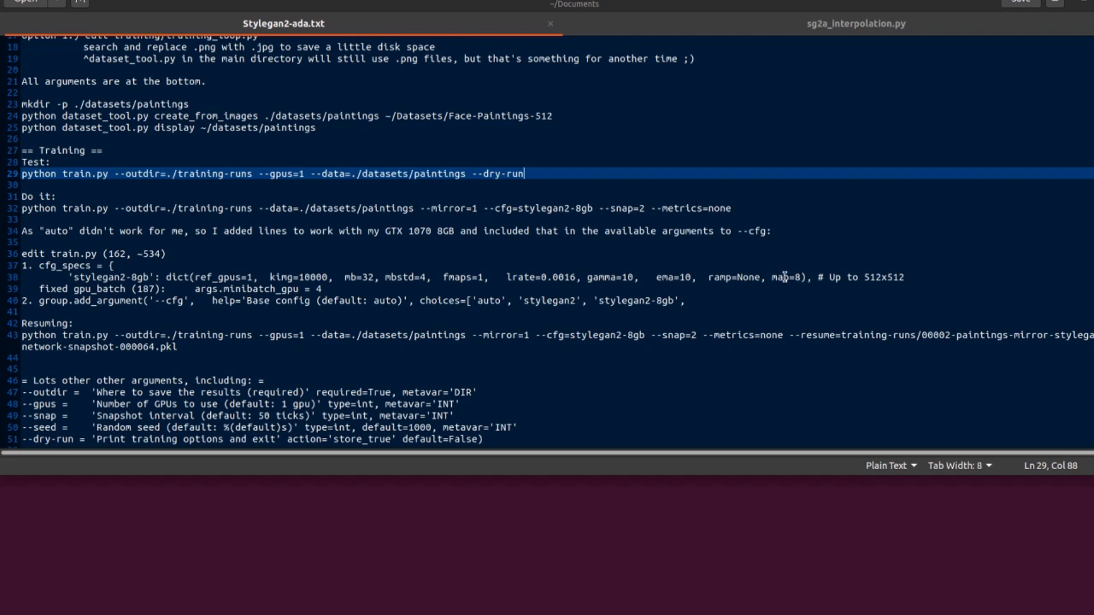
mouse_move(861, 277)
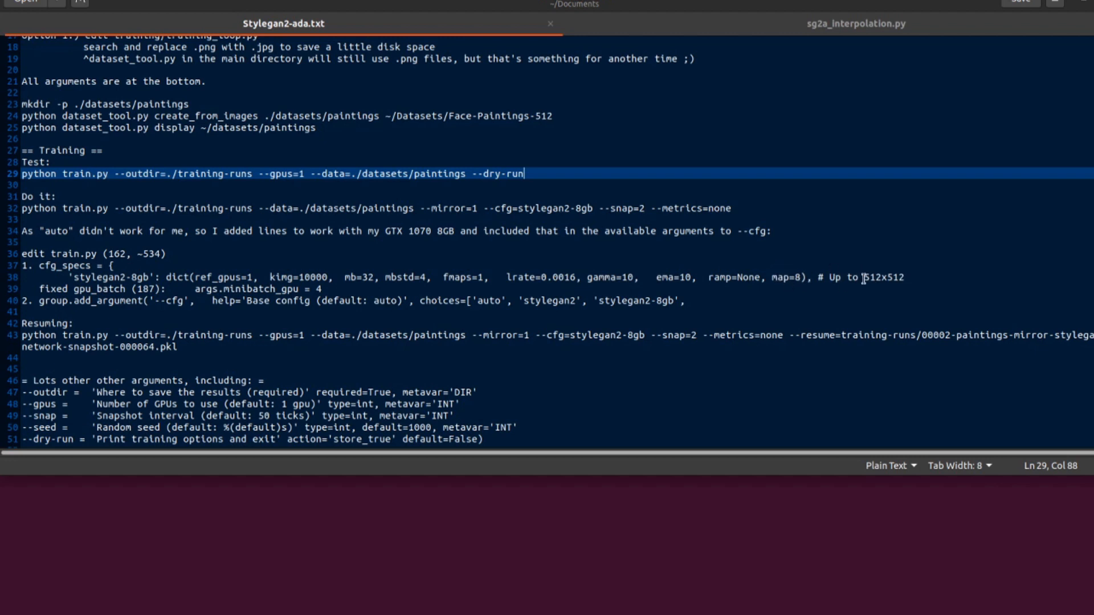
mouse_move(479, 262)
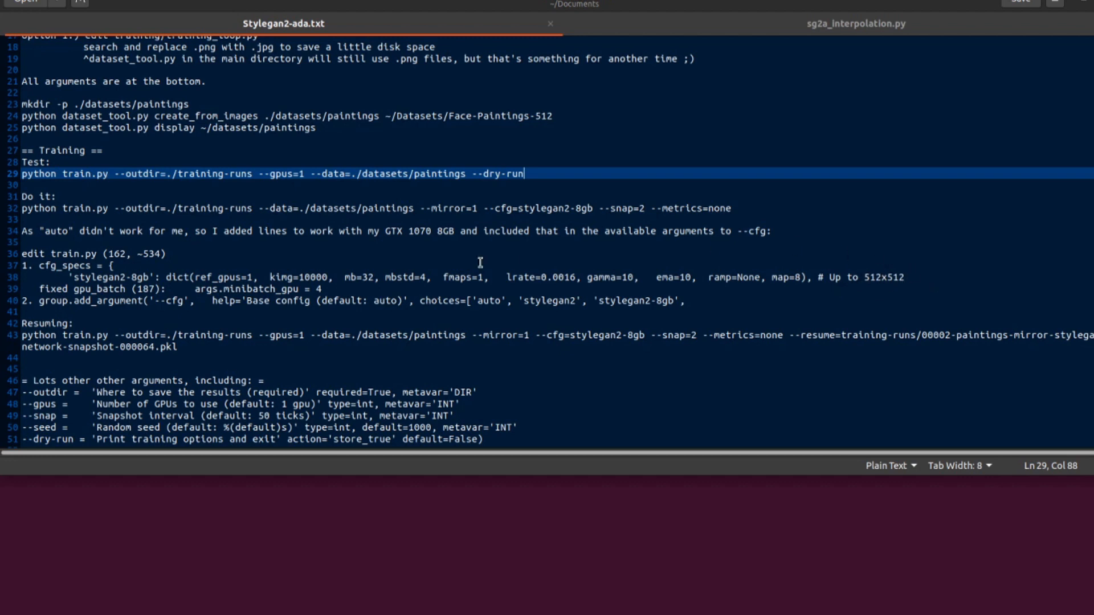
mouse_move(150, 288)
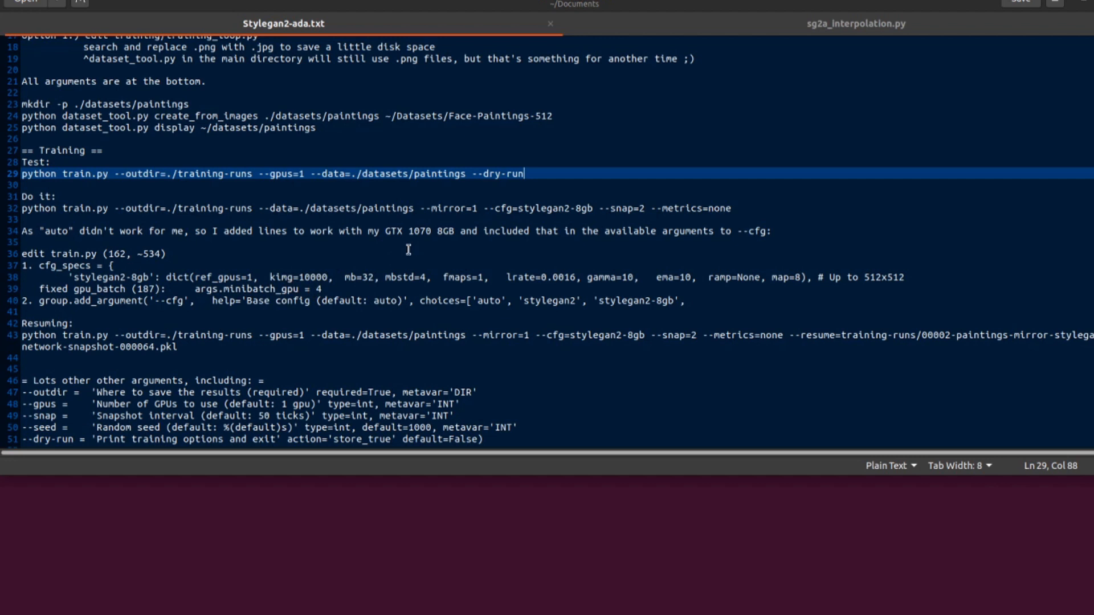
mouse_move(363, 275)
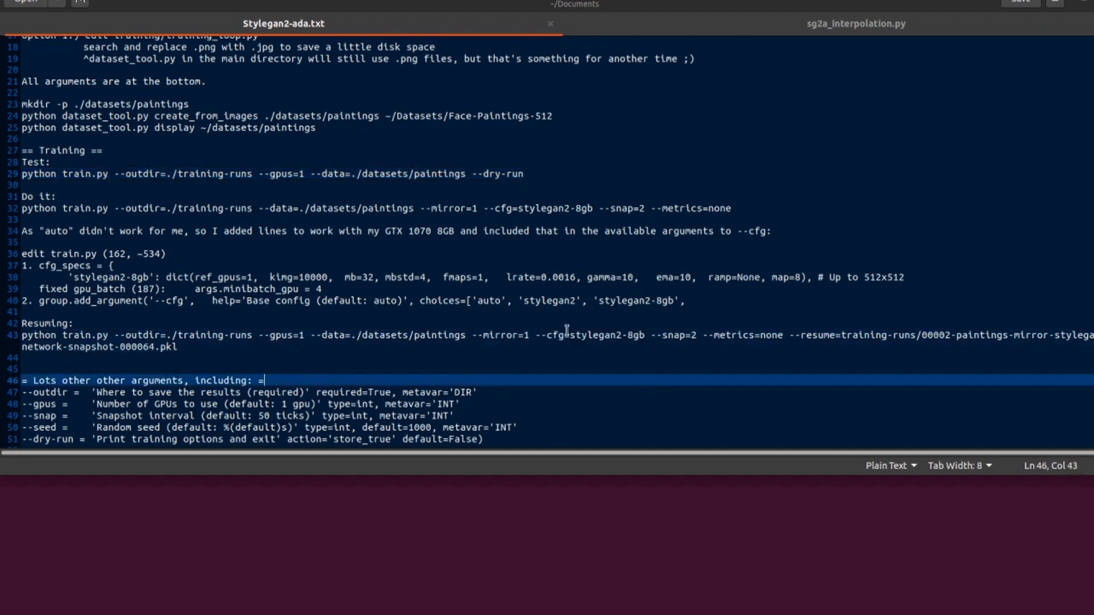
mouse_move(789, 327)
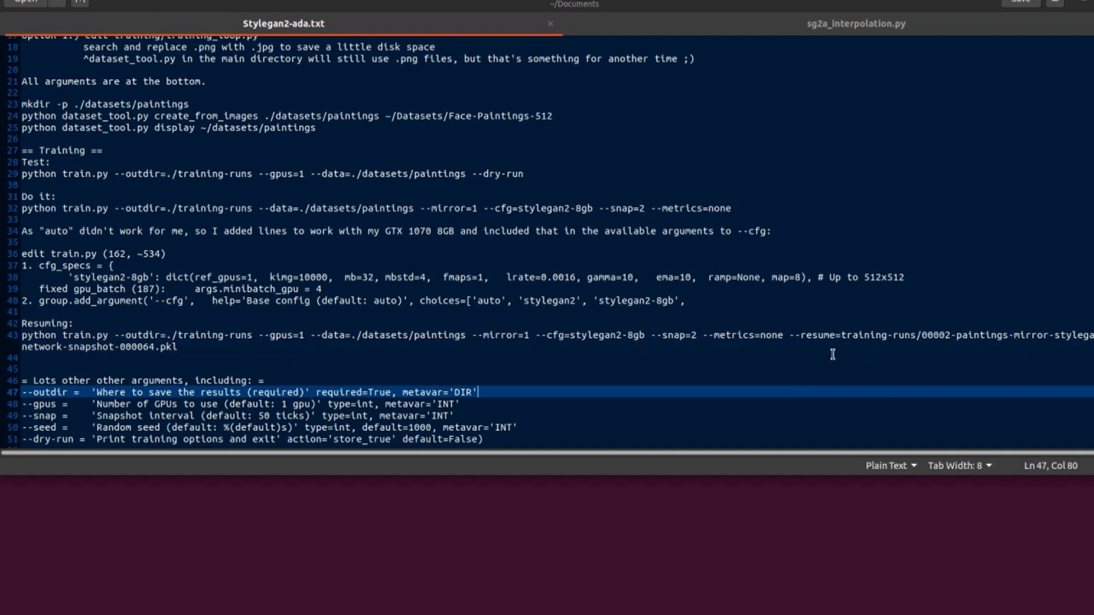
scroll(down, 3)
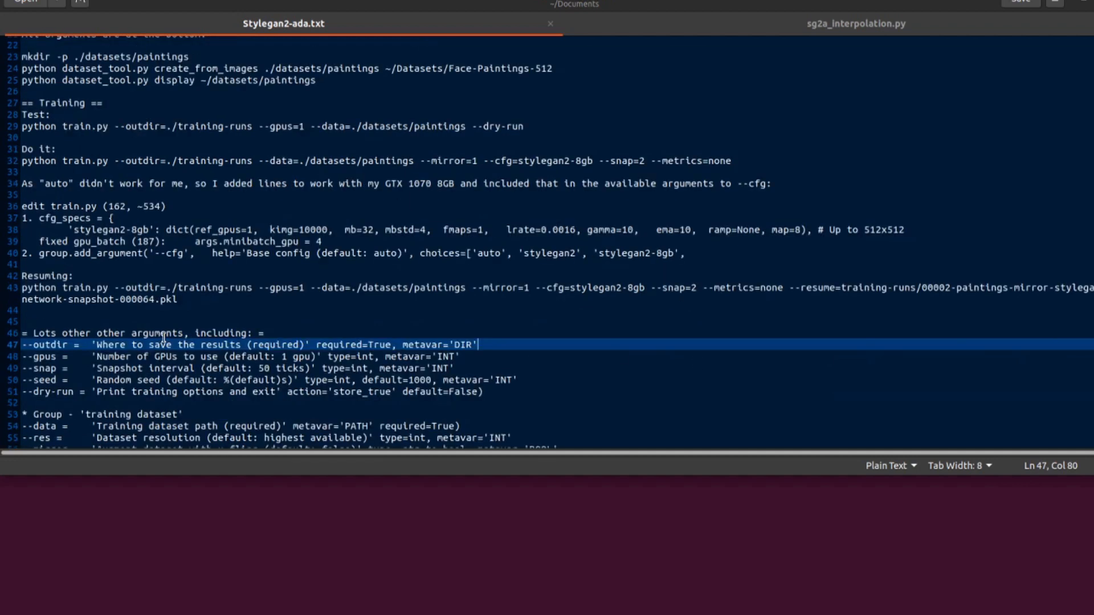
scroll(down, 3)
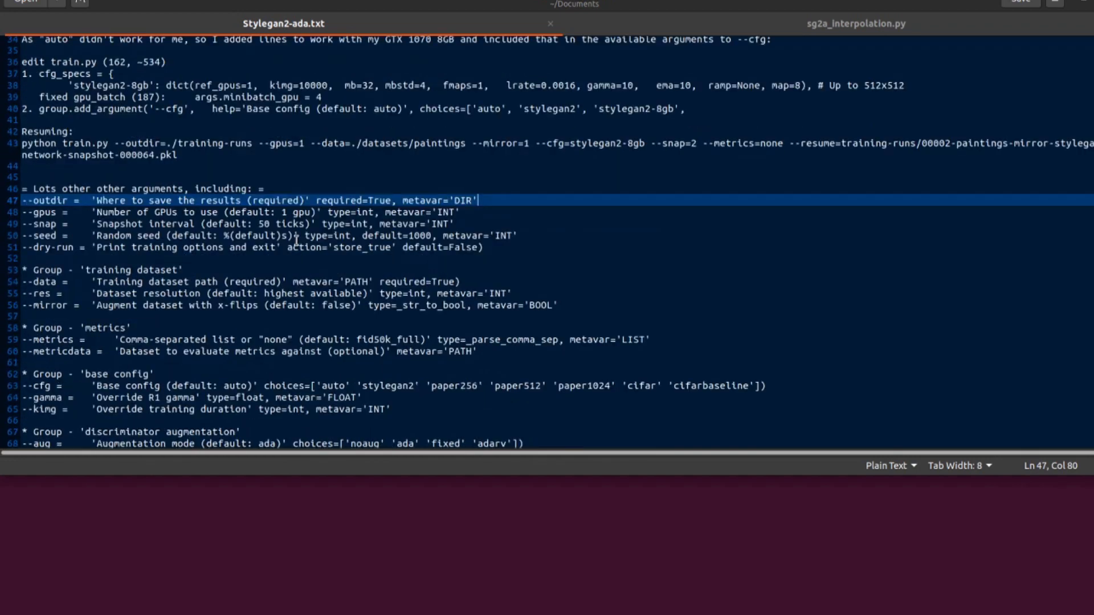
scroll(down, 3)
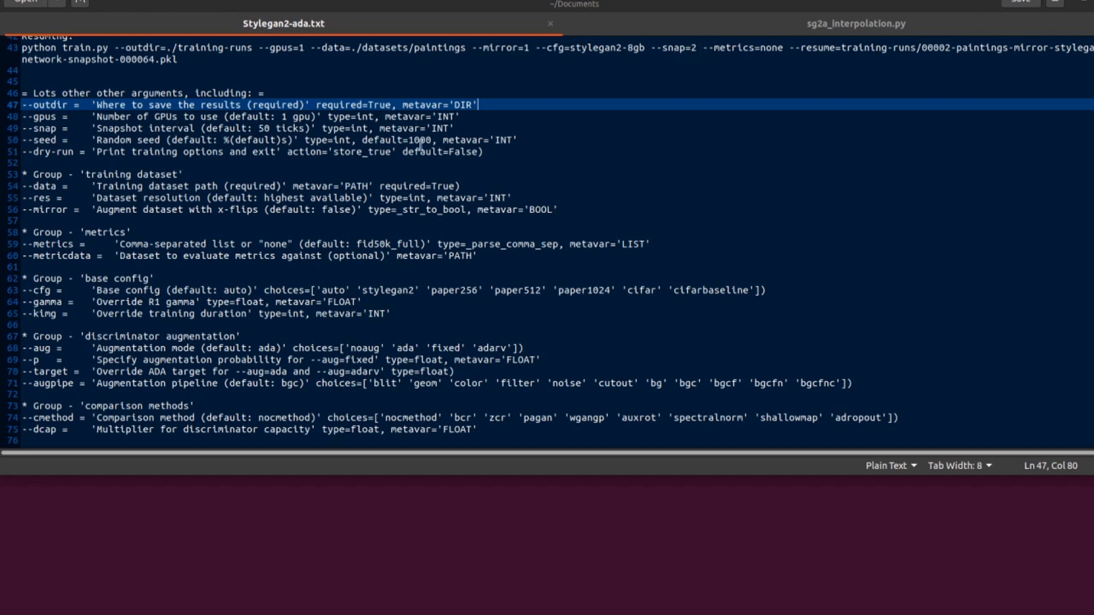
mouse_move(15, 153)
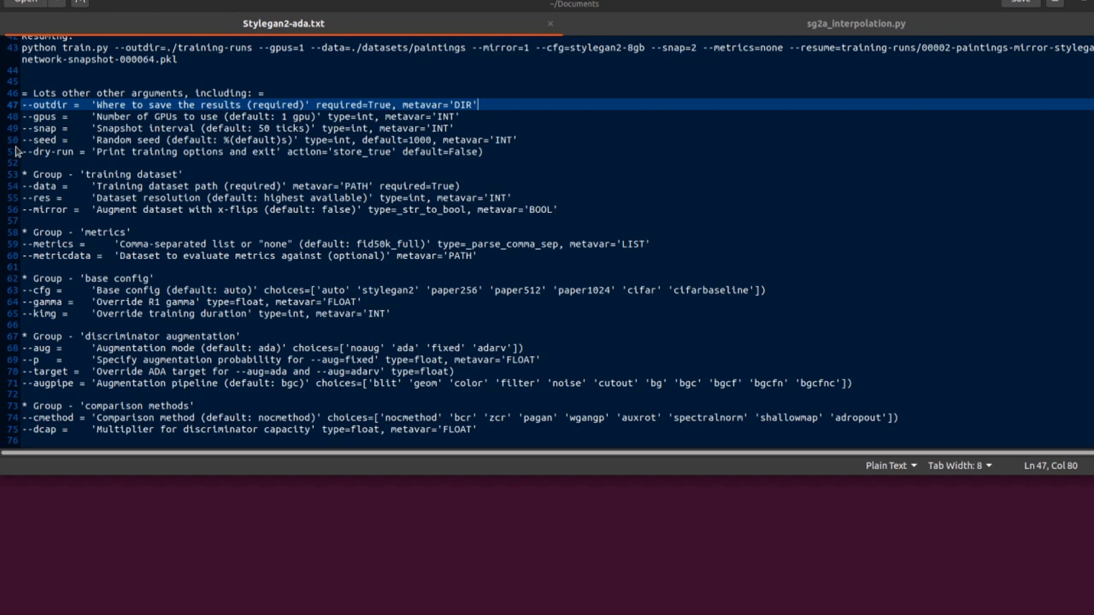
mouse_move(47, 208)
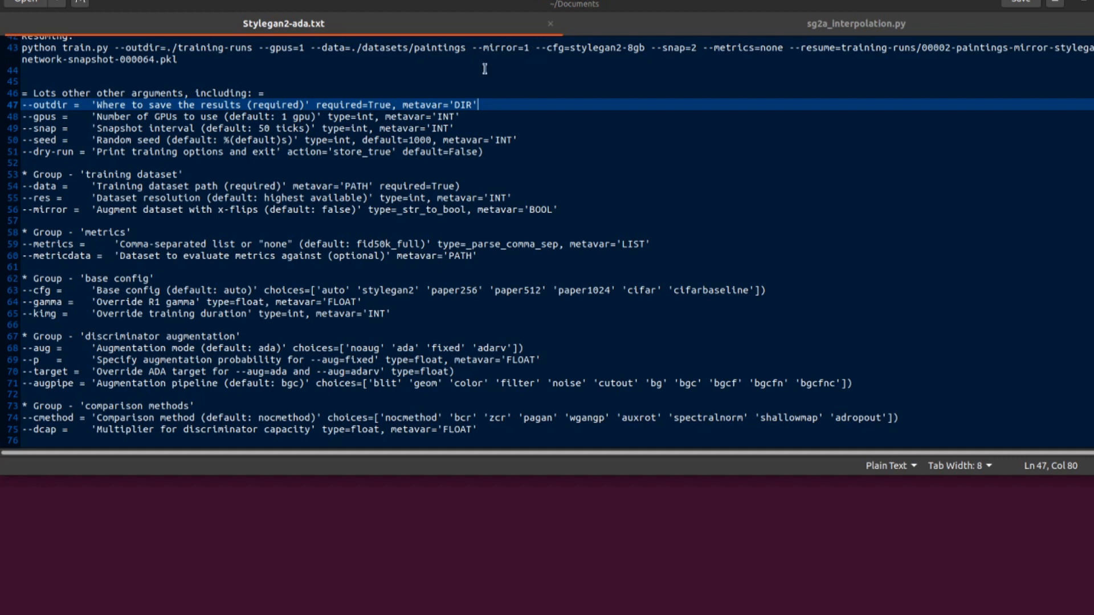
mouse_move(499, 79)
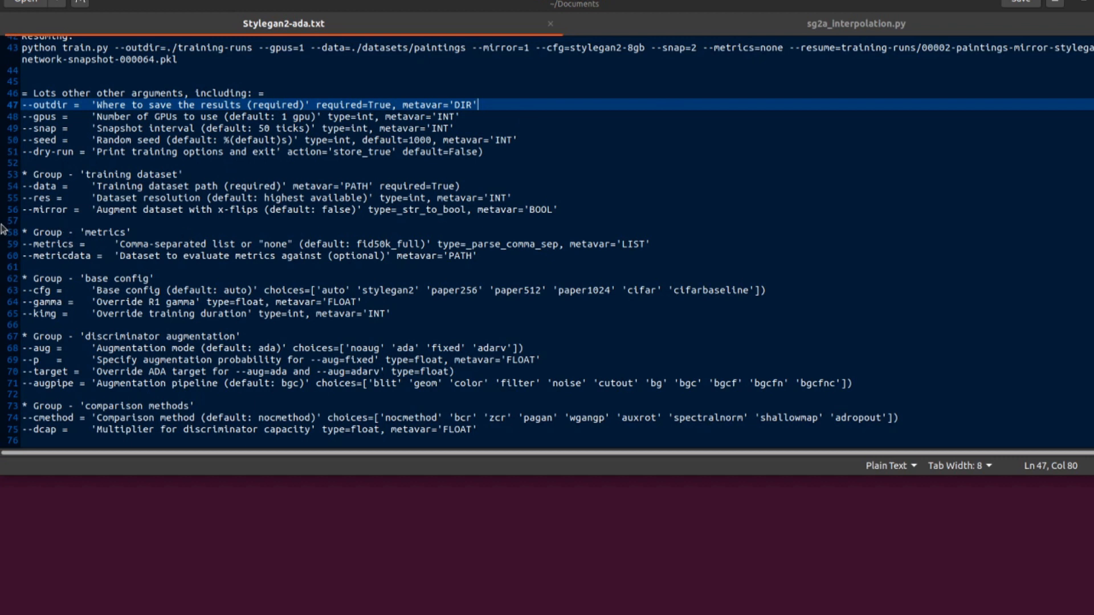
mouse_move(63, 297)
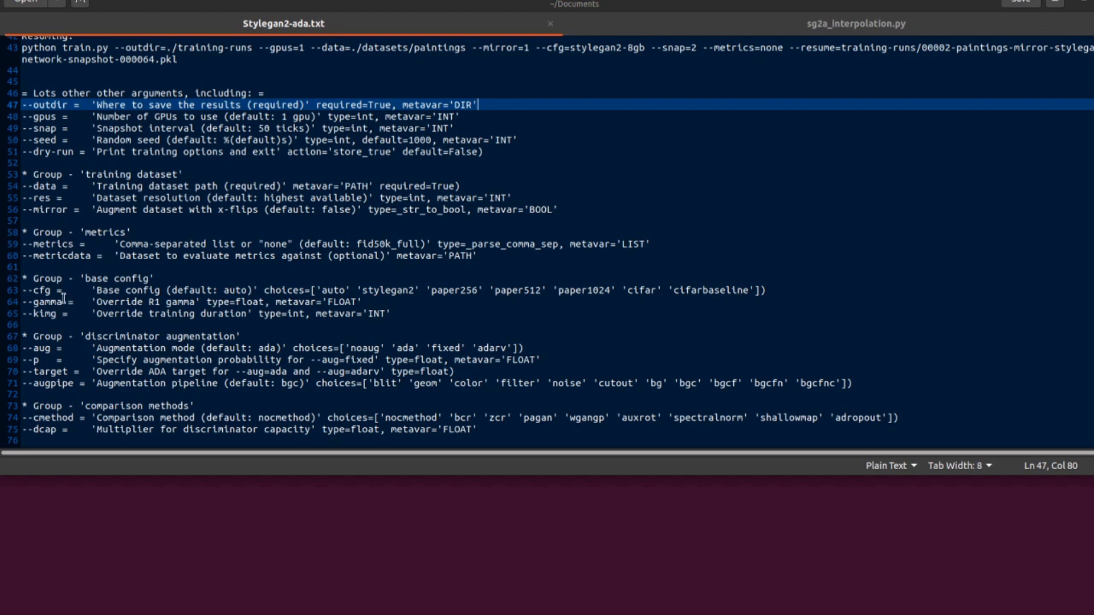
mouse_move(108, 306)
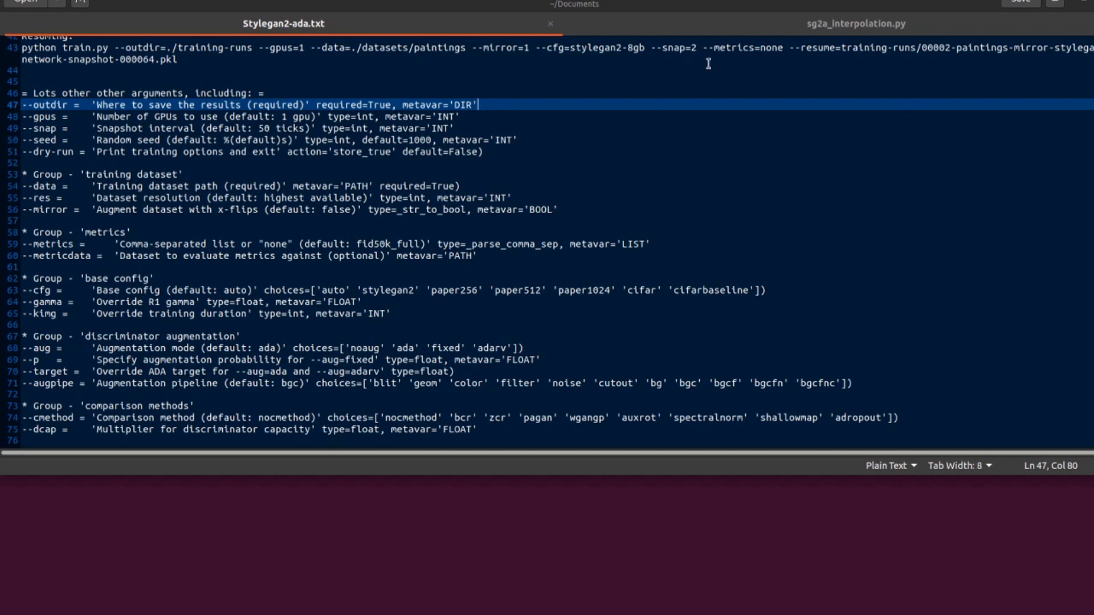
scroll(down, 3)
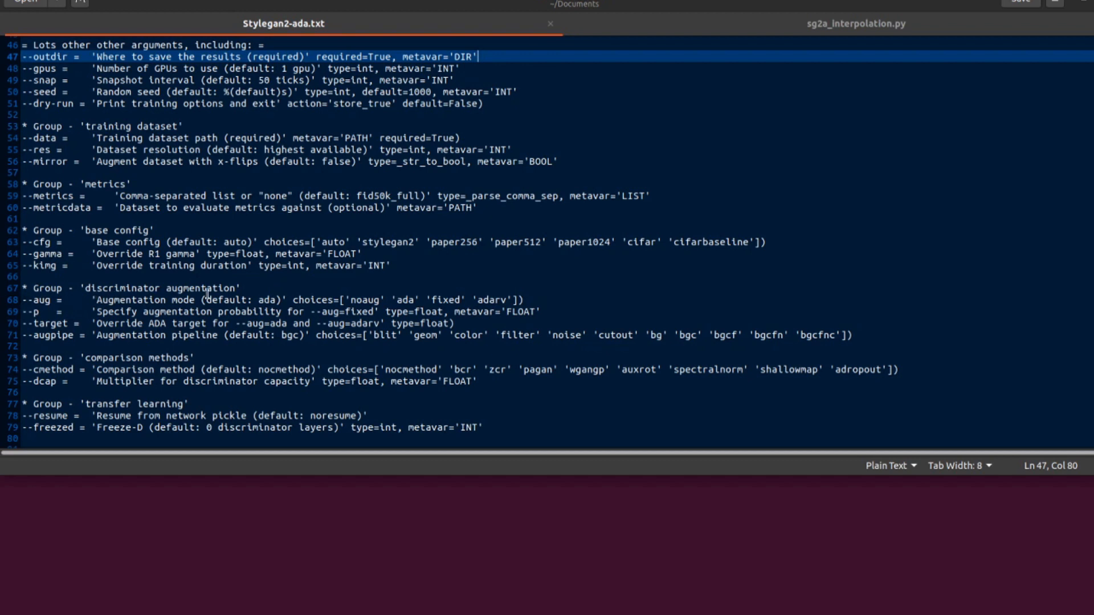
mouse_move(367, 307)
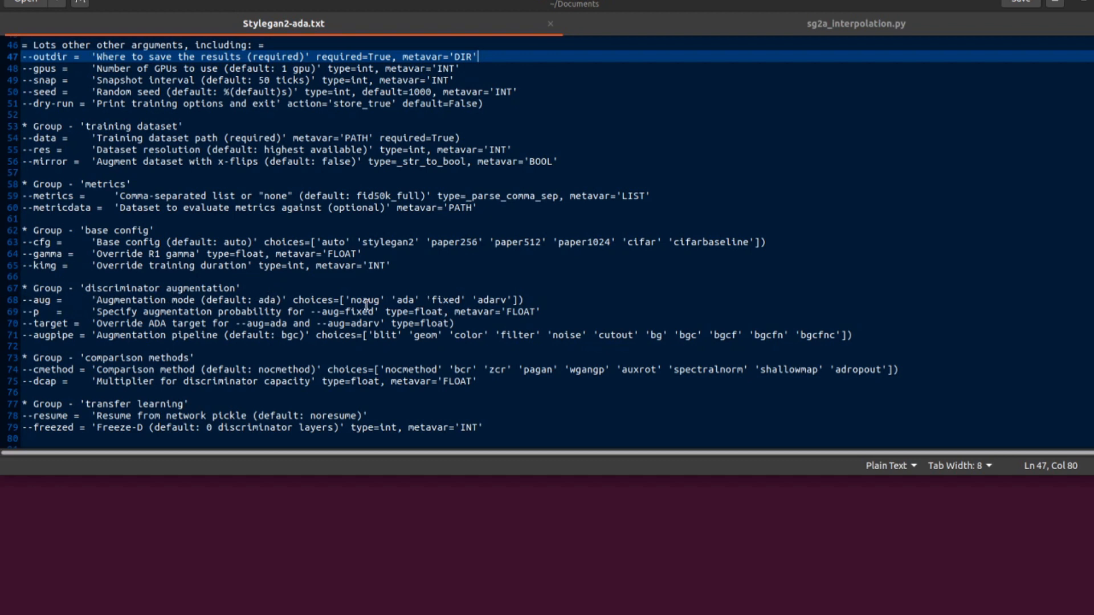
mouse_move(504, 305)
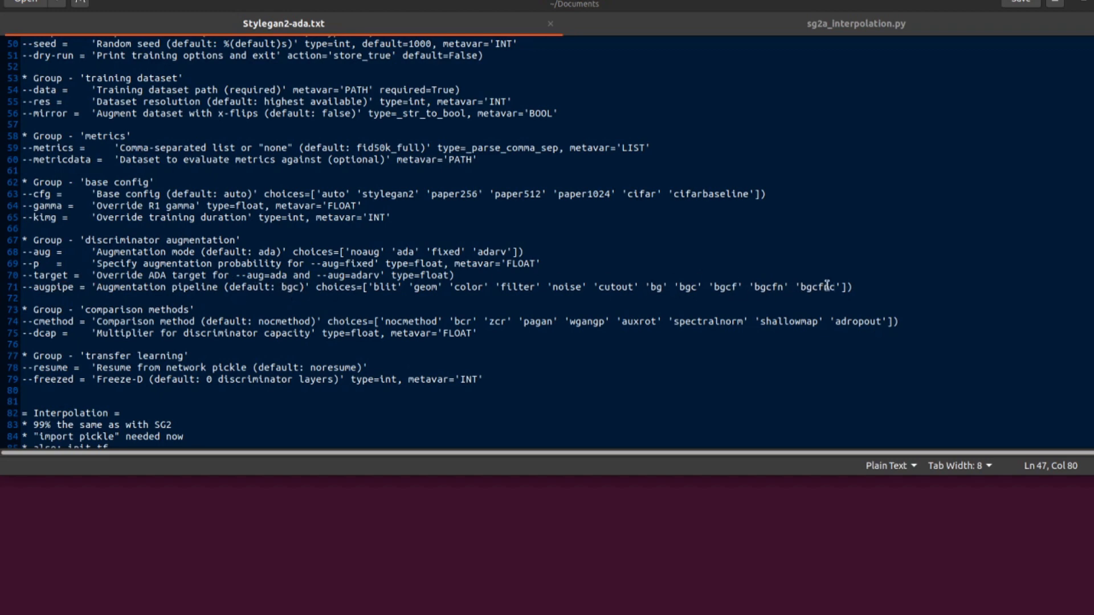
scroll(down, 3)
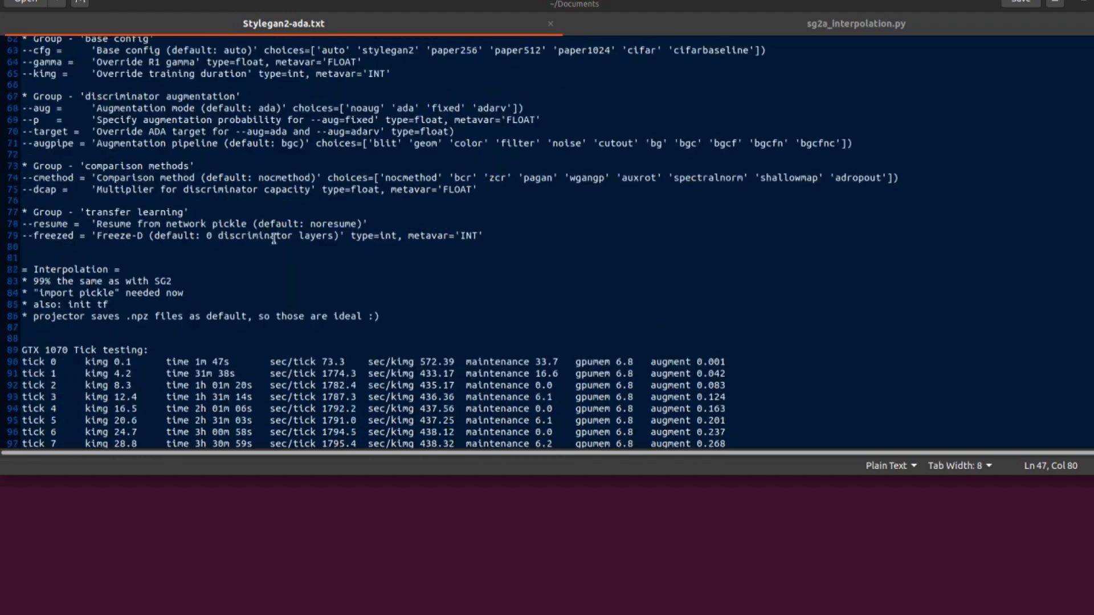
- Scroll down through the interpolation notes in Stylegan2-ada.txt
scroll(down, 3)
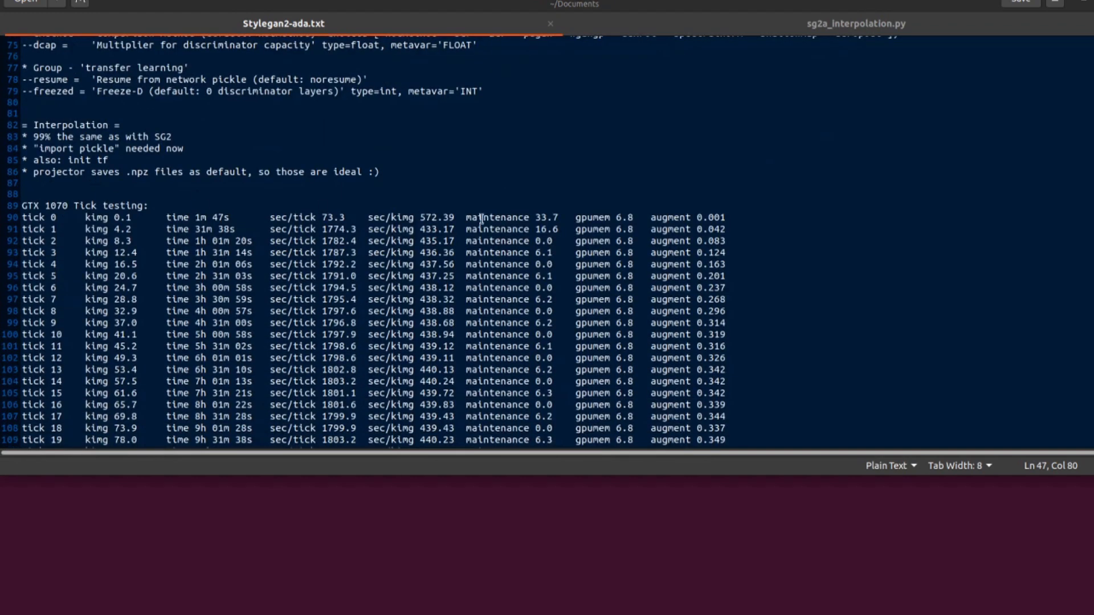
mouse_move(180, 245)
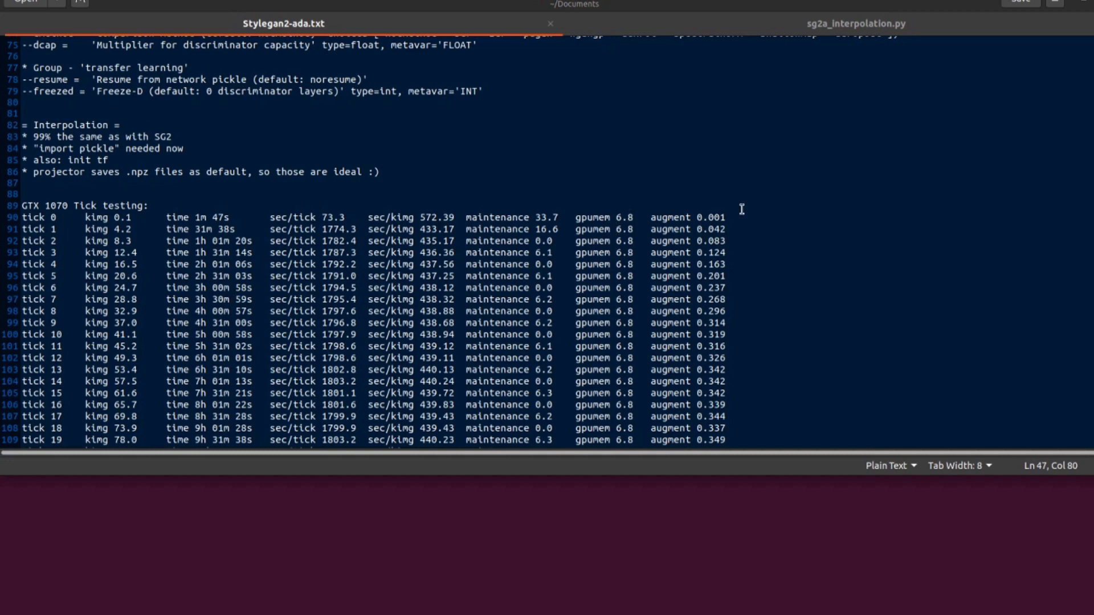
scroll(down, 3)
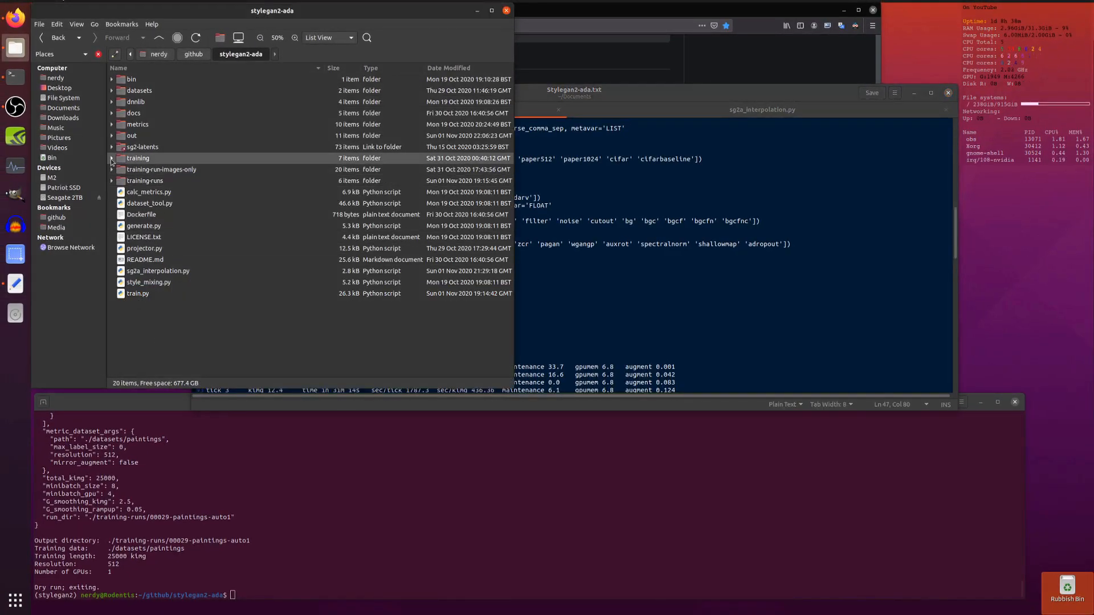
- Expand out and type python sg2a_interpolation.py -s in the terminal
click(131, 135)
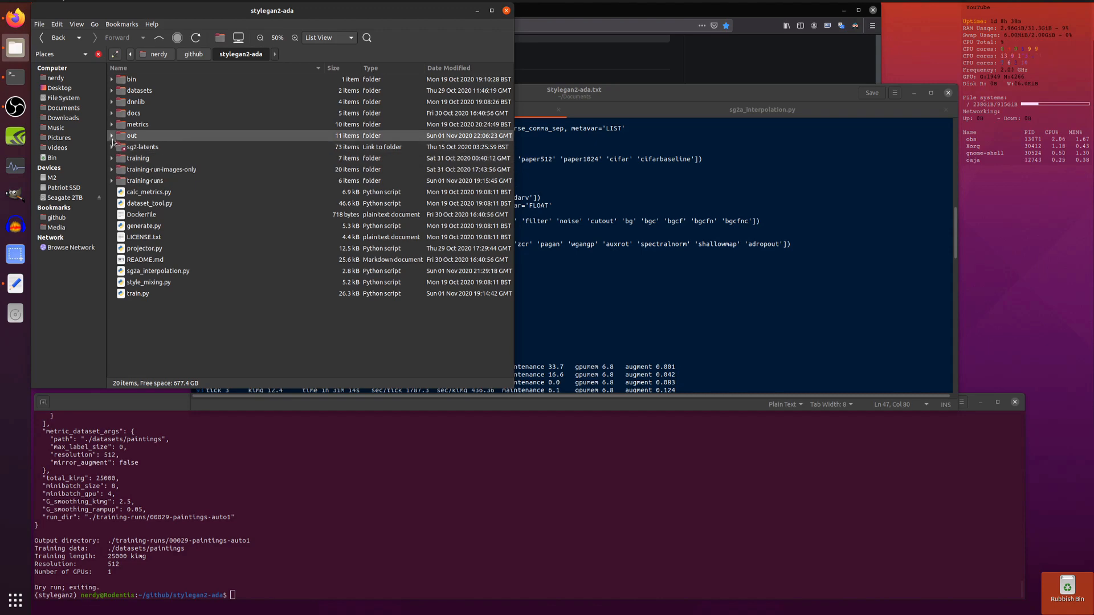
click(113, 136)
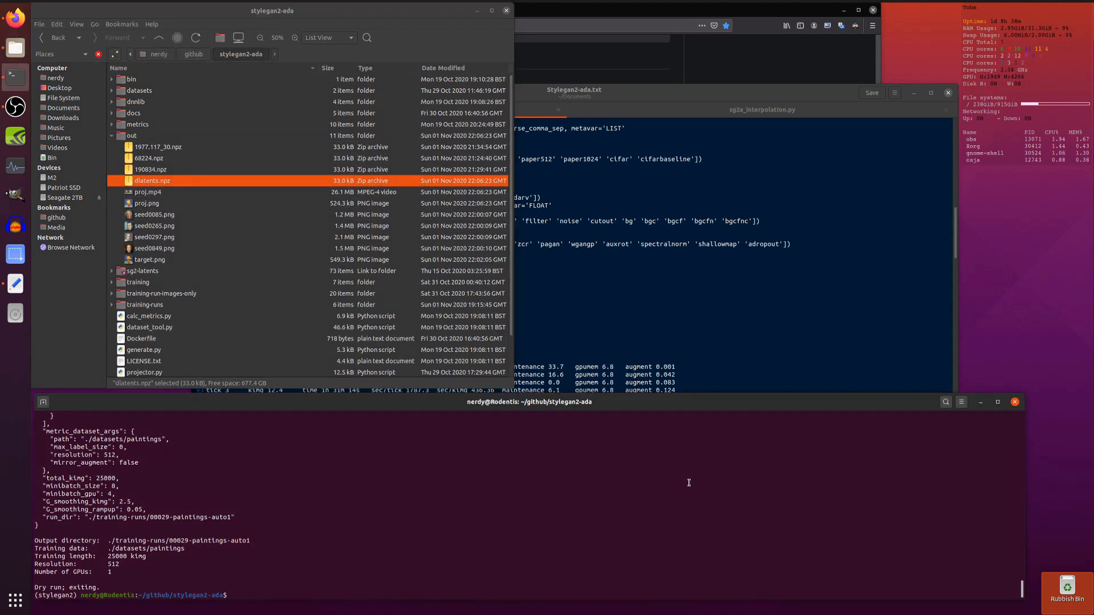
text(python)
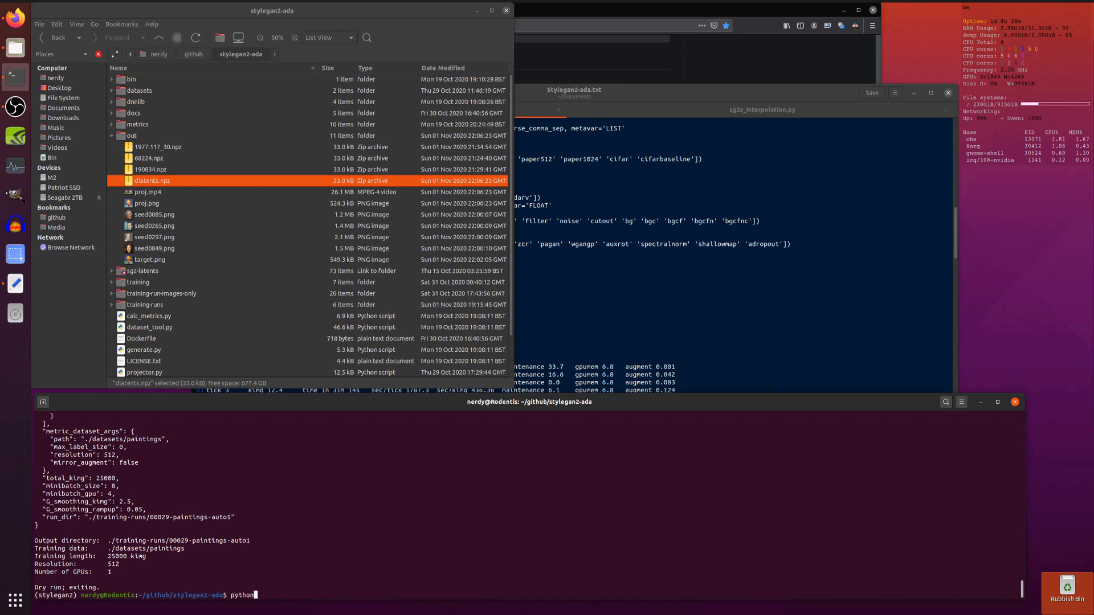
text(sg2)
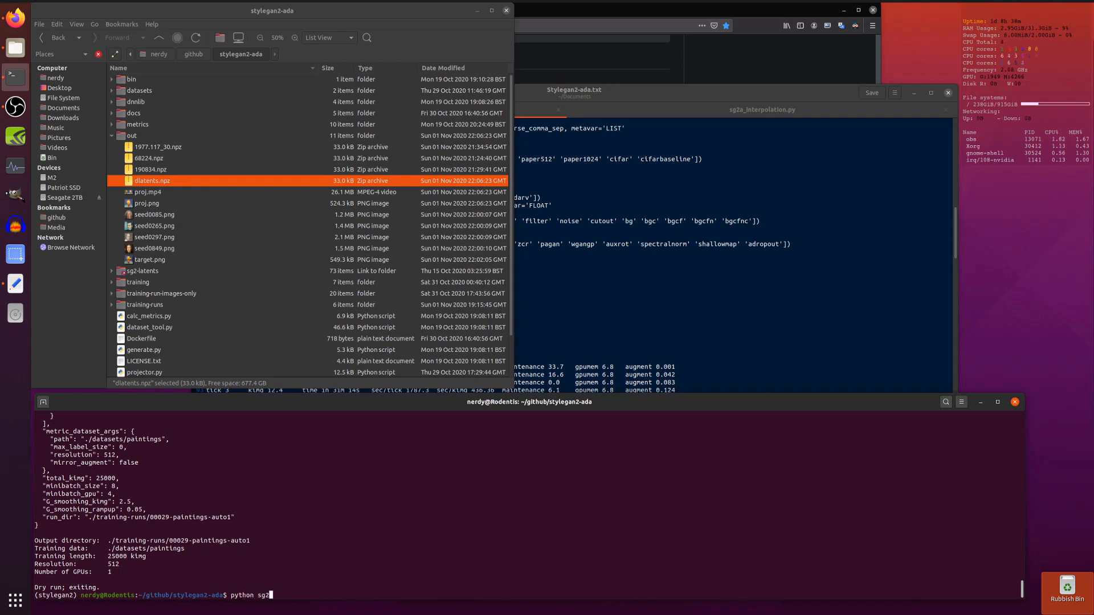
key(Tab)
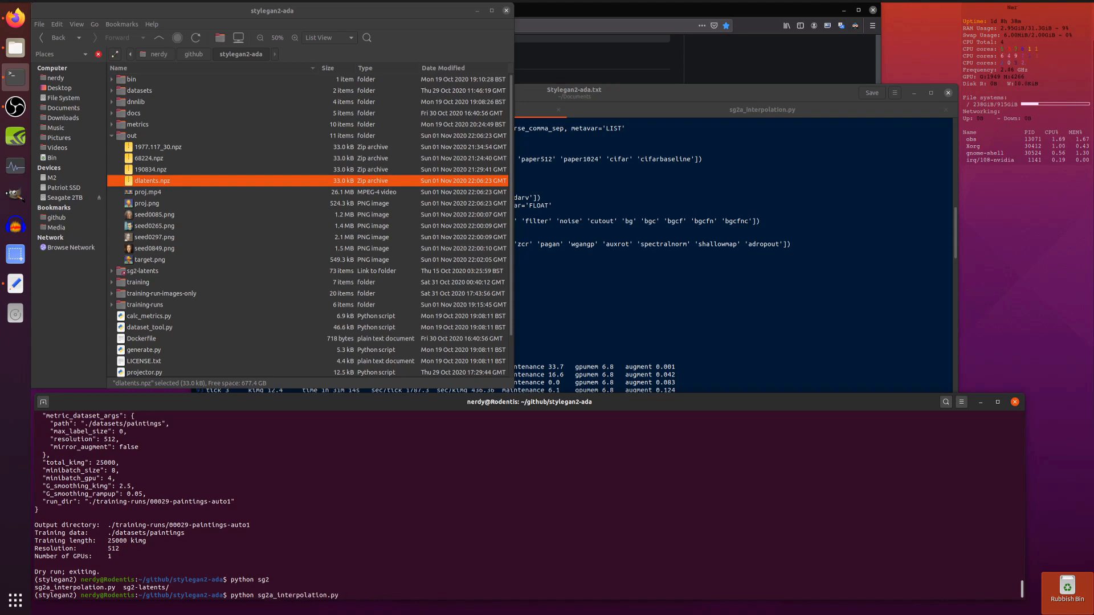
text(-s)
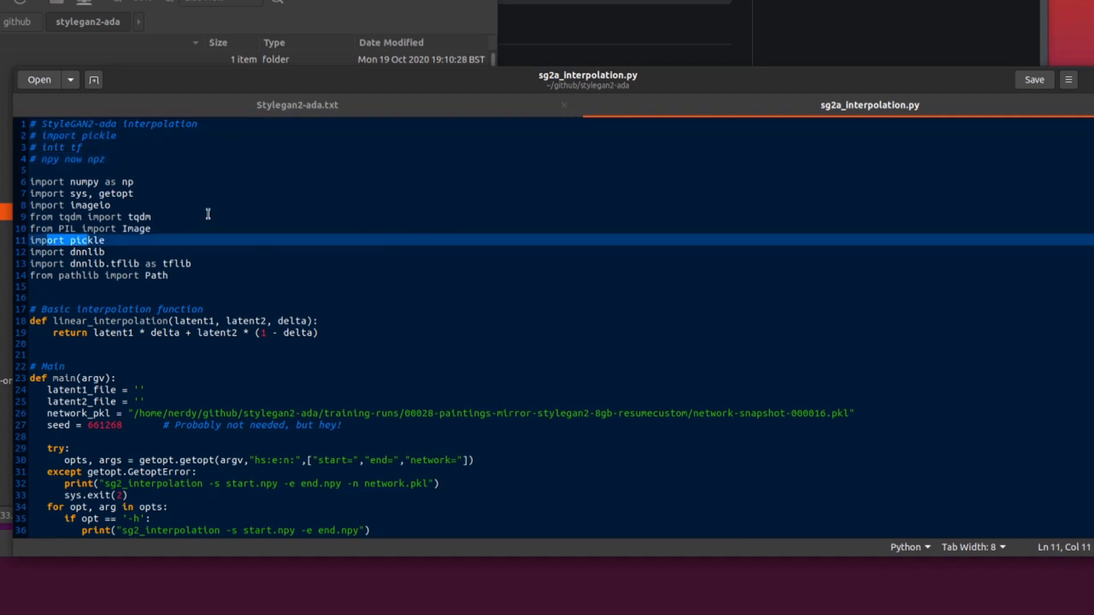
- Review sg2a_interpolation.py's option parsing and the pickle.load line in gedit
scroll(down, 3)
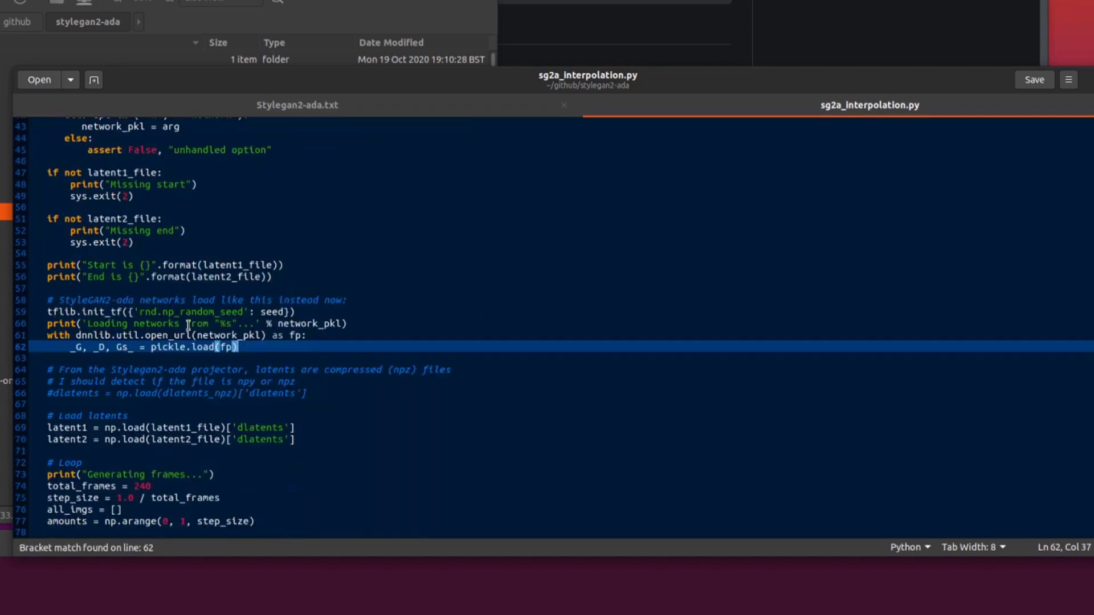
click(84, 312)
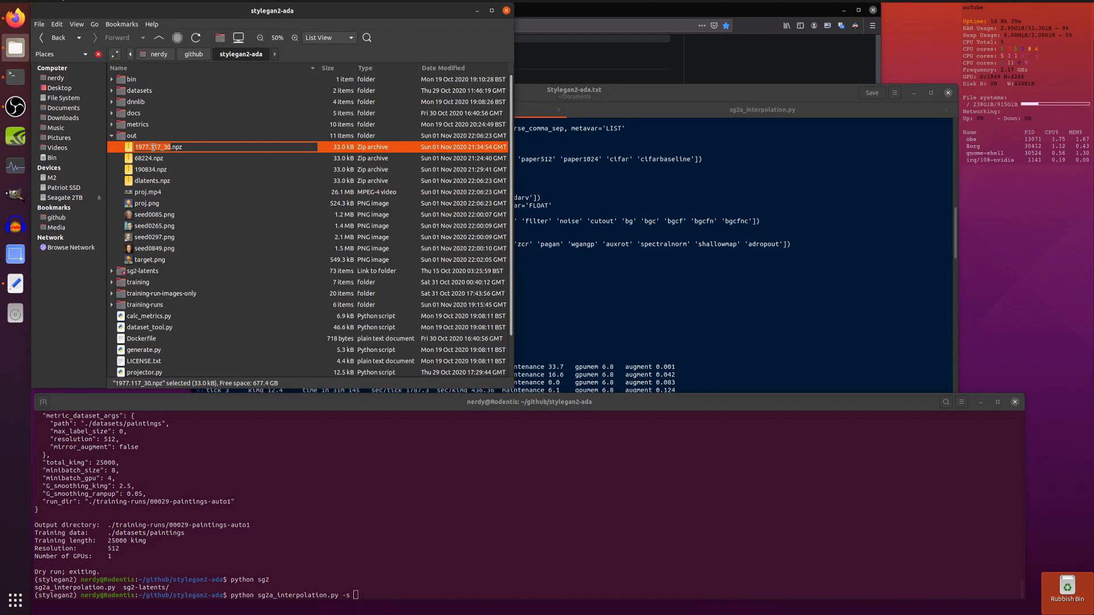
- Run the interpolation with -s out/1977_117_30.npz -e out/dlatents.npz, rendering 240 frames
text(out/)
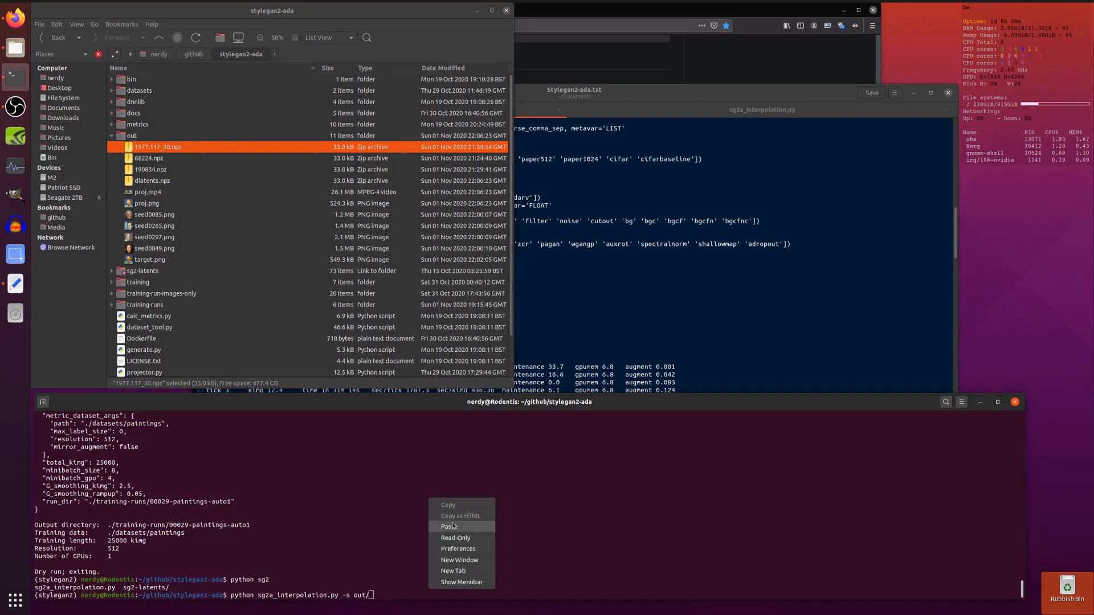
click(448, 525)
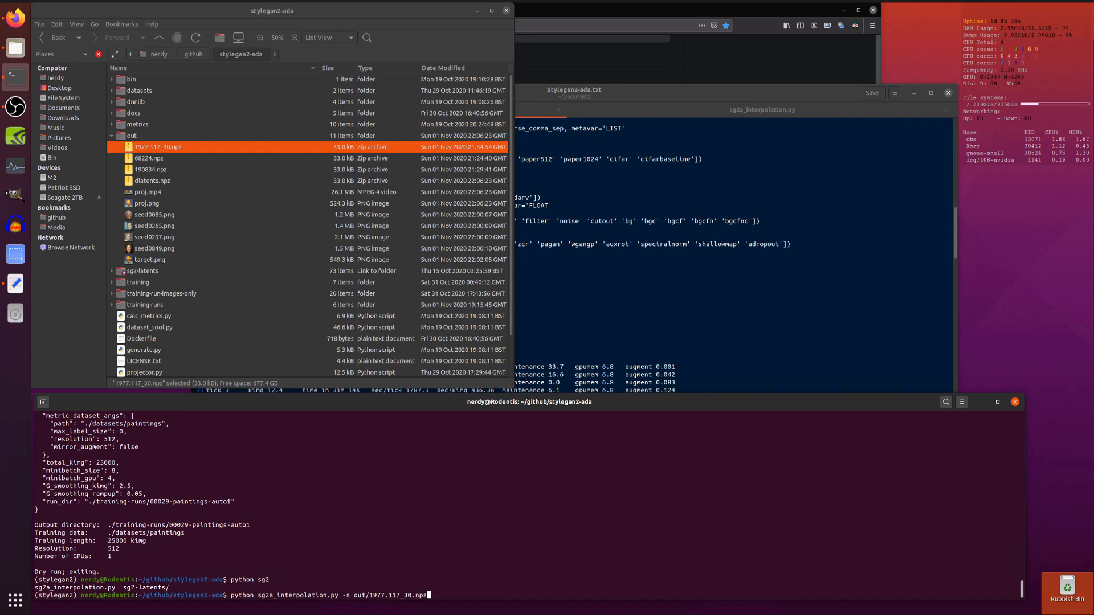
text(-e)
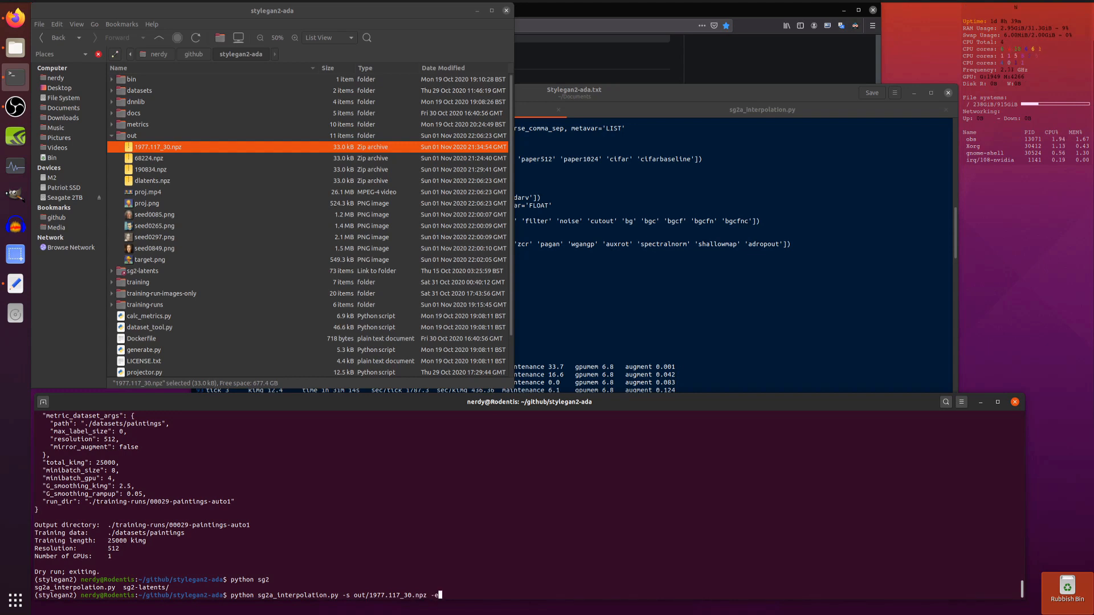
text(out)
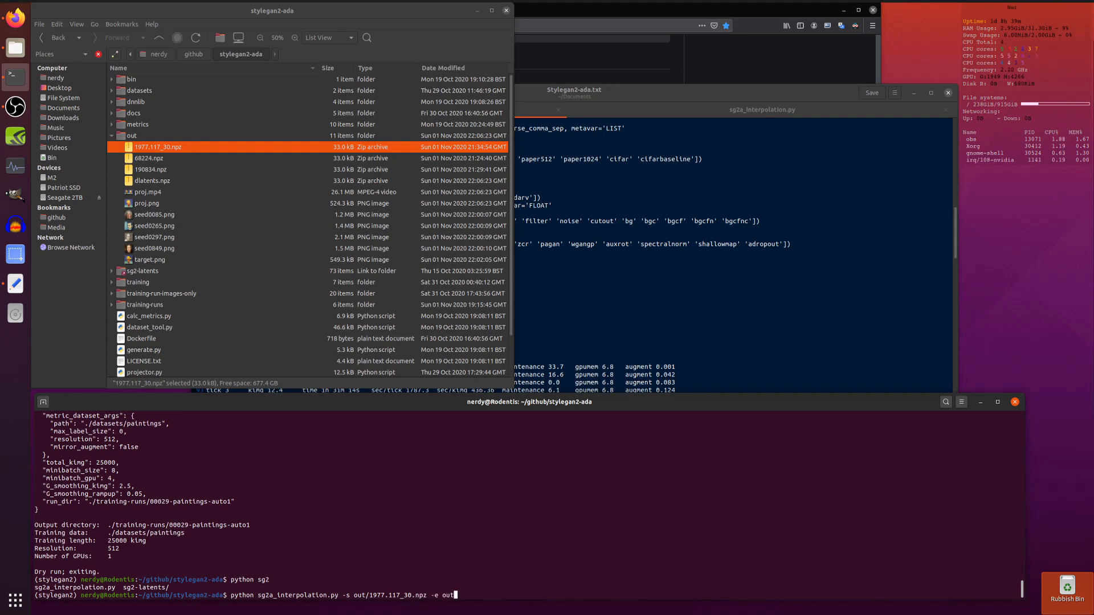
text(/)
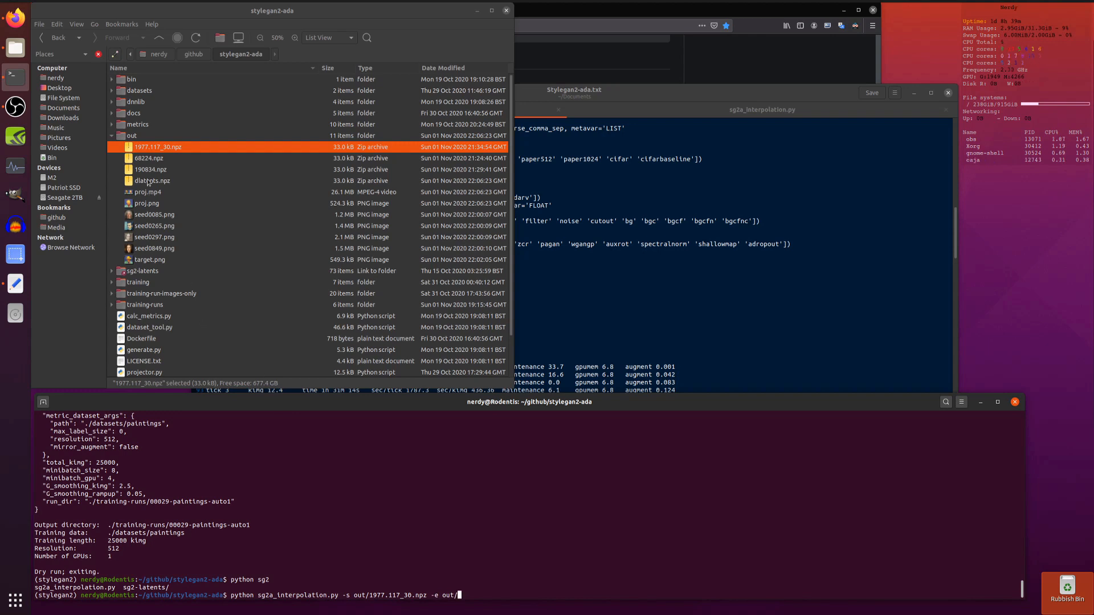
click(152, 181)
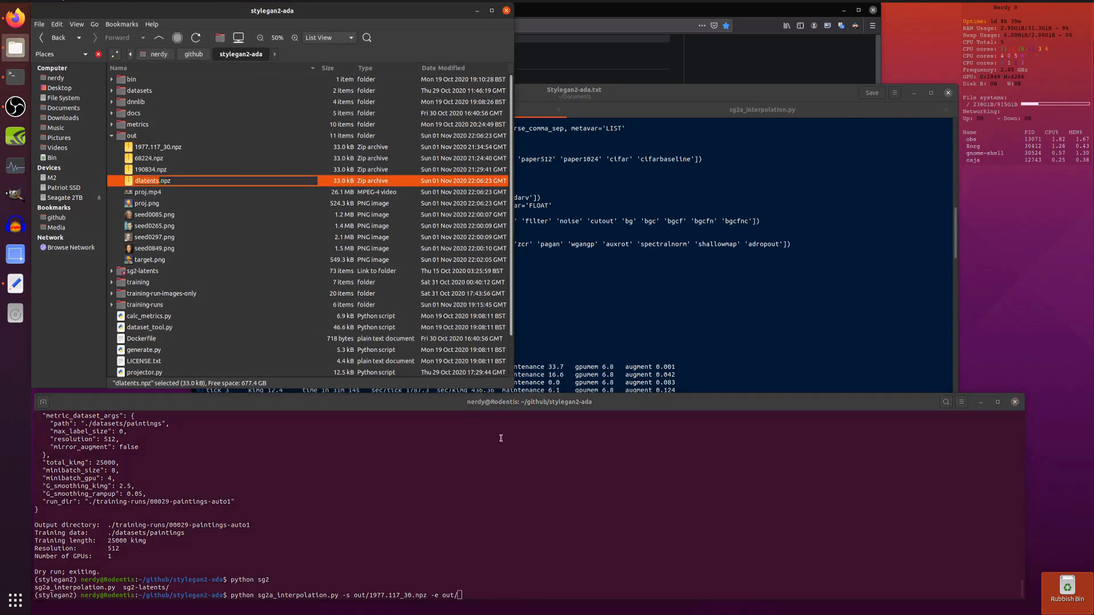
text(dlatents.npz)
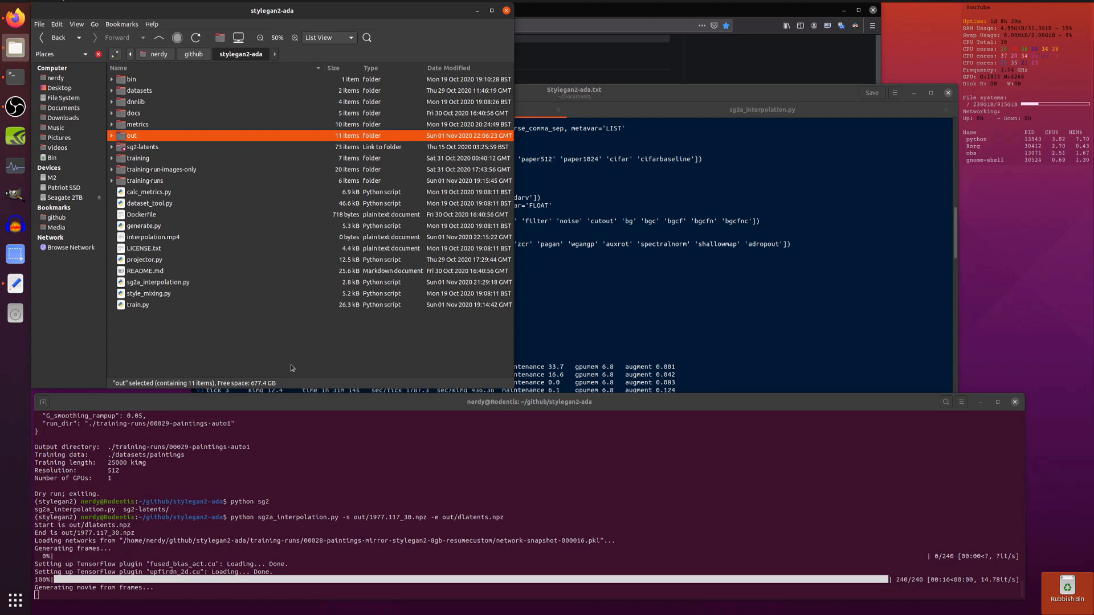
- Play interpolation.mp4 from Files in Videos, then close the player
click(153, 237)
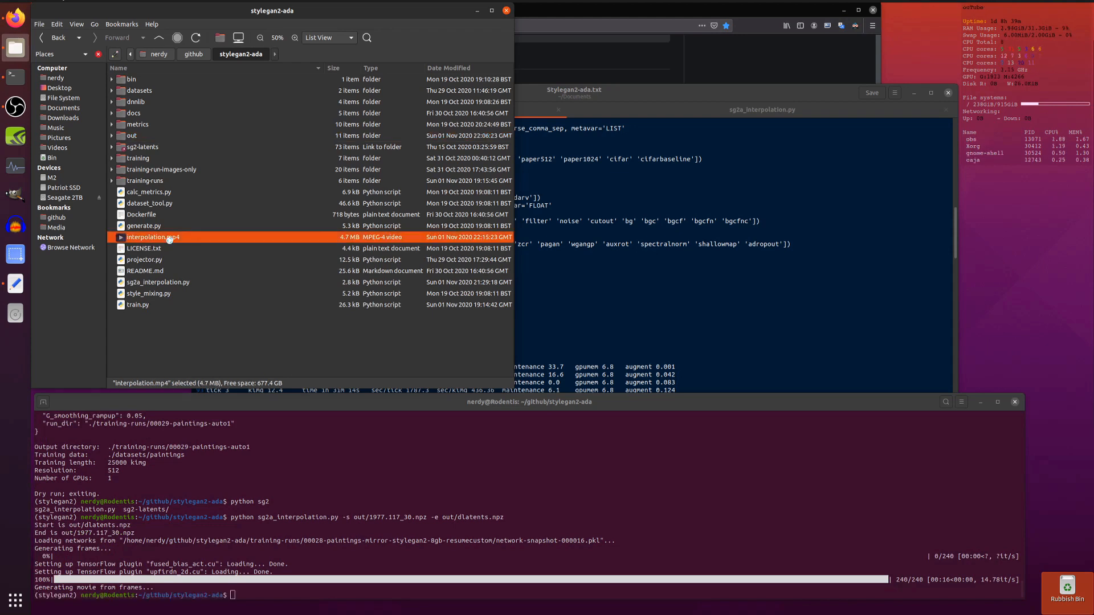
double_click(153, 237)
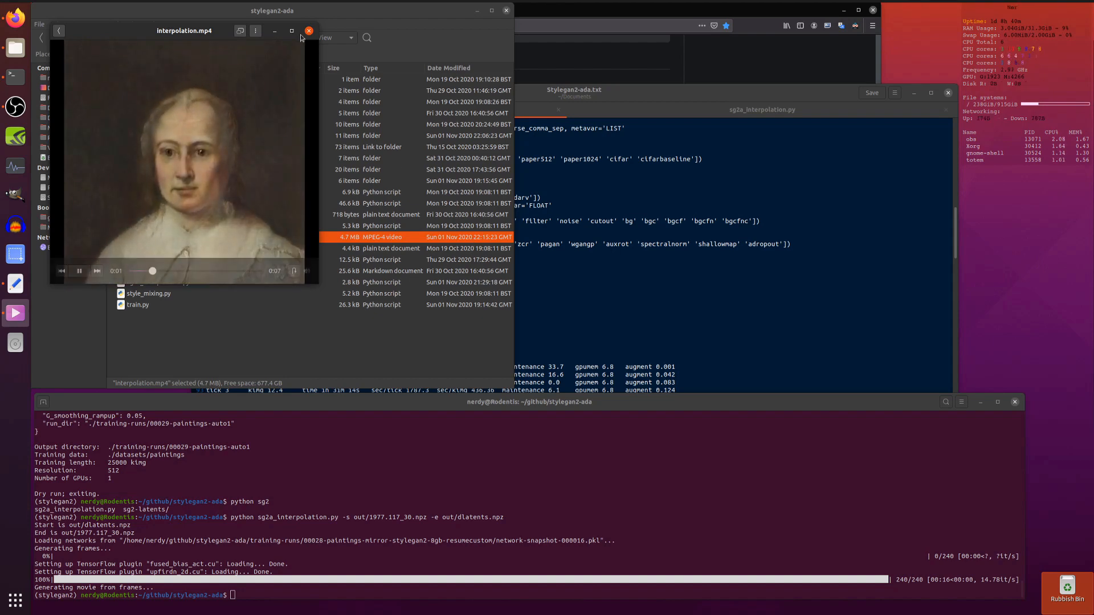
click(309, 31)
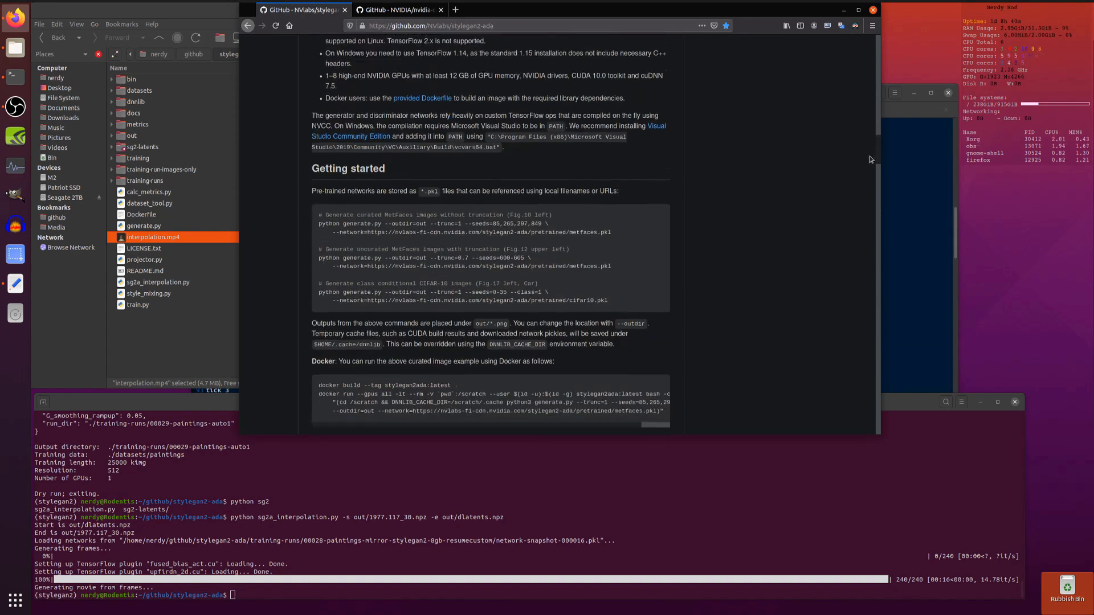
scroll(down, 3)
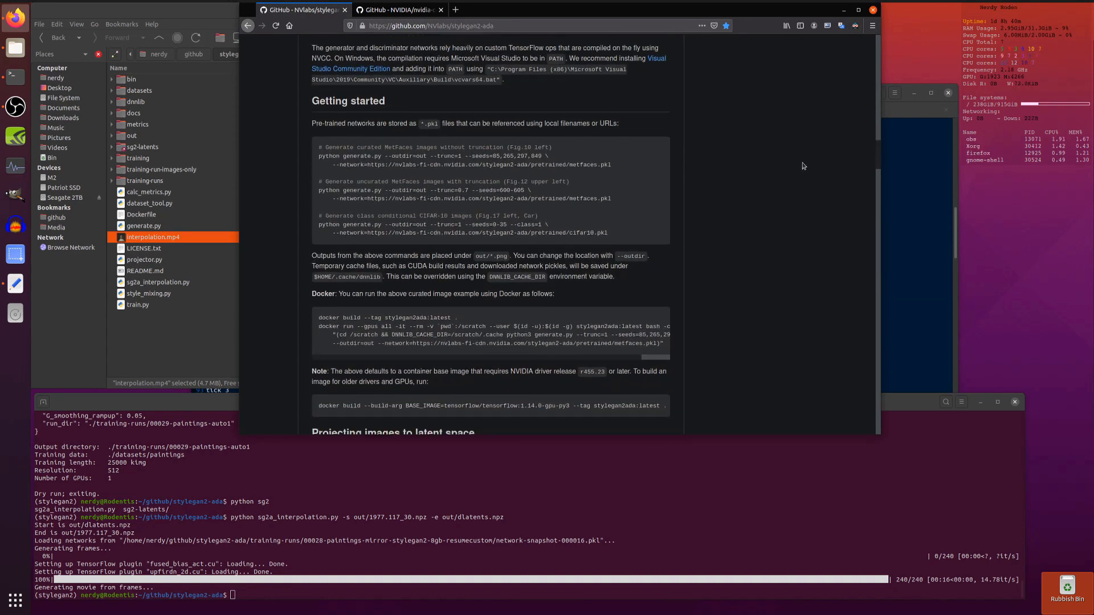
scroll(down, 3)
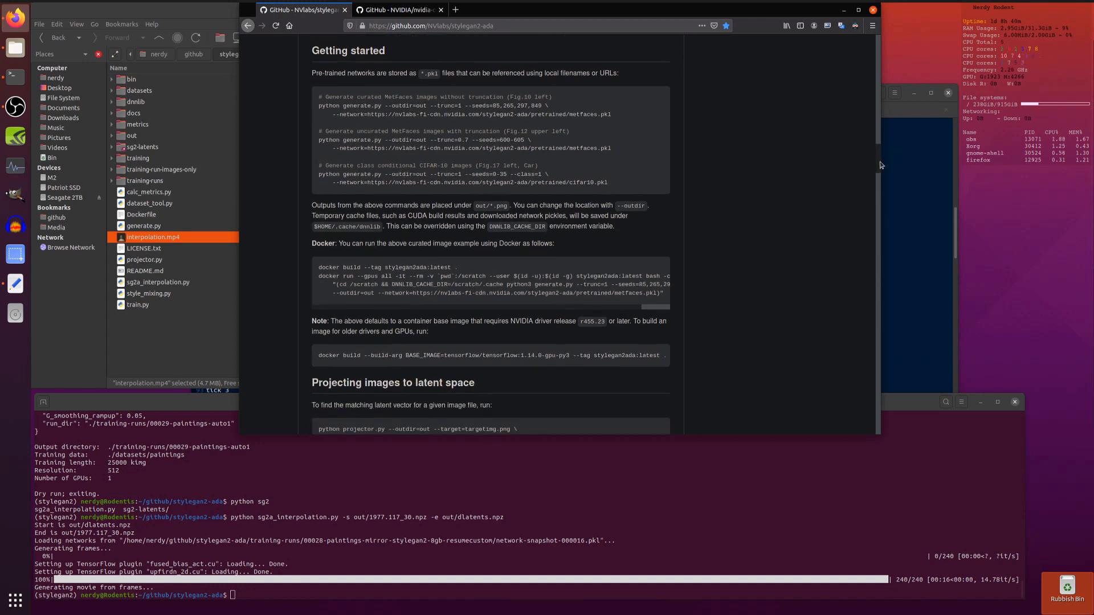
scroll(down, 3)
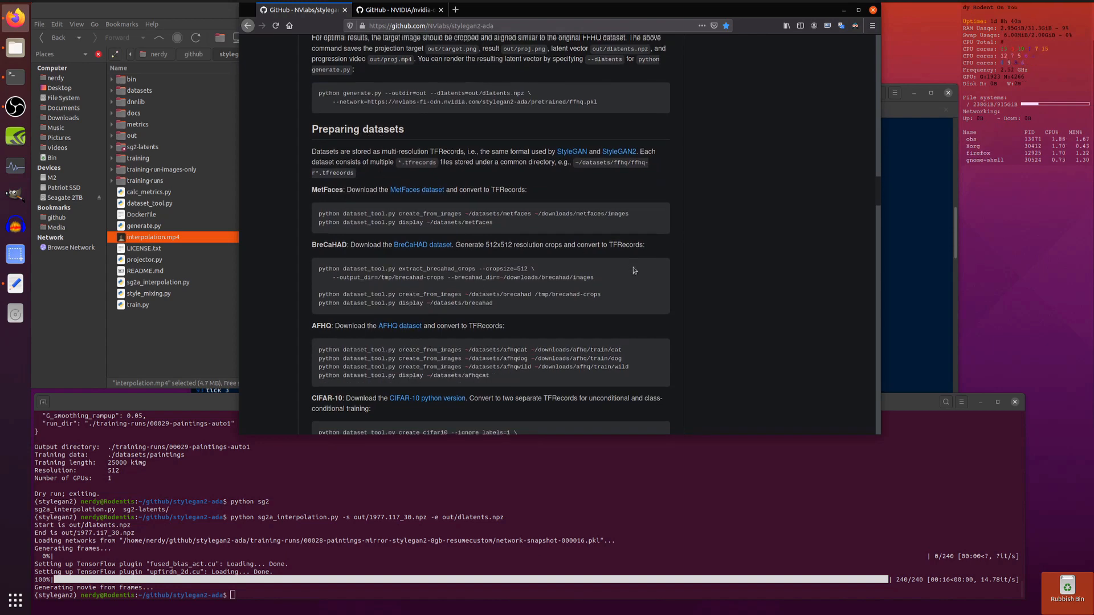
scroll(down, 3)
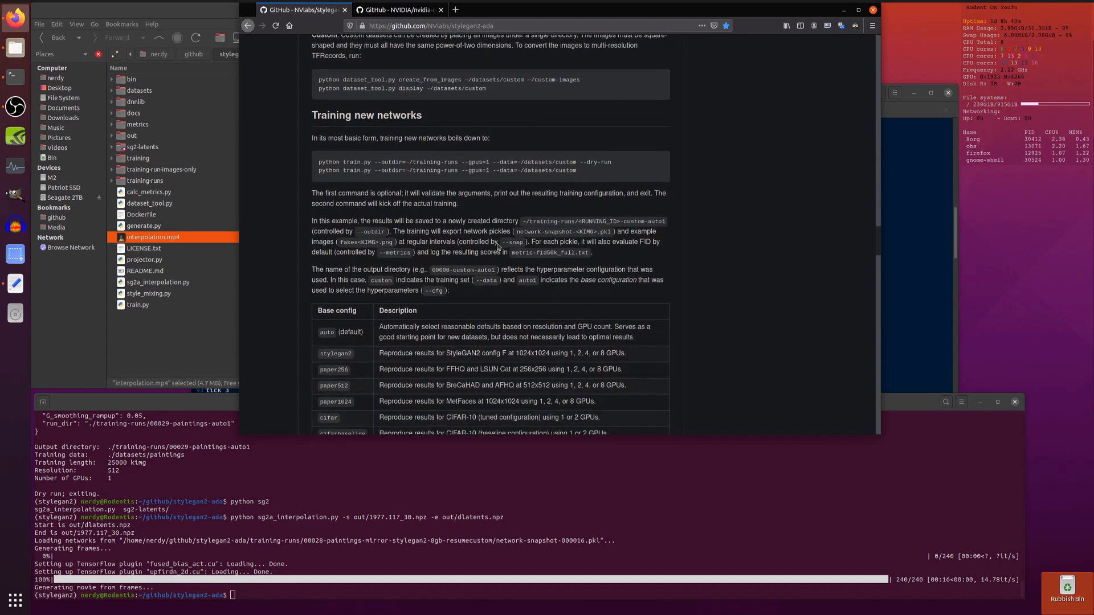
scroll(down, 3)
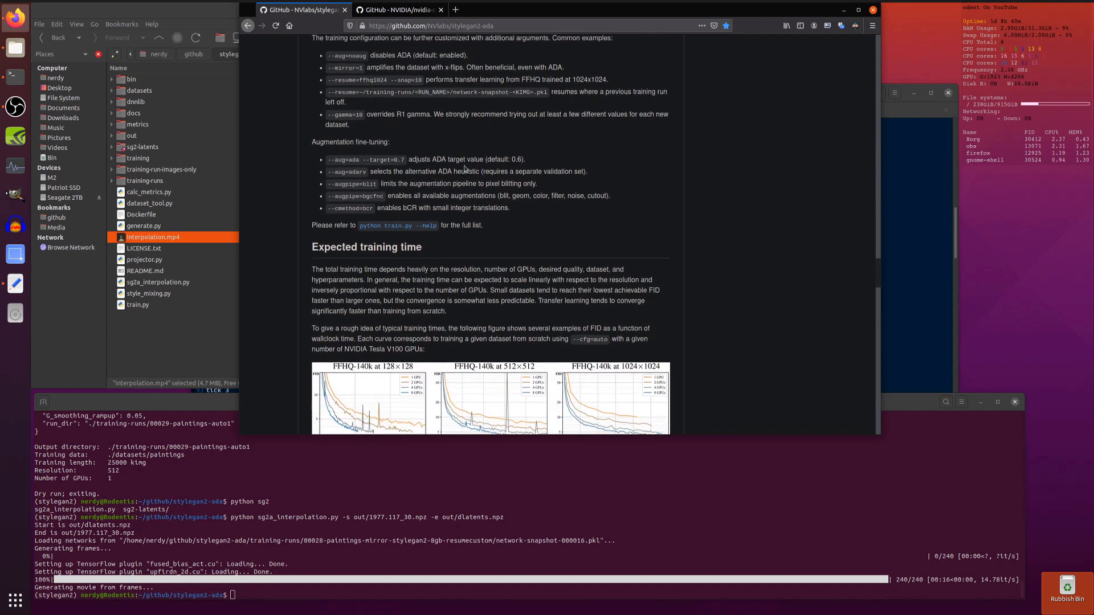
scroll(down, 3)
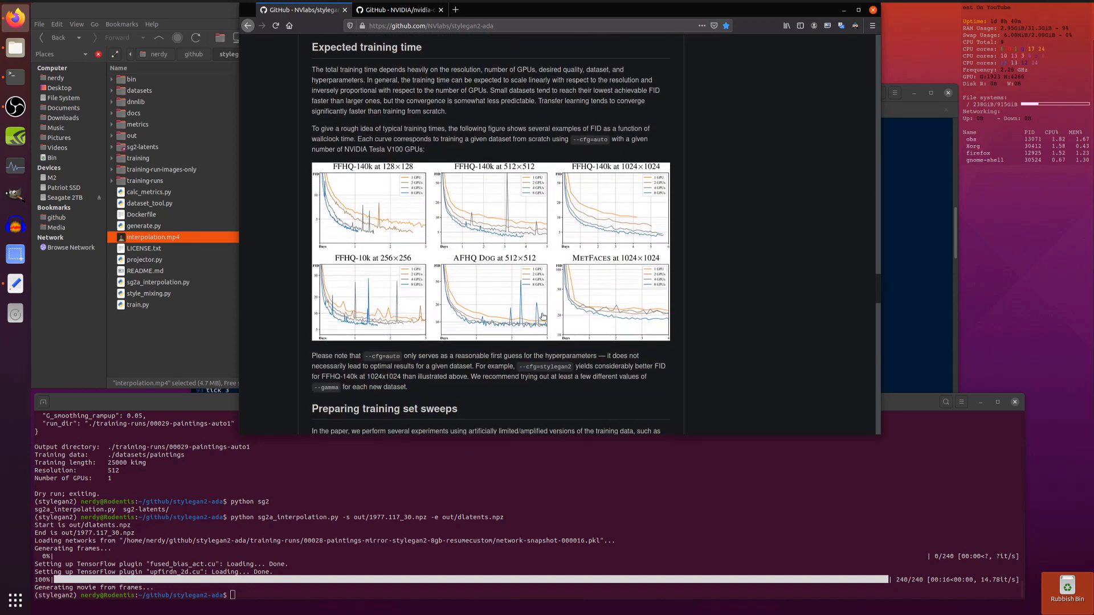
scroll(down, 3)
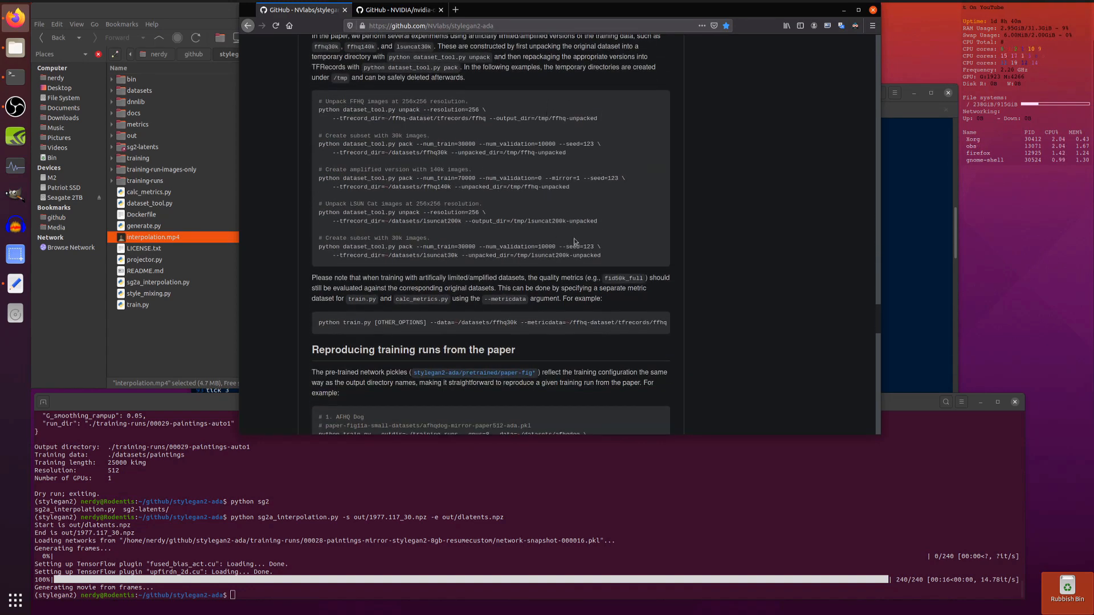
scroll(down, 3)
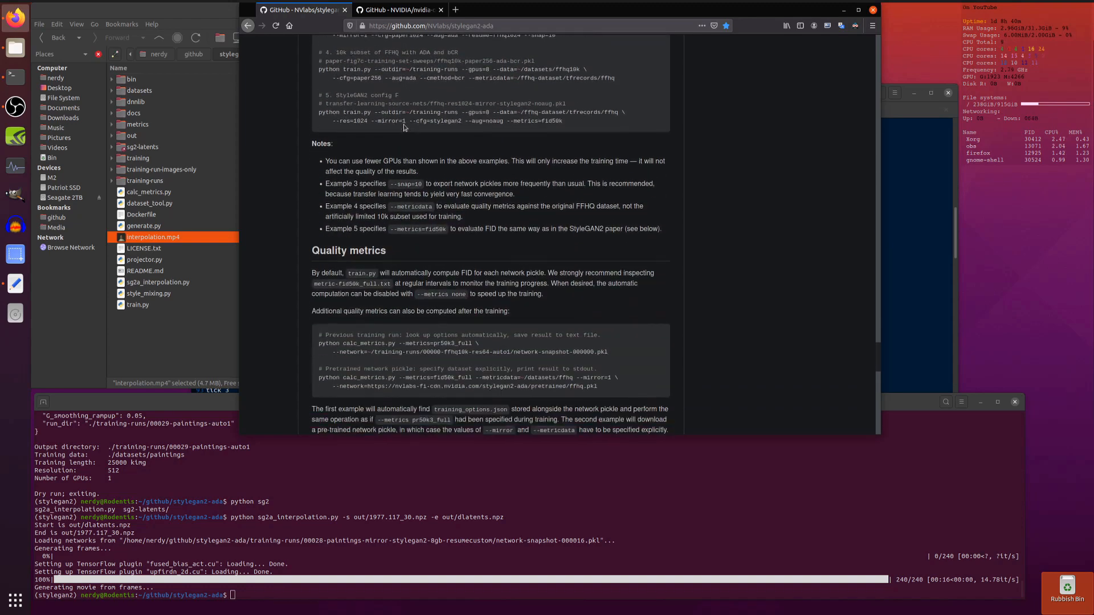
scroll(down, 3)
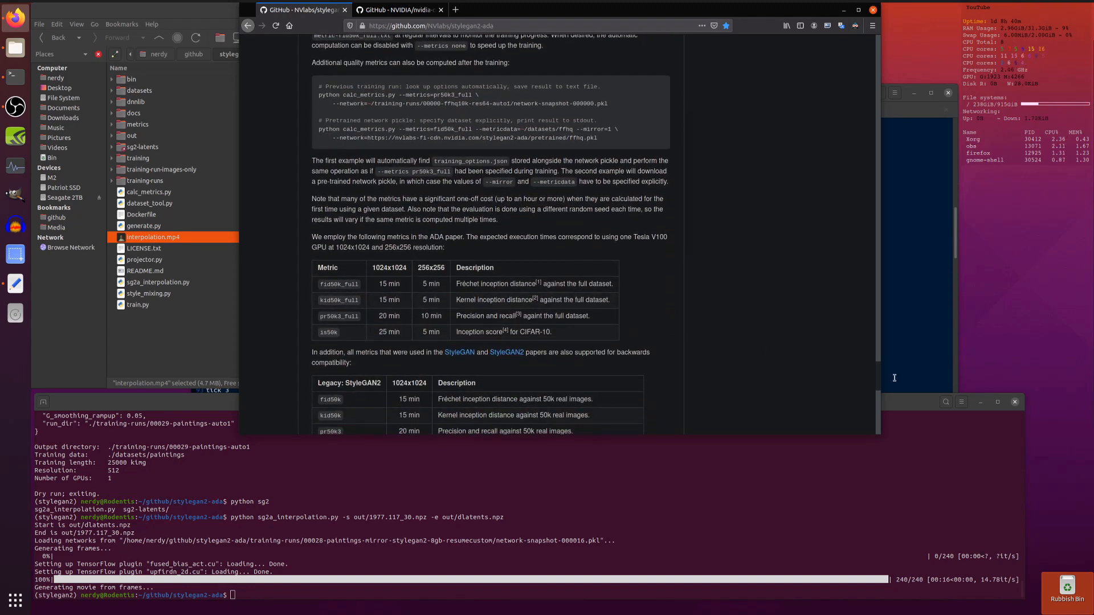